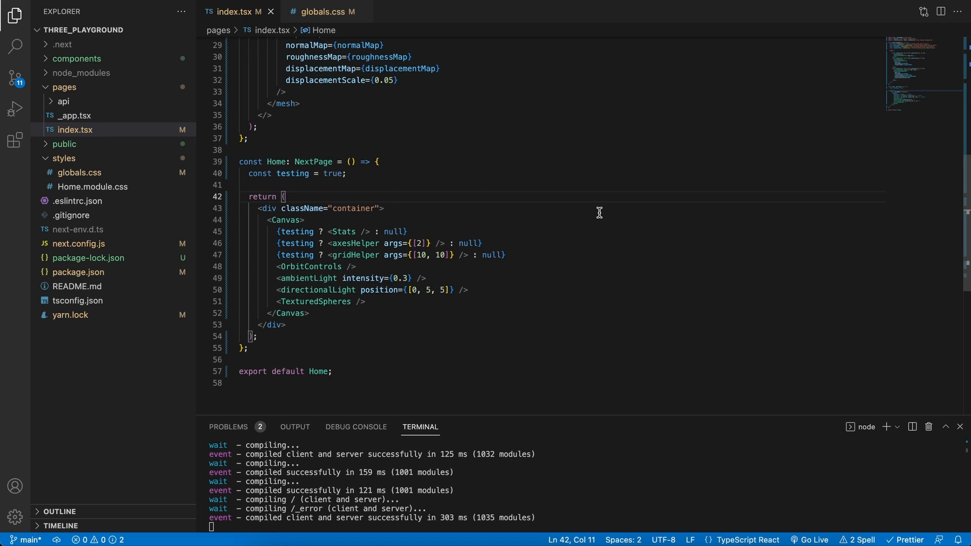
mouse_move(607, 220)
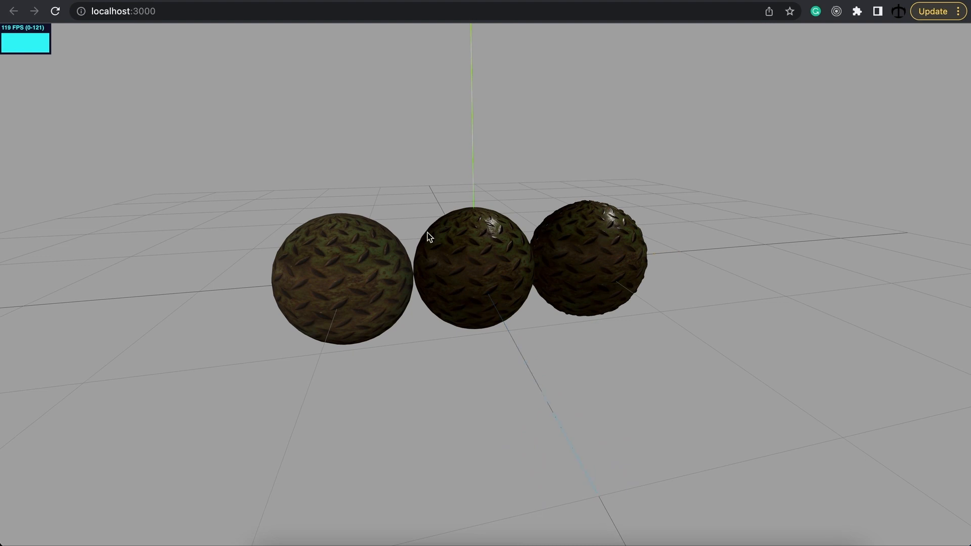
mouse_move(321, 294)
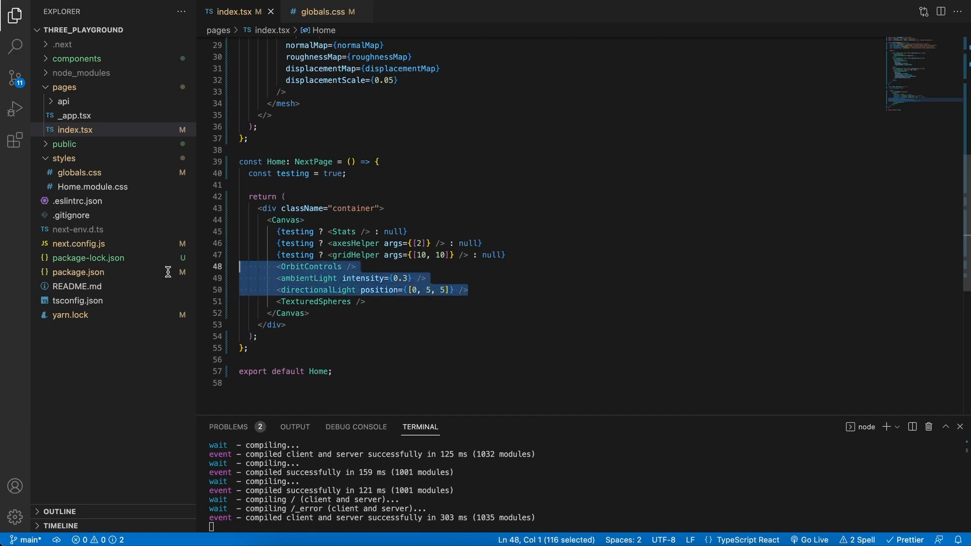
- Delete the lights and second sphere, set position [0, 1, 0], and add a plane mesh rotated -PI/2 on x
key("Delete")
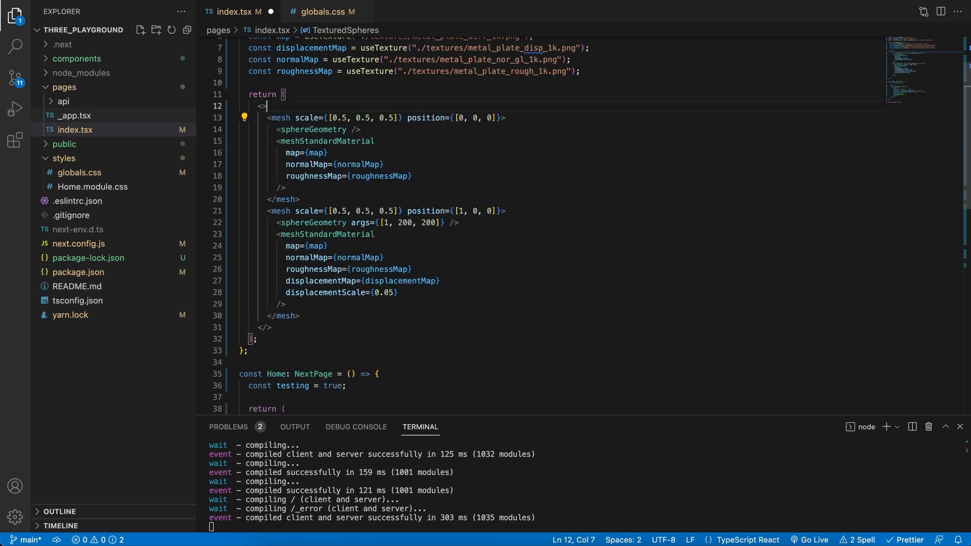
left_click_drag(282, 222, 300, 316)
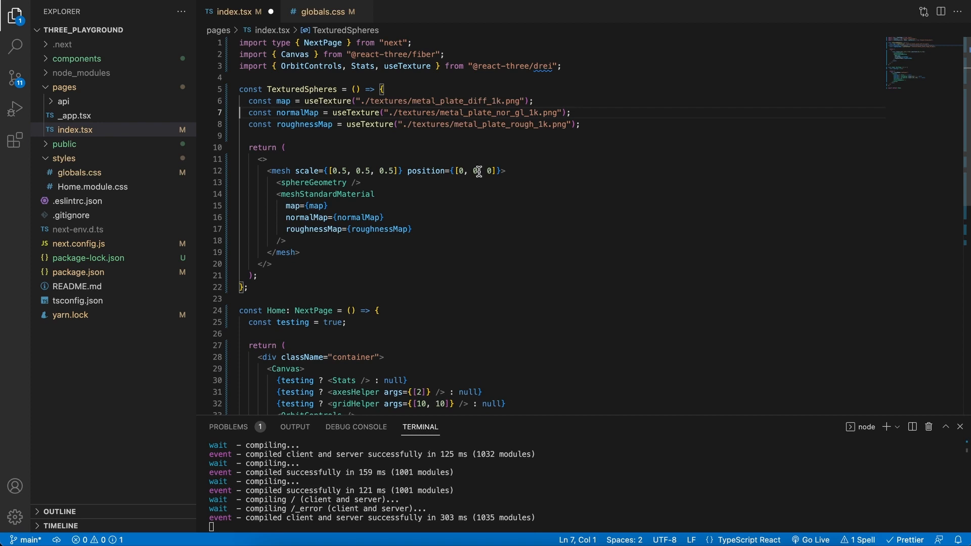
type("1")
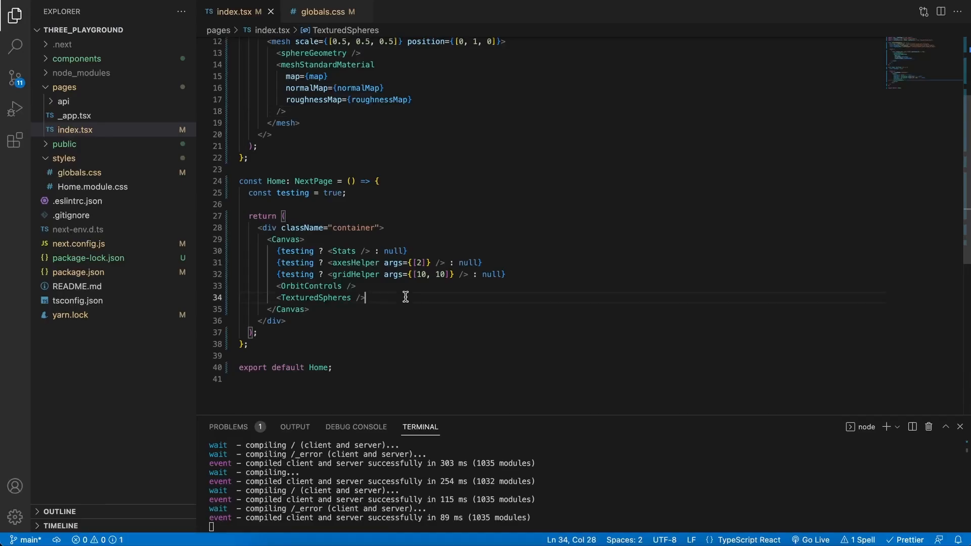
type("<mesh rotation-x={Math.PI * -0.5}>")
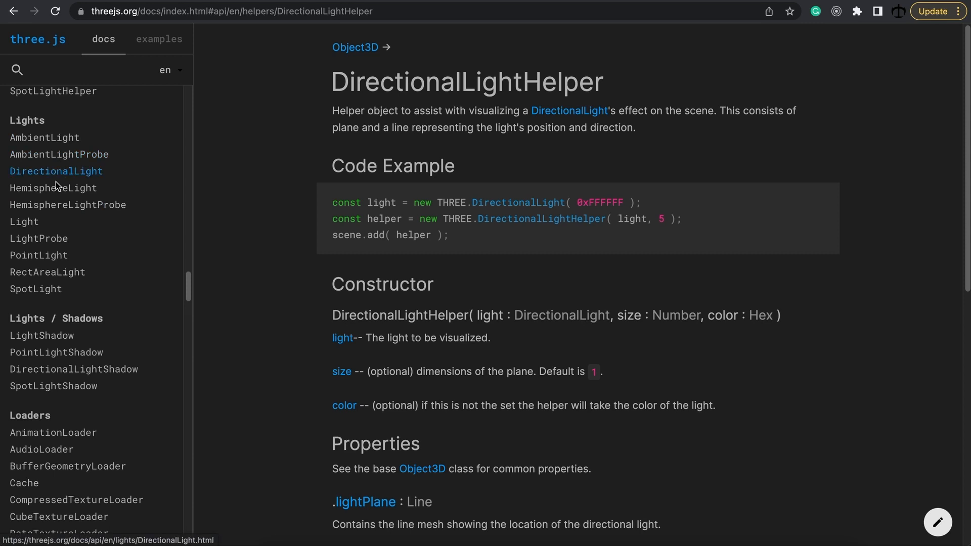
mouse_move(85, 299)
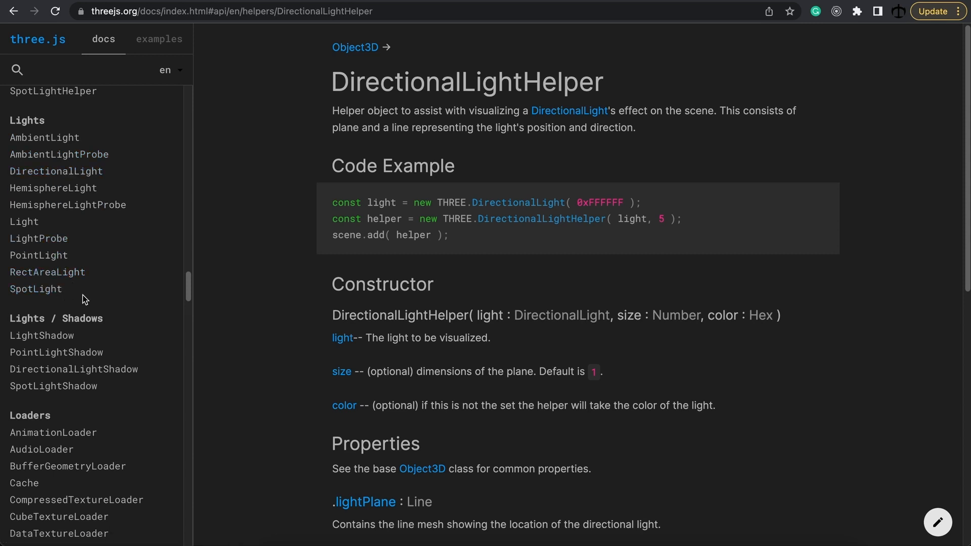
mouse_move(144, 151)
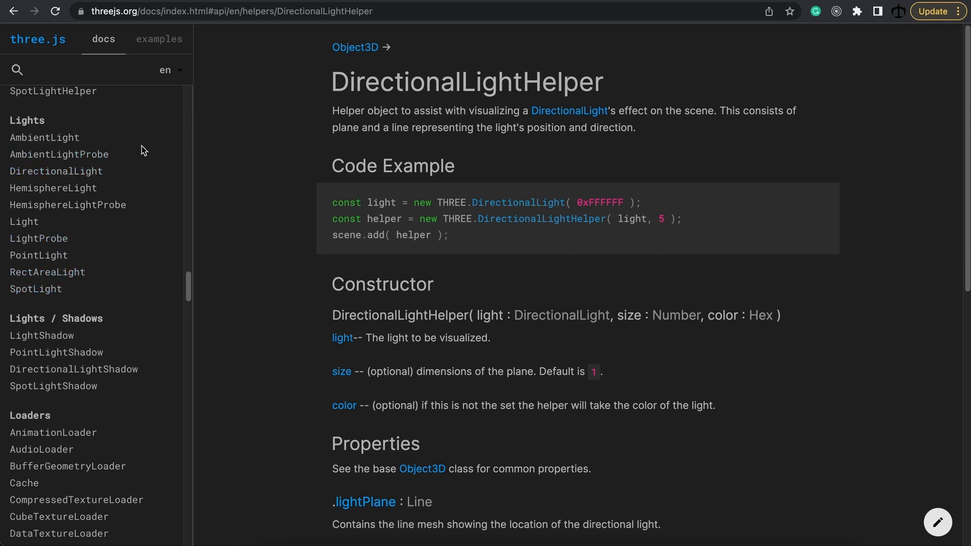
mouse_move(136, 144)
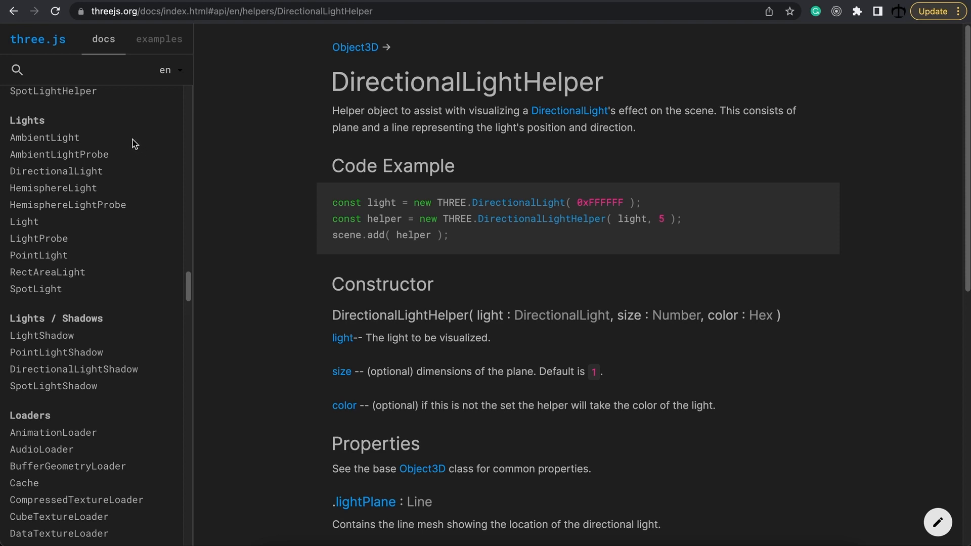
mouse_move(117, 278)
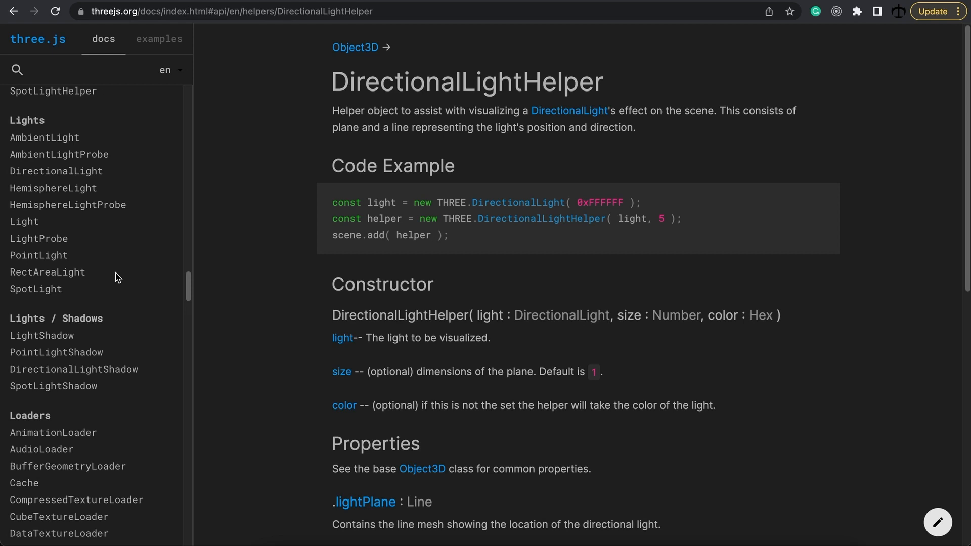
mouse_move(140, 203)
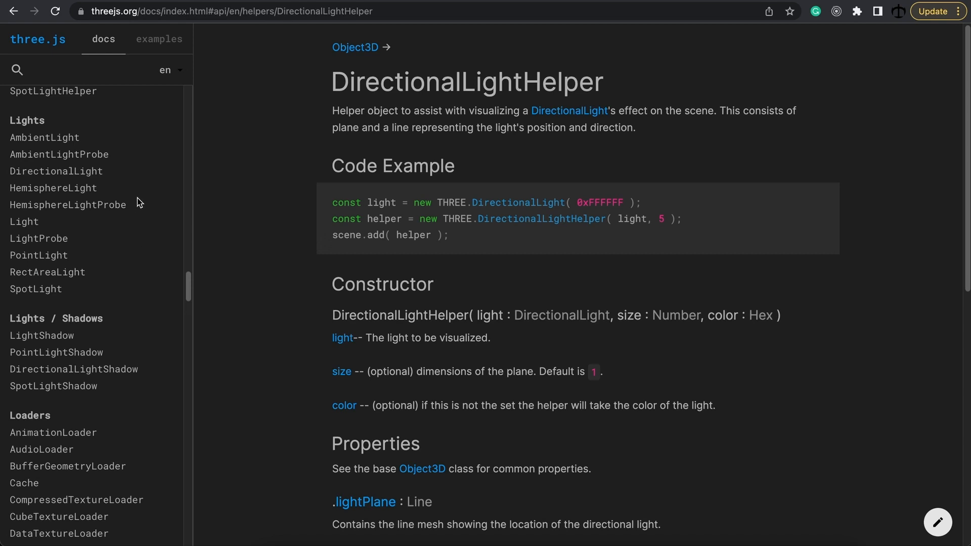
- Open the AmbientLight reference page from the Lights section of the docs sidebar
left_click(44, 138)
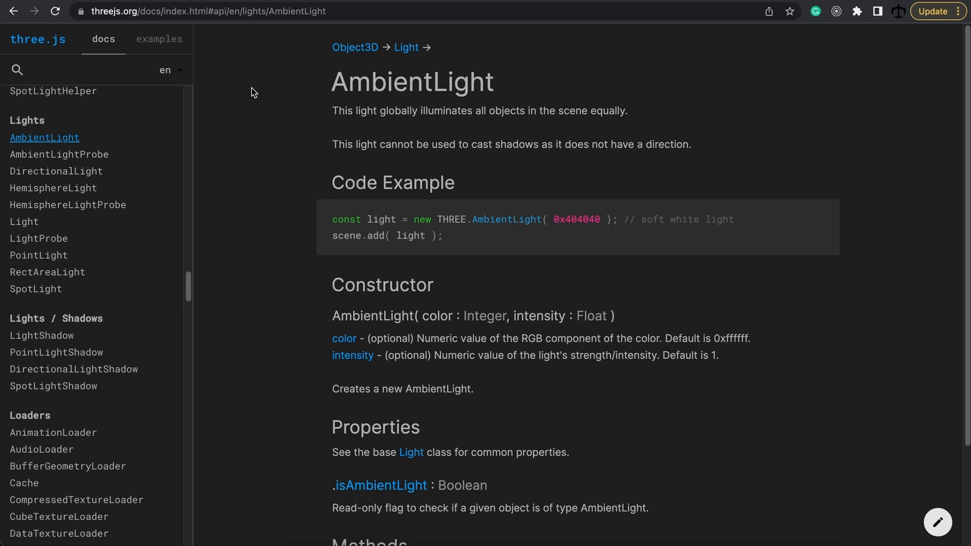
mouse_move(287, 295)
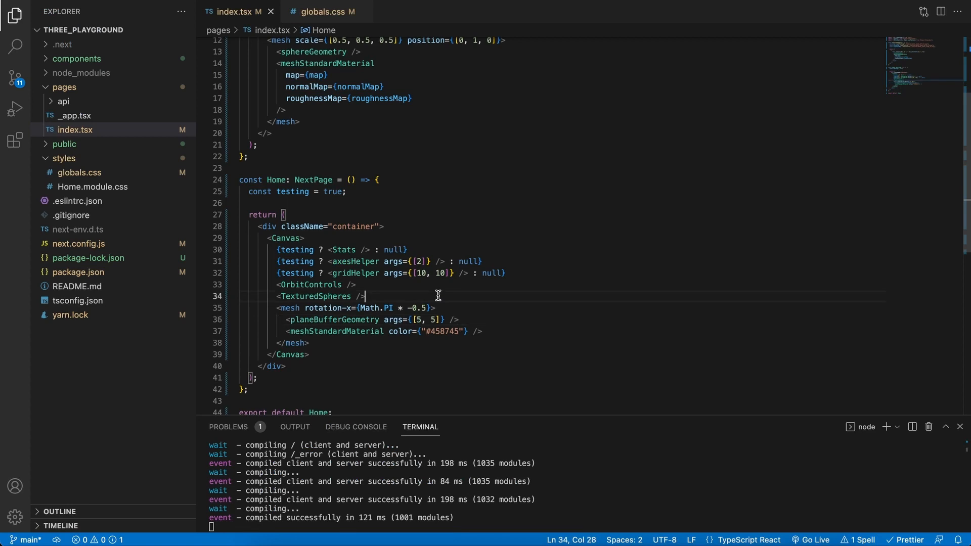
- Add an <ambientLight /> element inside the Canvas
type("<am")
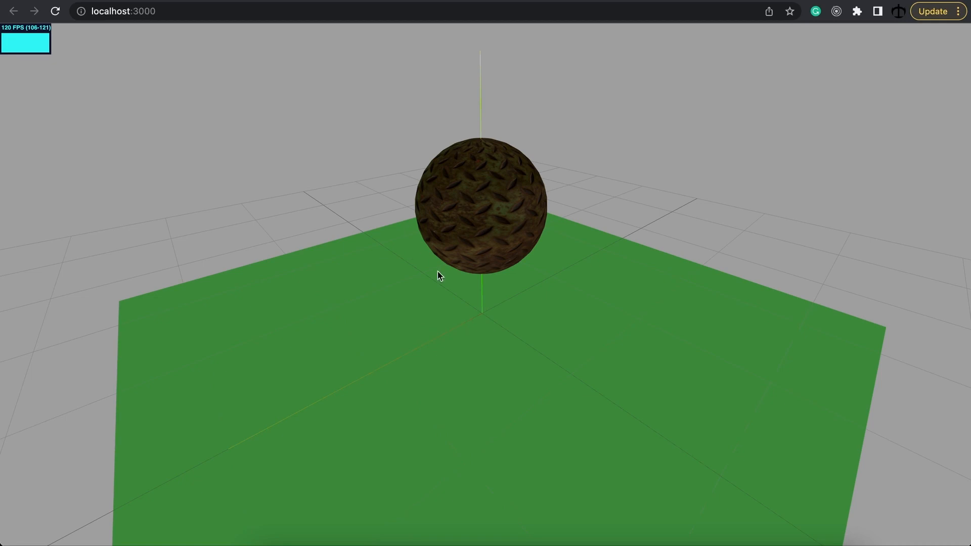
mouse_move(526, 293)
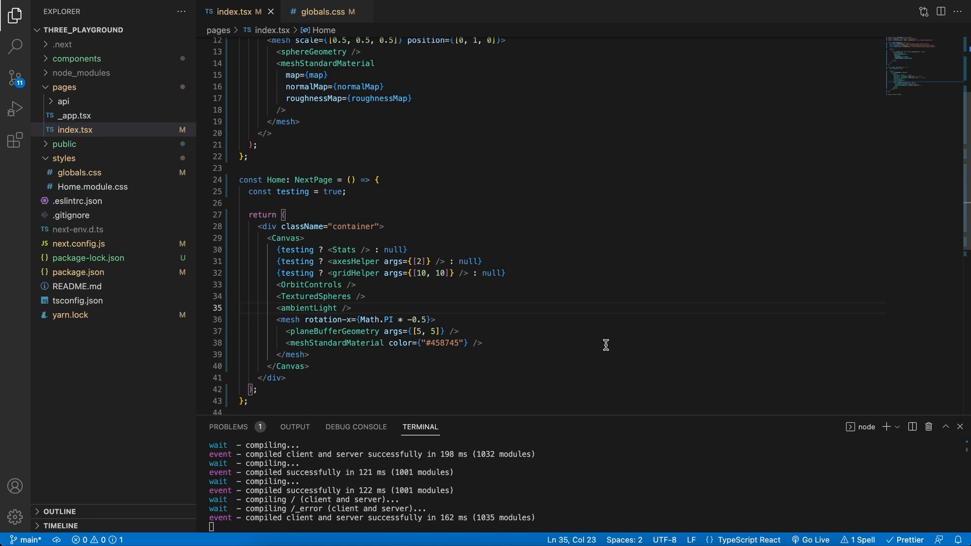
- Give the ambientLight tag intensity={0.3}
type("intensity={}")
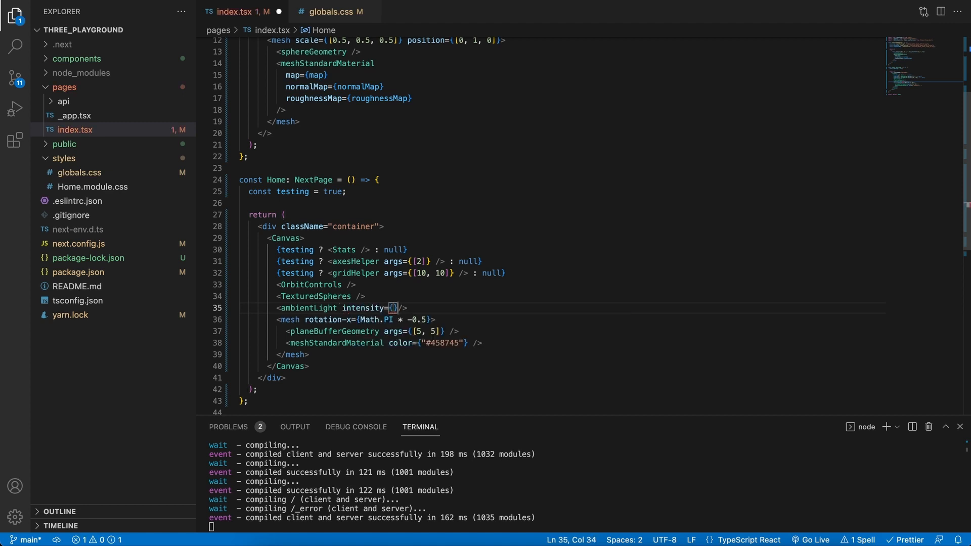
type("0.3")
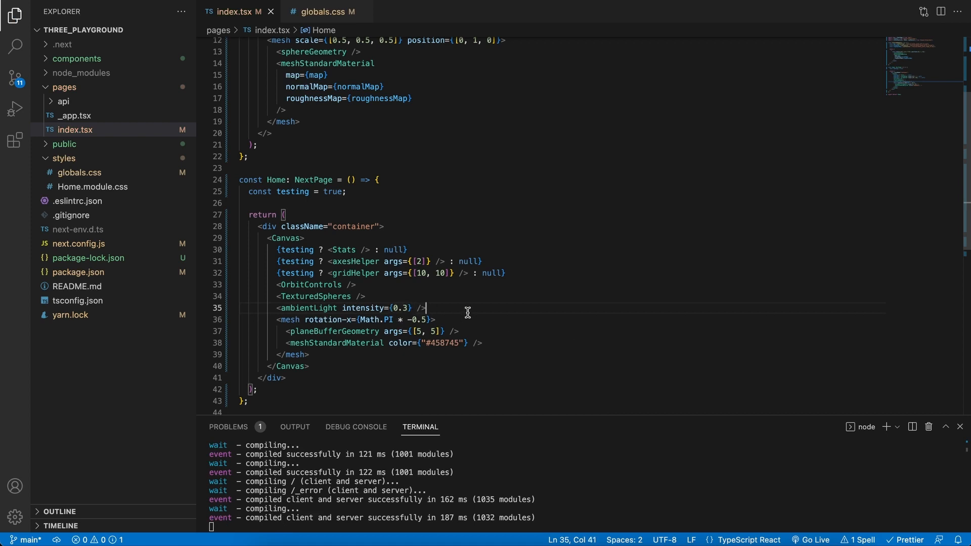
mouse_move(479, 314)
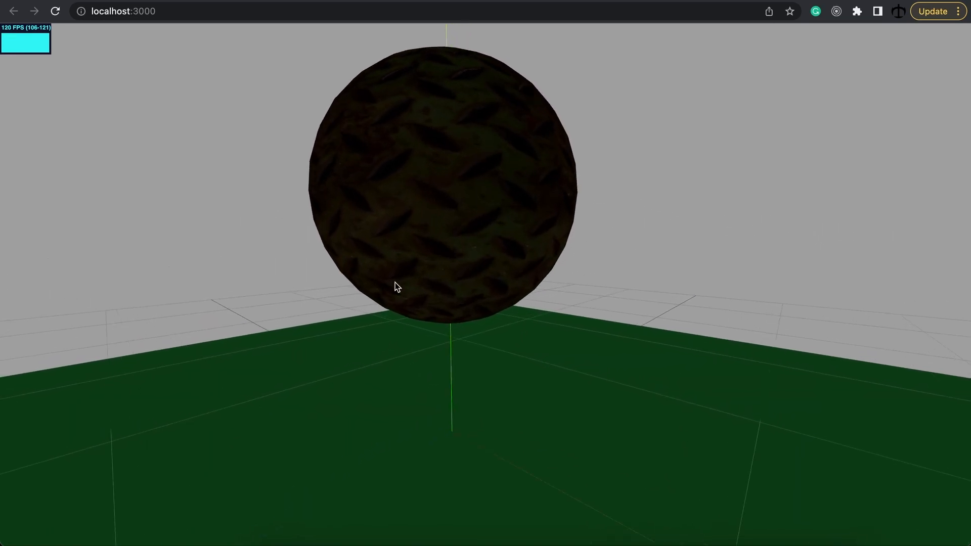
mouse_move(414, 267)
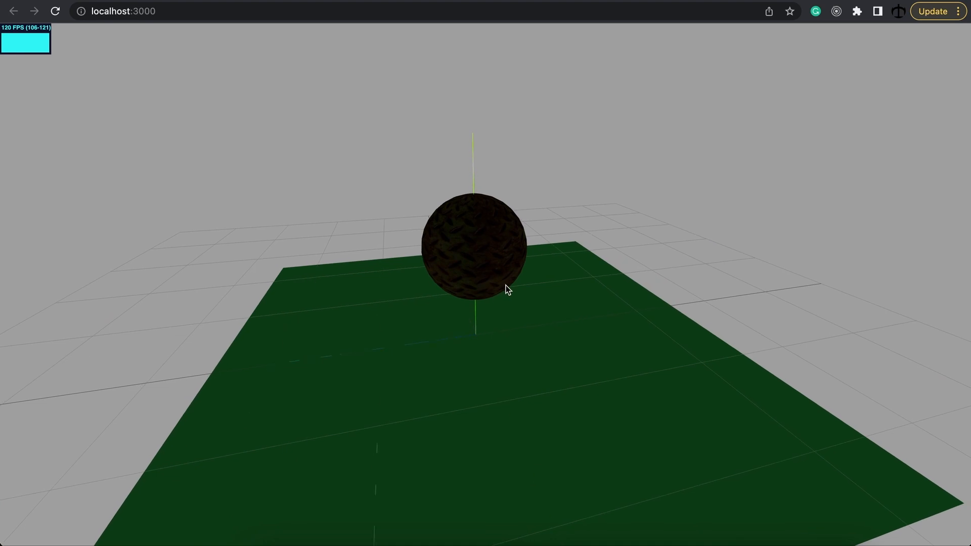
mouse_move(492, 261)
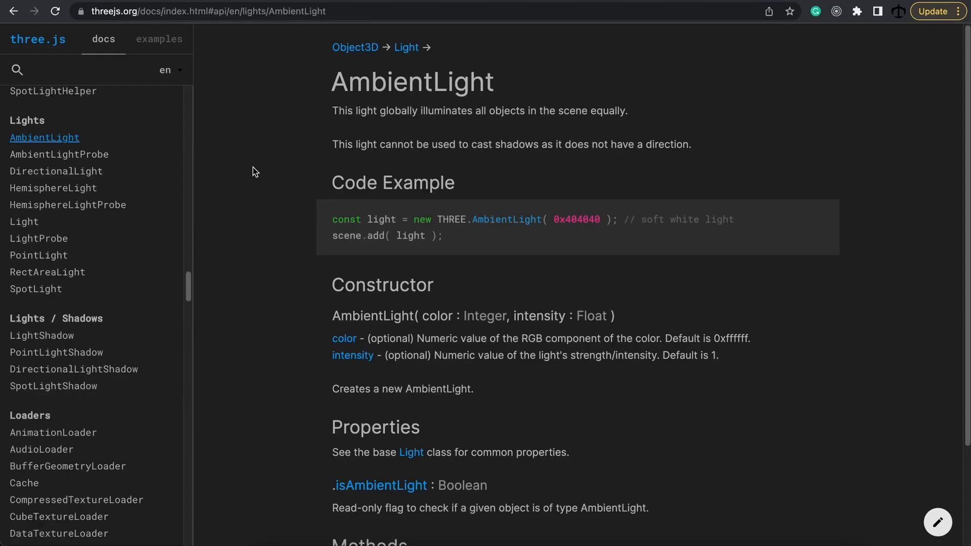
mouse_move(73, 172)
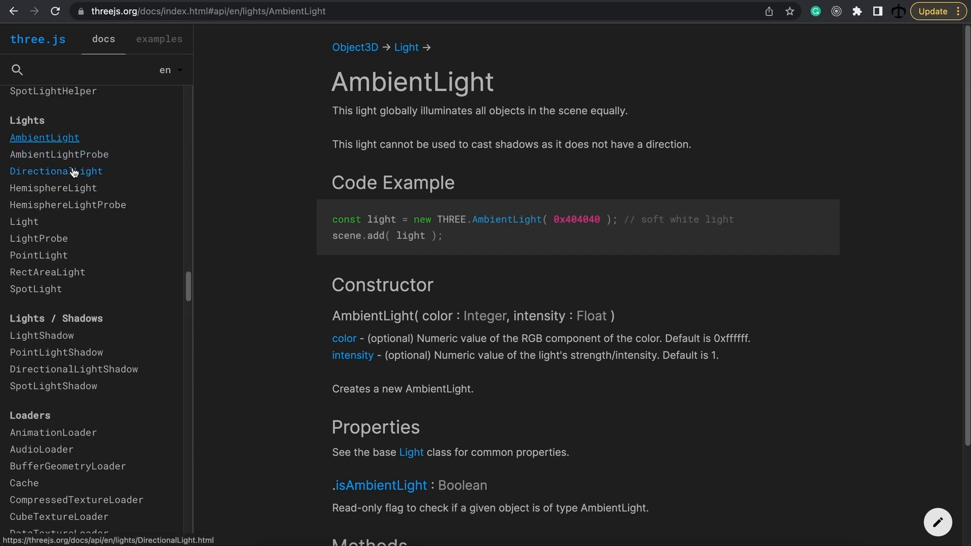
- Add a directionalLight with position={[0, 10, 10]} after checking its docs page, and view the lit sphere
left_click(55, 171)
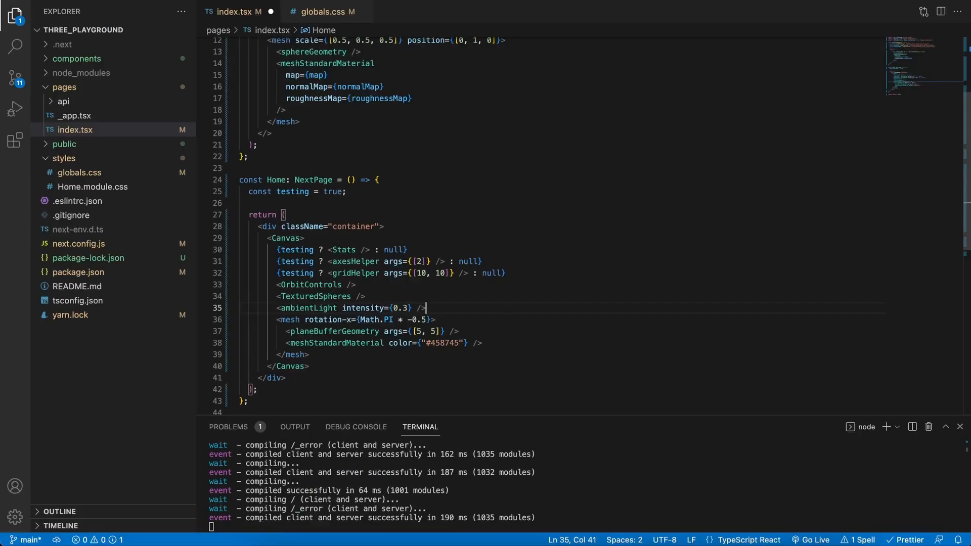
type("<directionalLight")
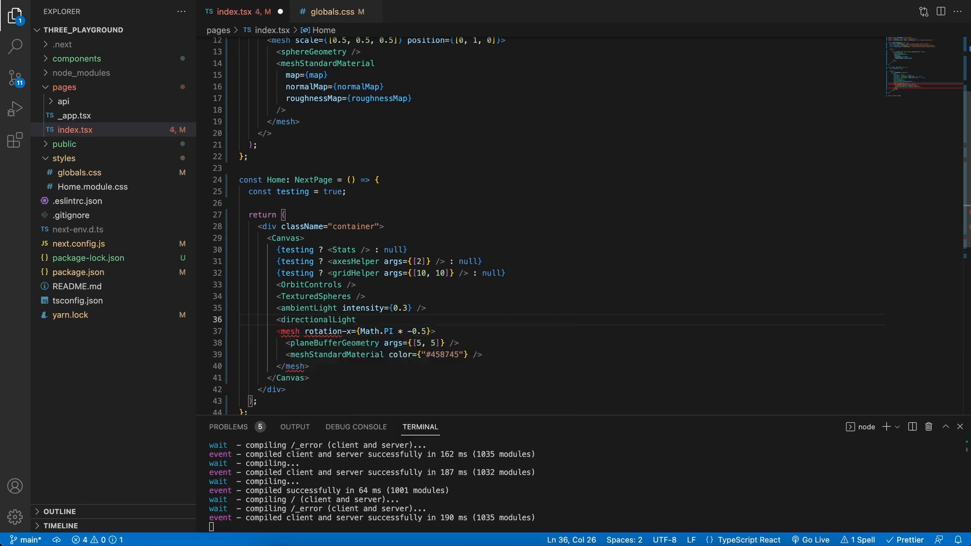
type("pos")
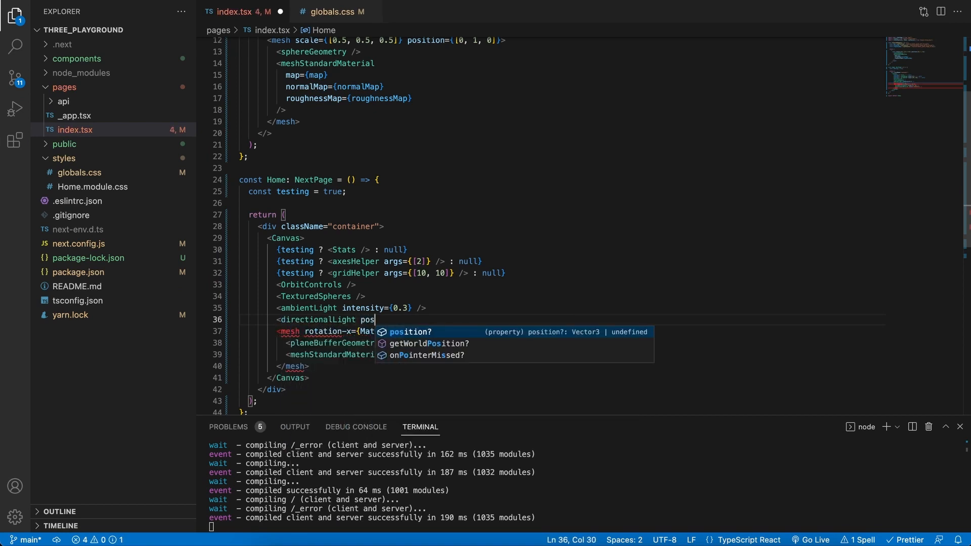
type("ition={[]}")
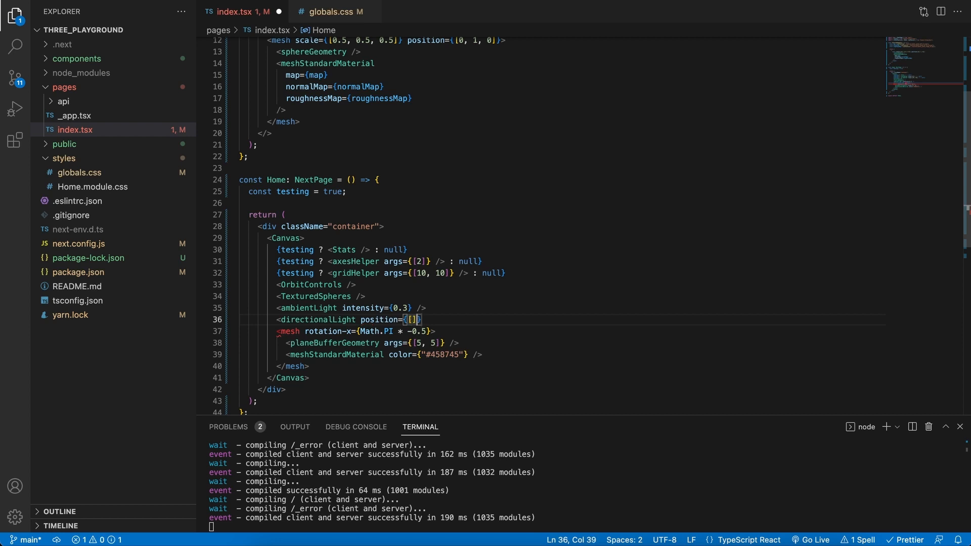
type("0")
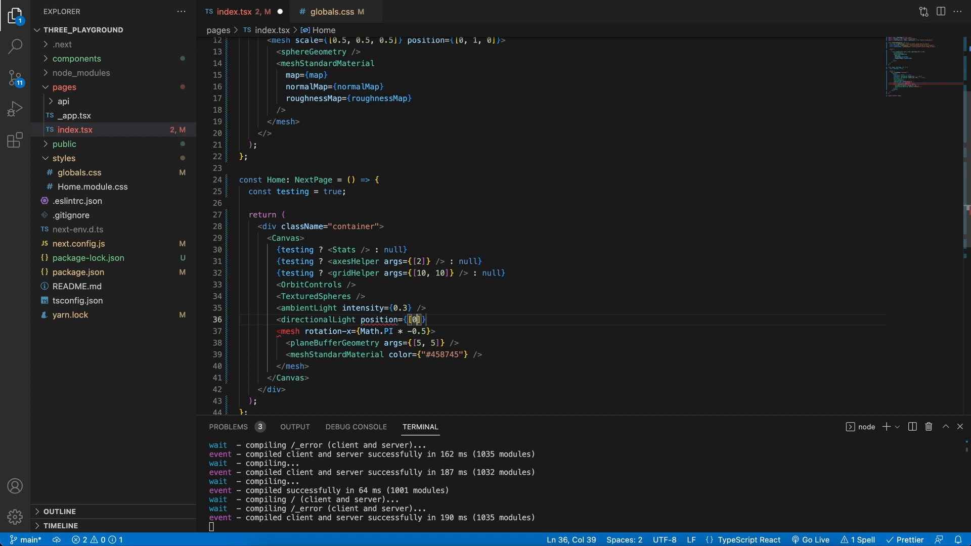
type(",10,")
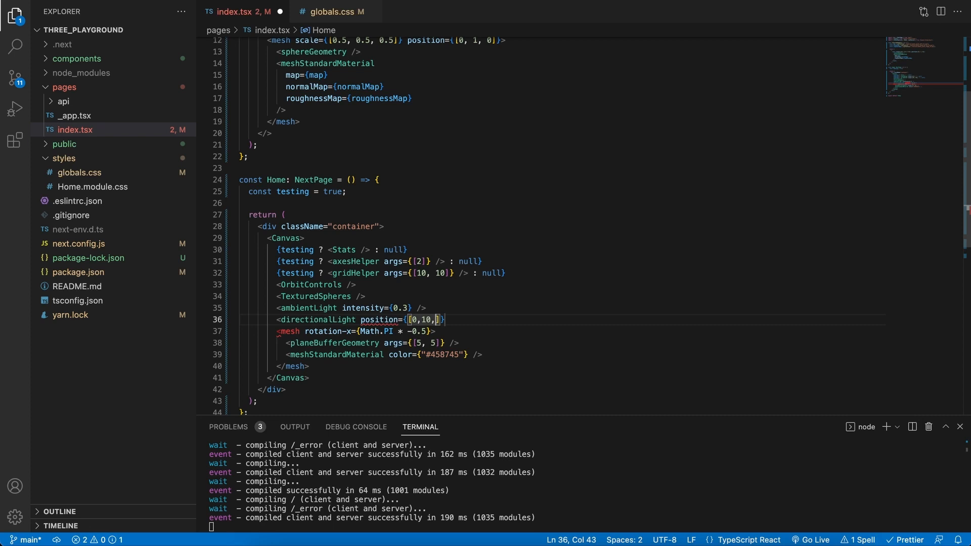
type("10")
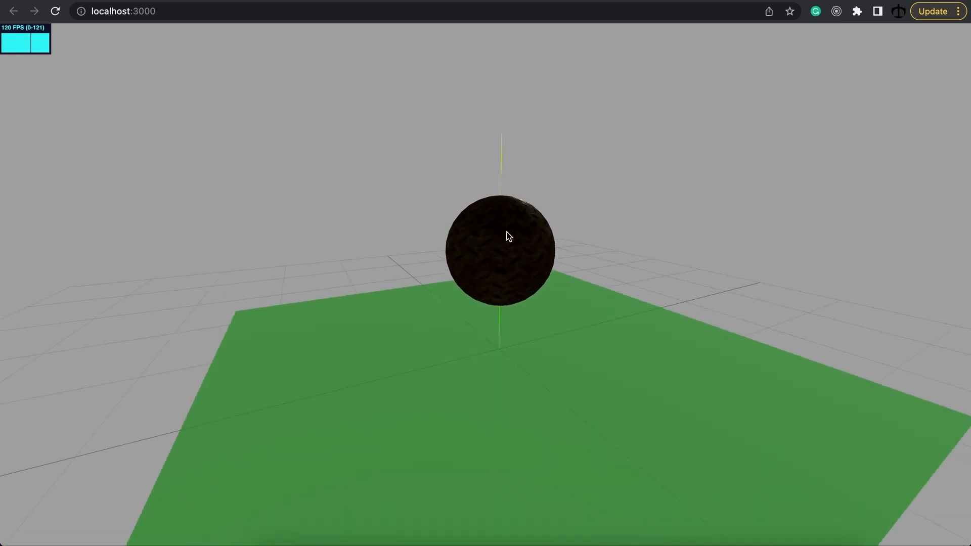
left_click_drag(507, 236, 461, 227)
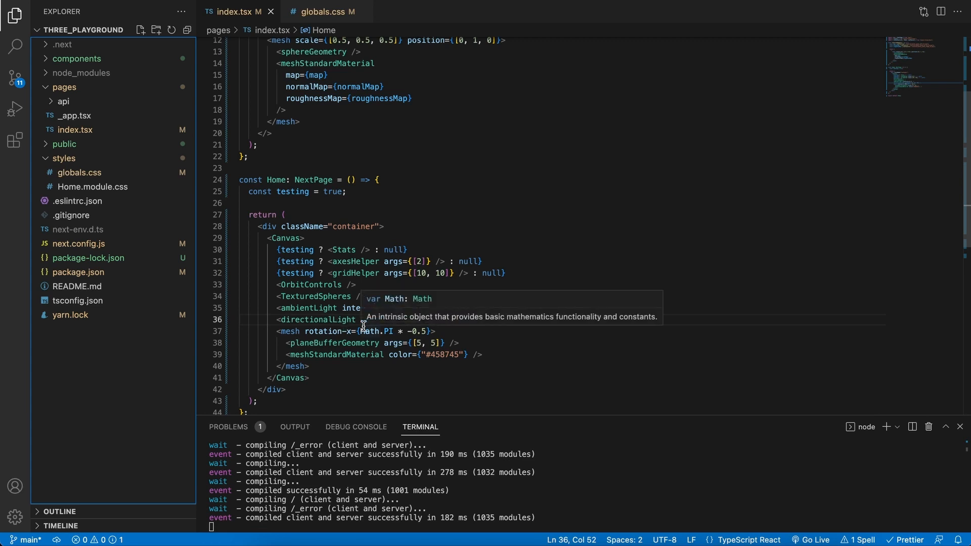
mouse_move(481, 325)
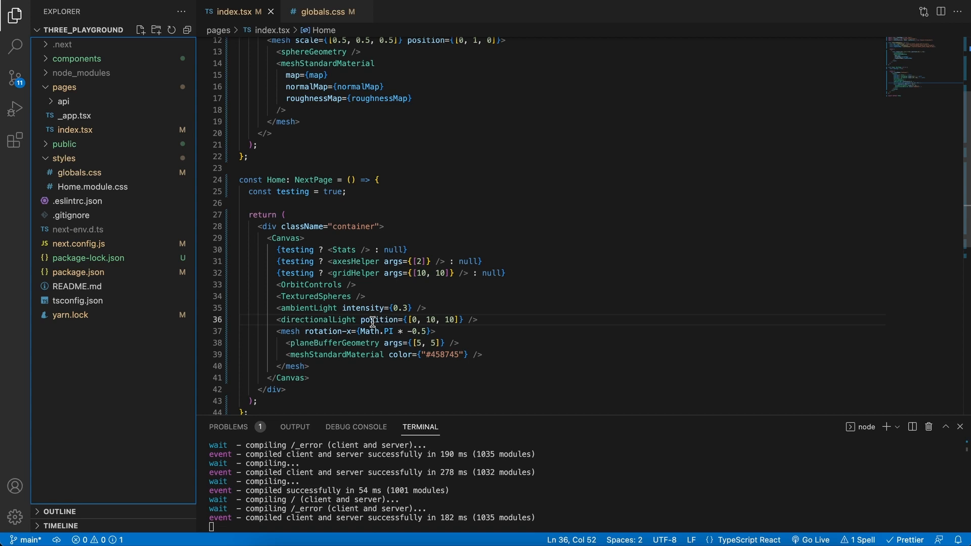
mouse_move(435, 291)
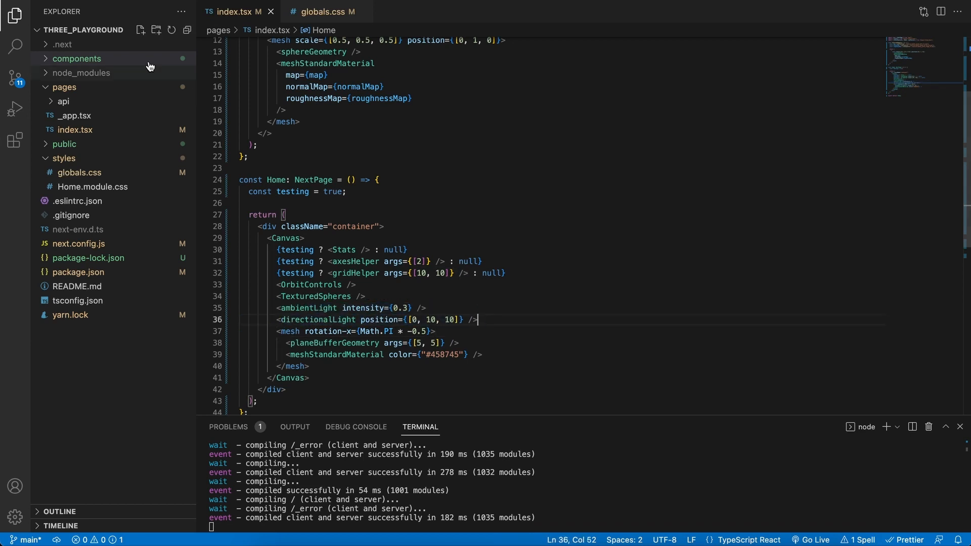
- Create Lights.ts in the components folder and declare Lights as a React.FC
left_click(77, 59)
type("Lights")
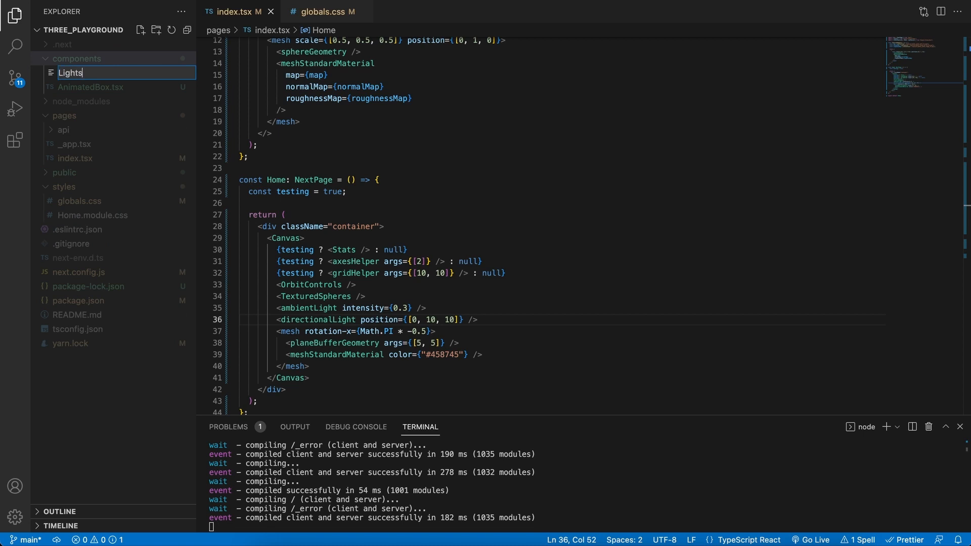
key("Enter")
type("const L")
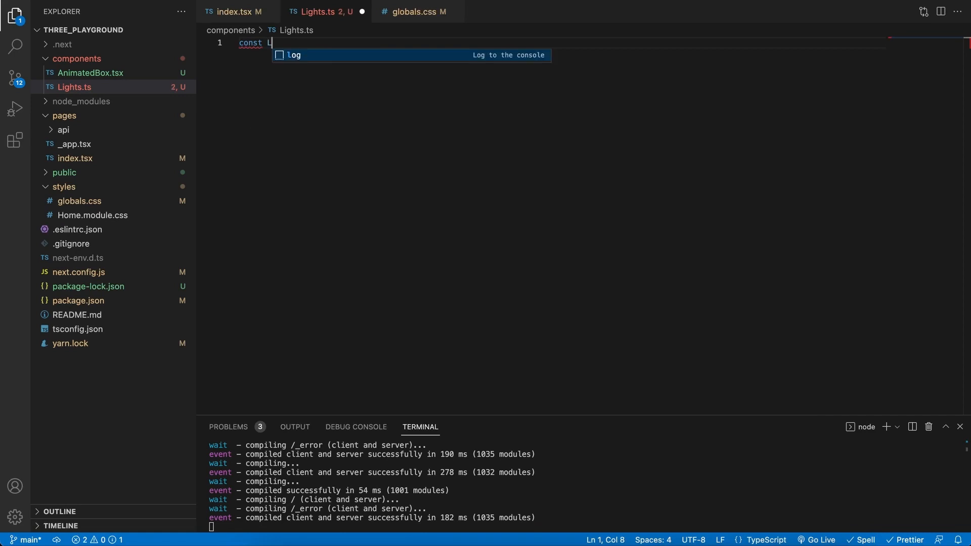
type("ights: R")
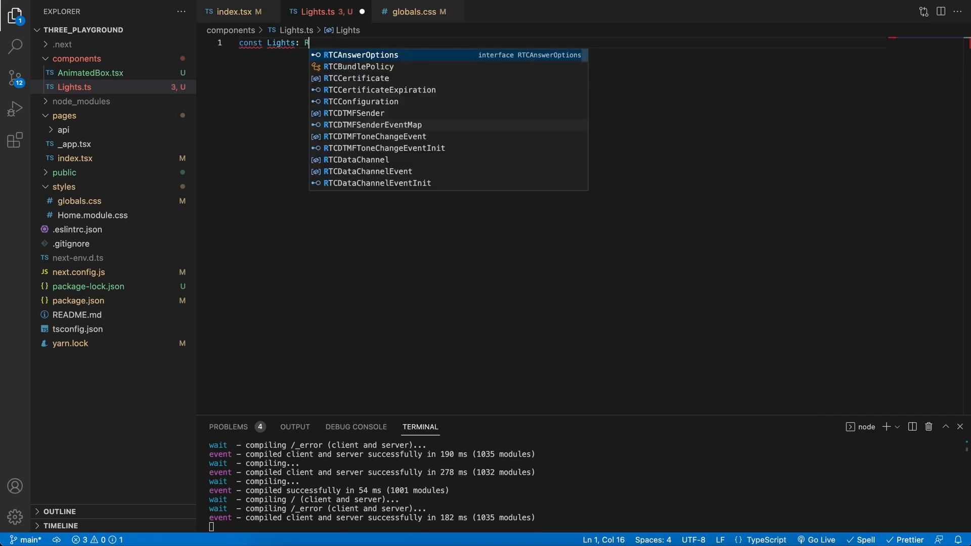
type("eact.FC = (")
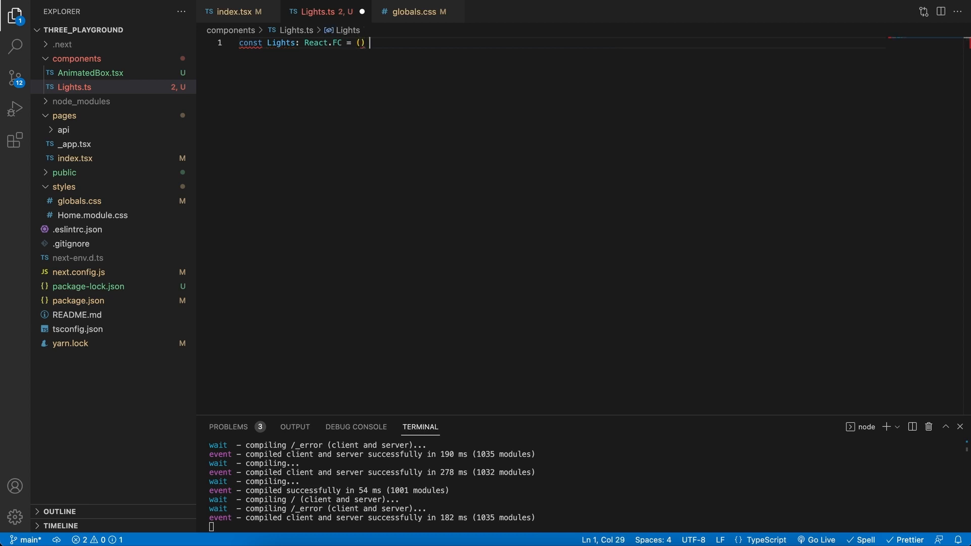
- Make Lights return null and add 'export default Lights;'
type("=> {")
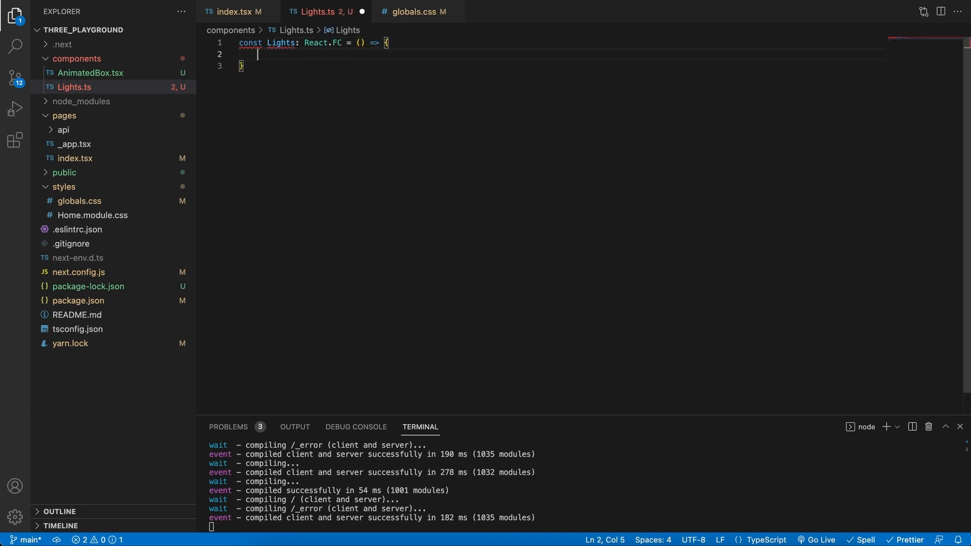
type("return")
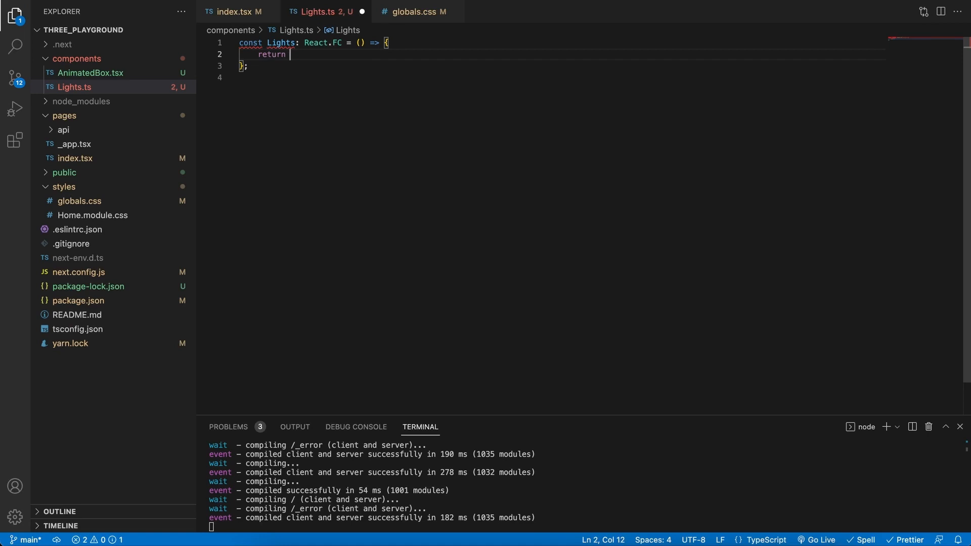
type("null;")
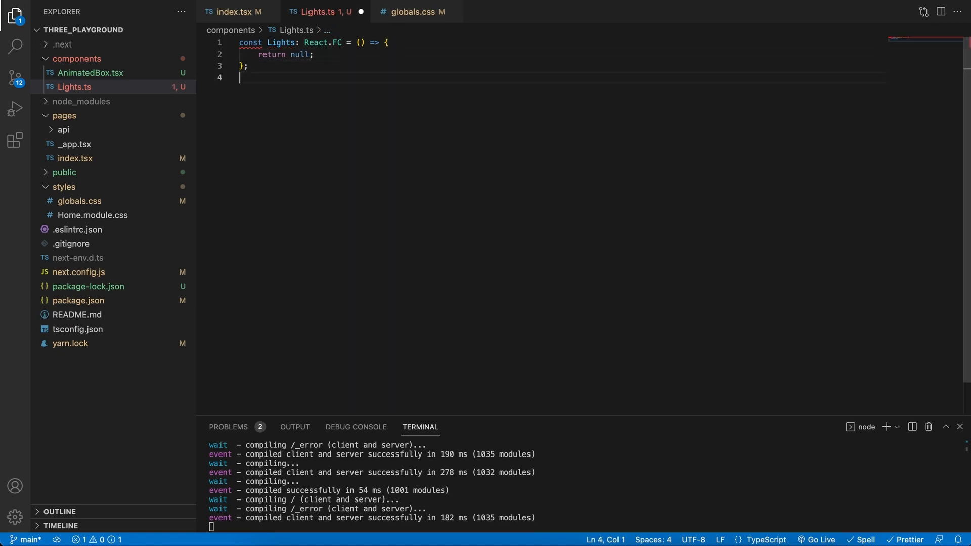
type("export default Lights;")
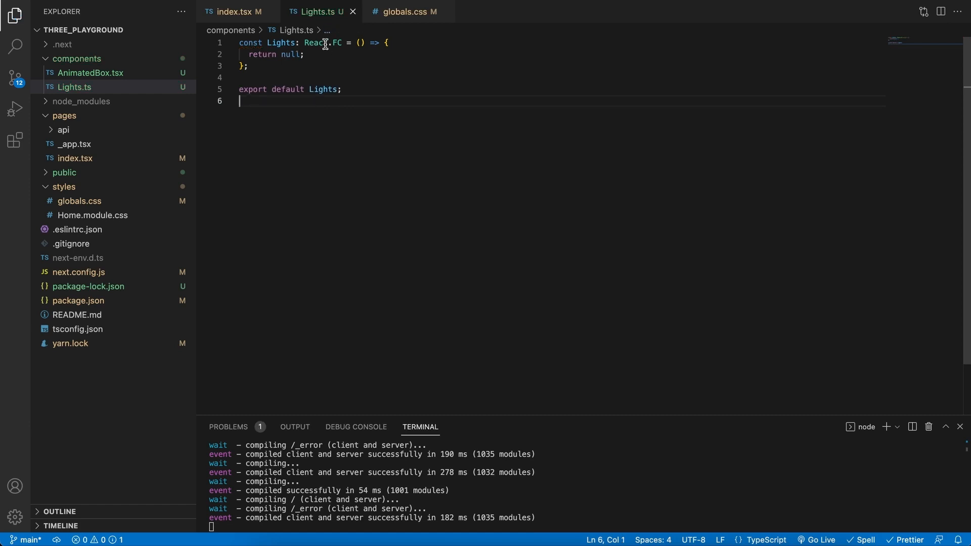
left_click(237, 11)
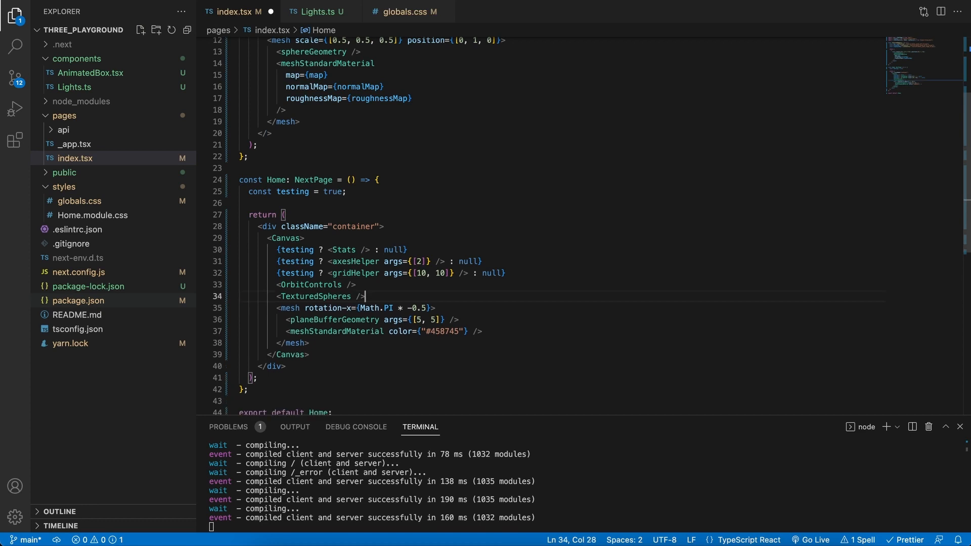
- Paste the two light elements into Lights wrapped in a <></> fragment
left_click(315, 12)
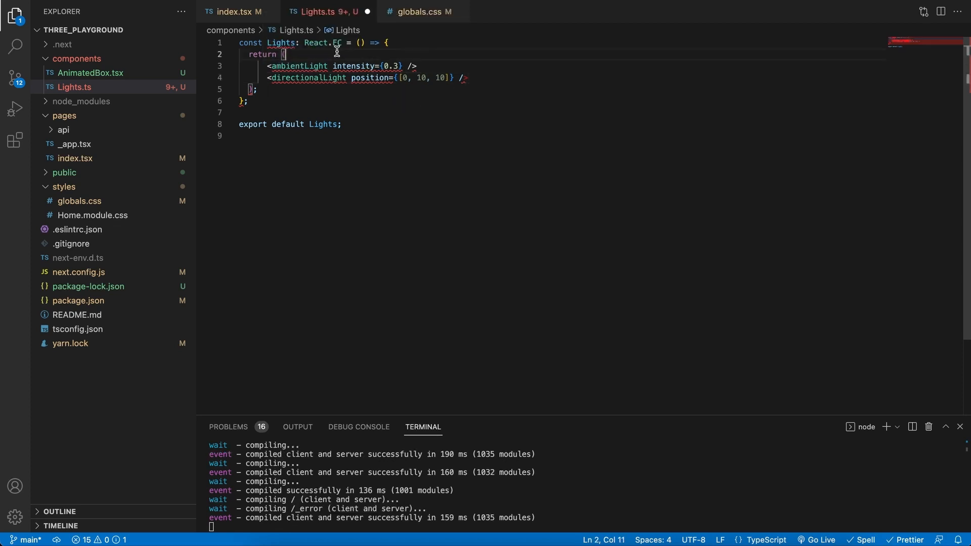
type("<>")
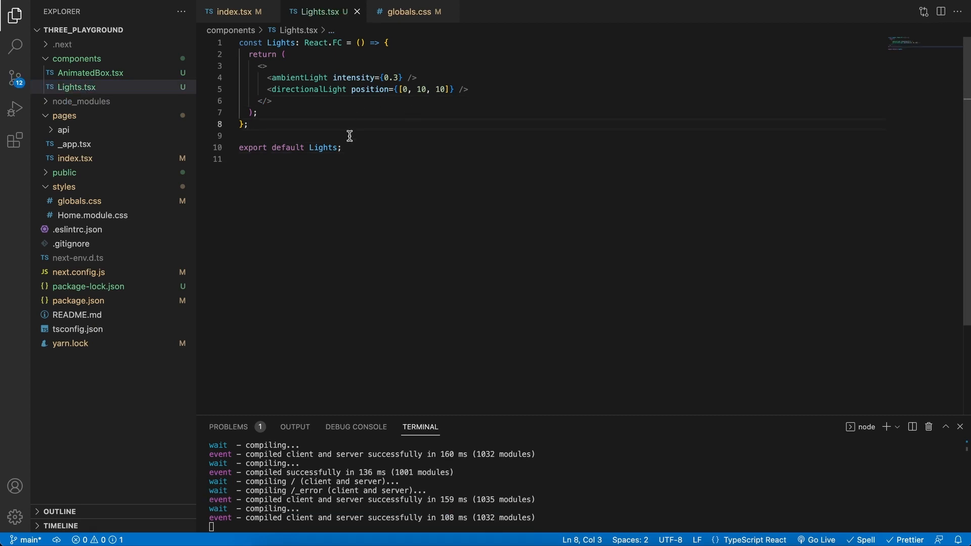
left_click(235, 12)
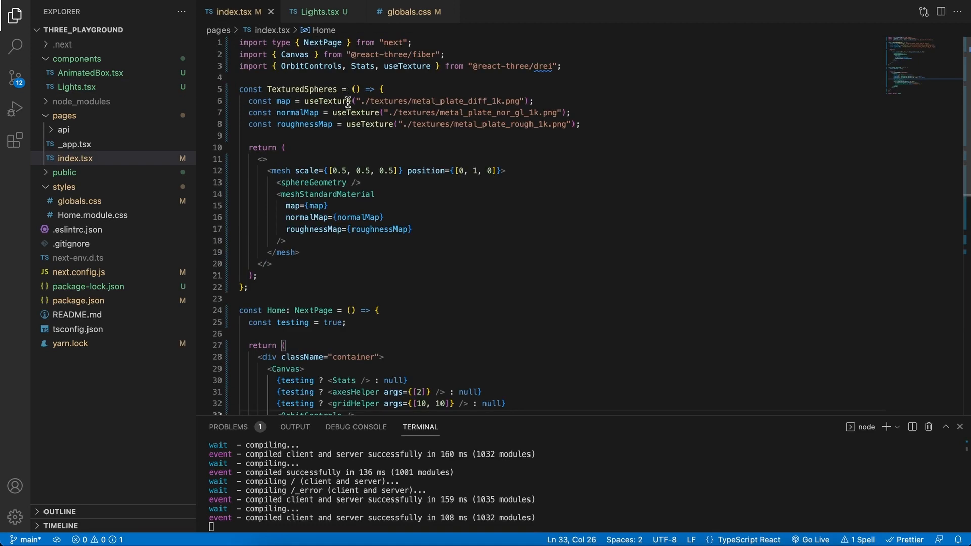
- Import Lights in index.tsx and add a <Lights /> element below TexturedSpheres
type("im")
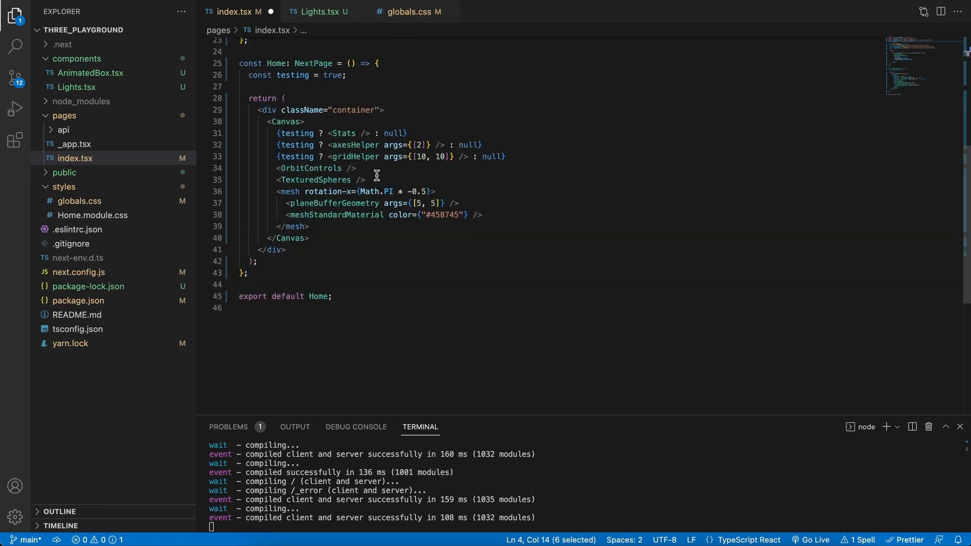
key("Enter")
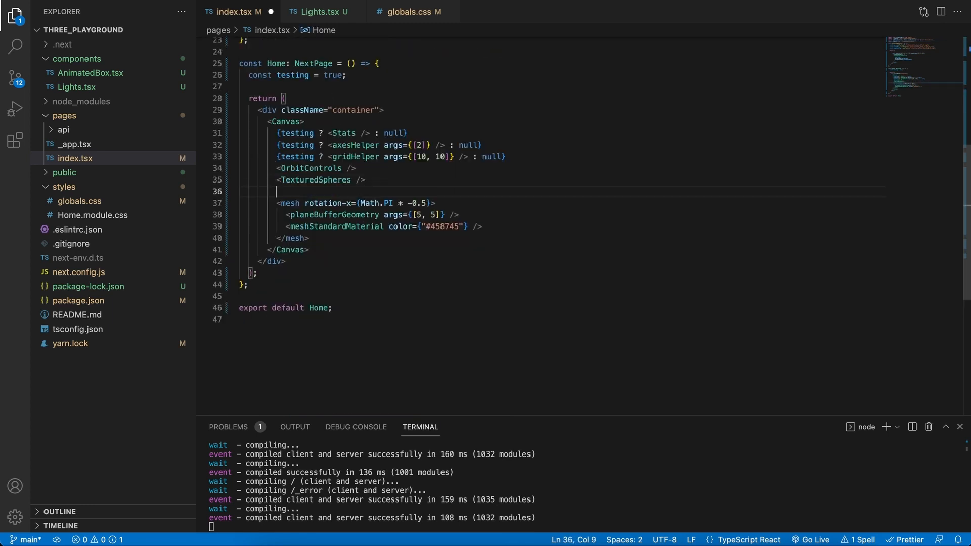
type("<Li")
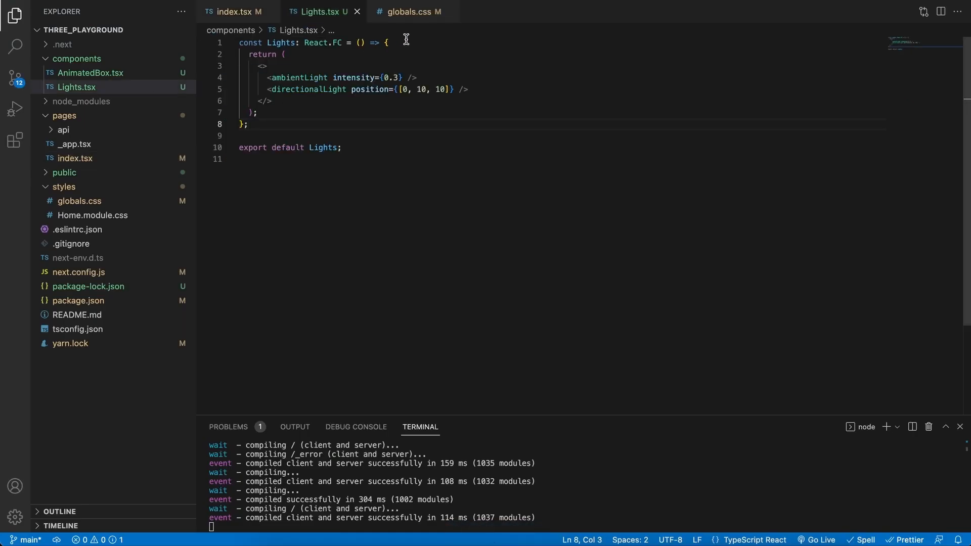
- Declare lightRef with useRef typed as a DirectionalLight
type("re")
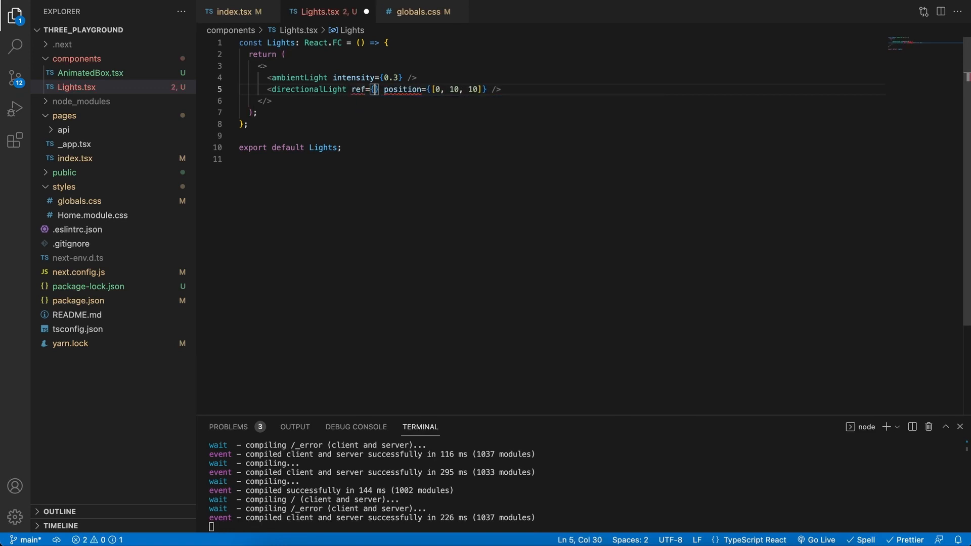
type("lightRef")
type("const")
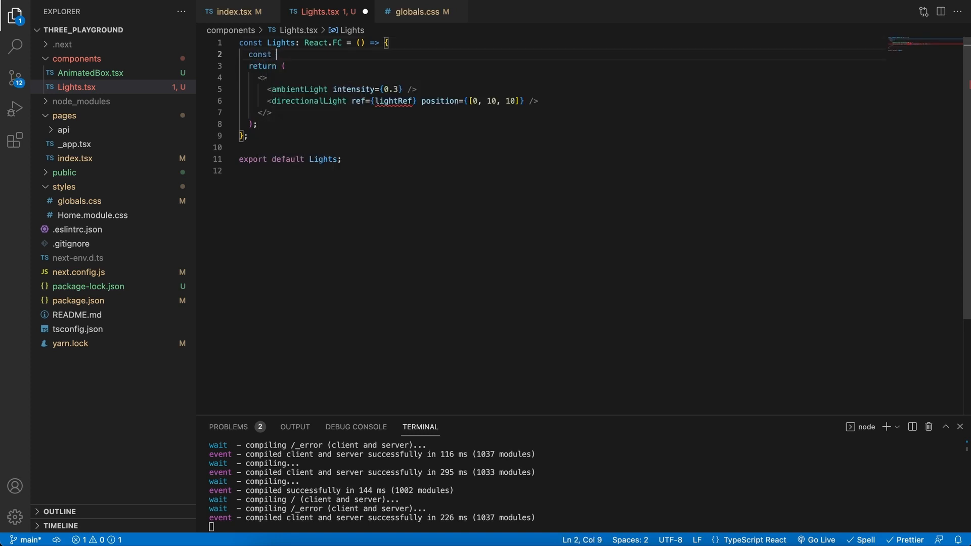
type("lightRef")
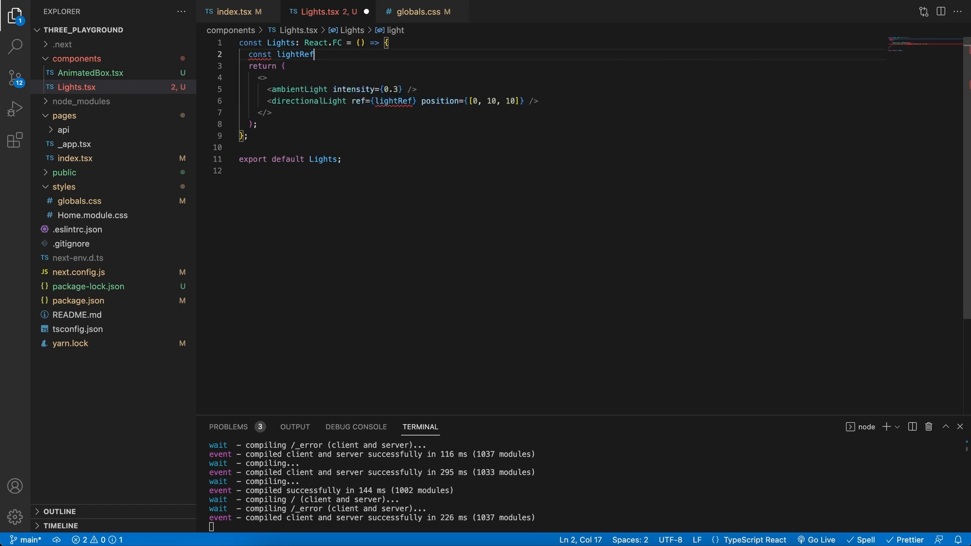
type("= useRef")
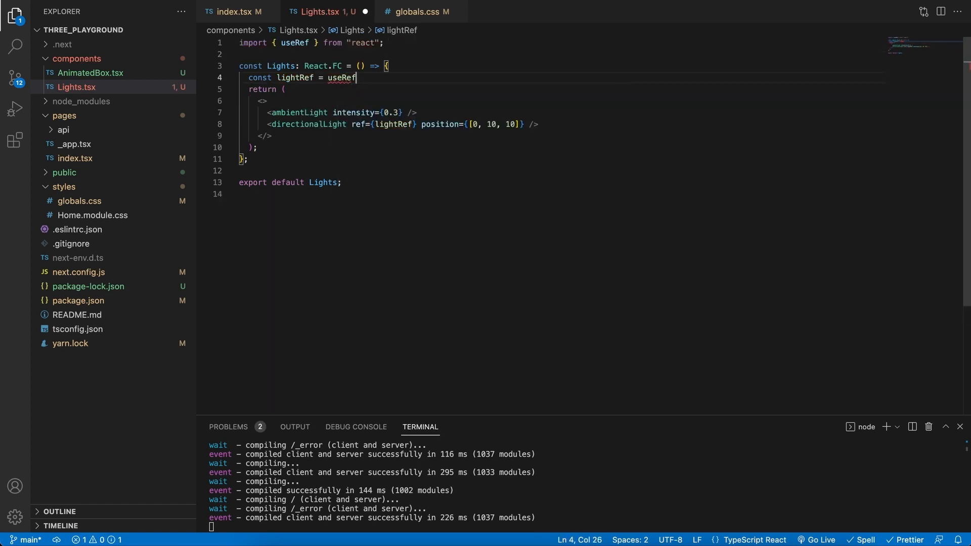
type("<THREE>")
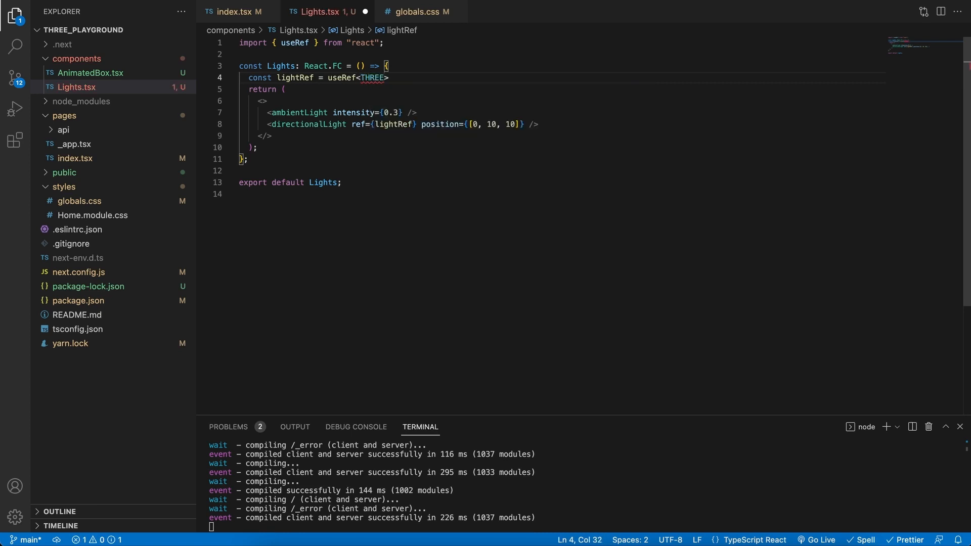
type(".")
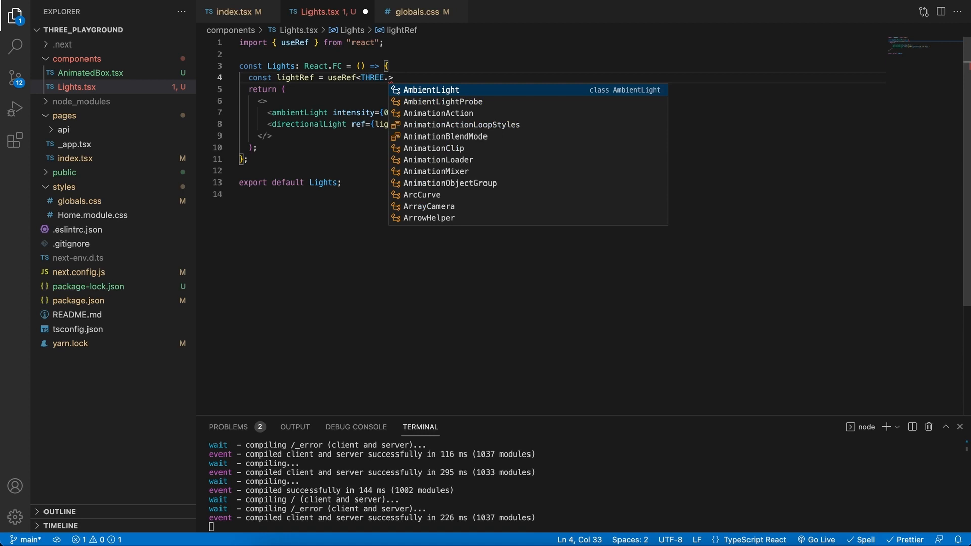
type("di")
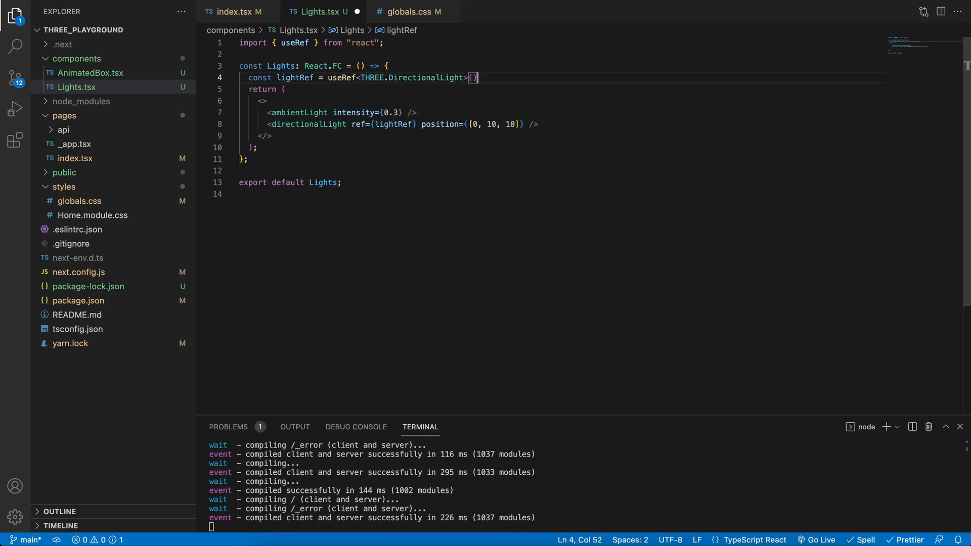
type("();")
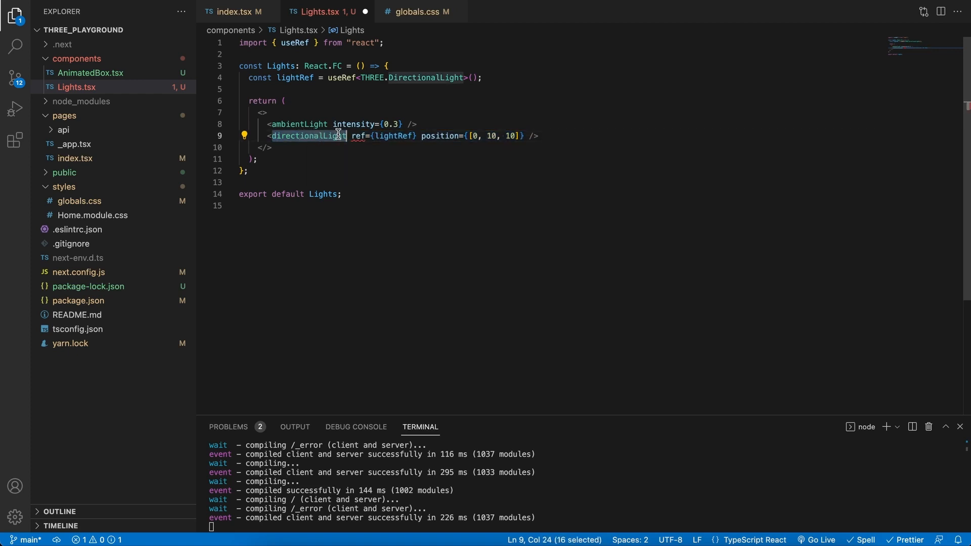
key("Enter")
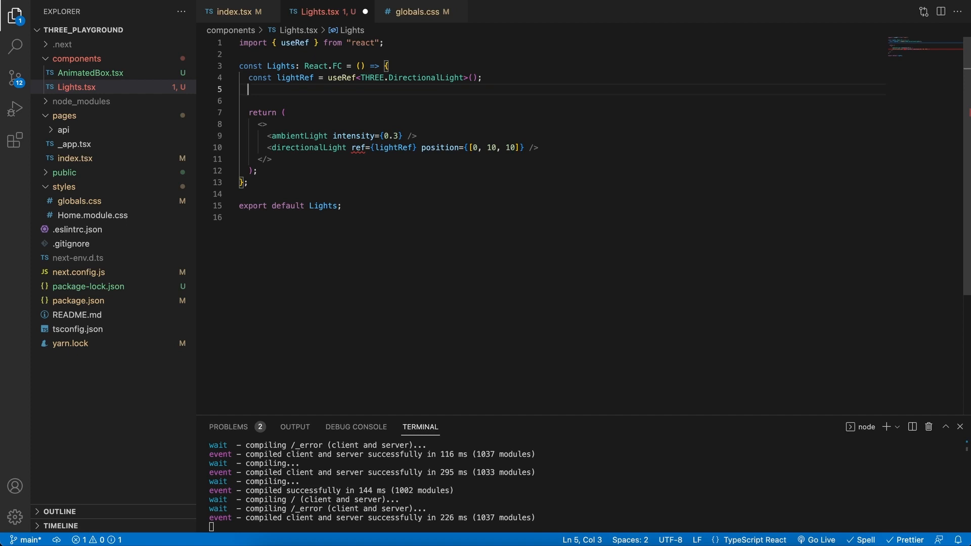
- Call useHelper(lightRef, DirectionalLightHelper, 5, "red") with auto-imports from drei and three
type("use")
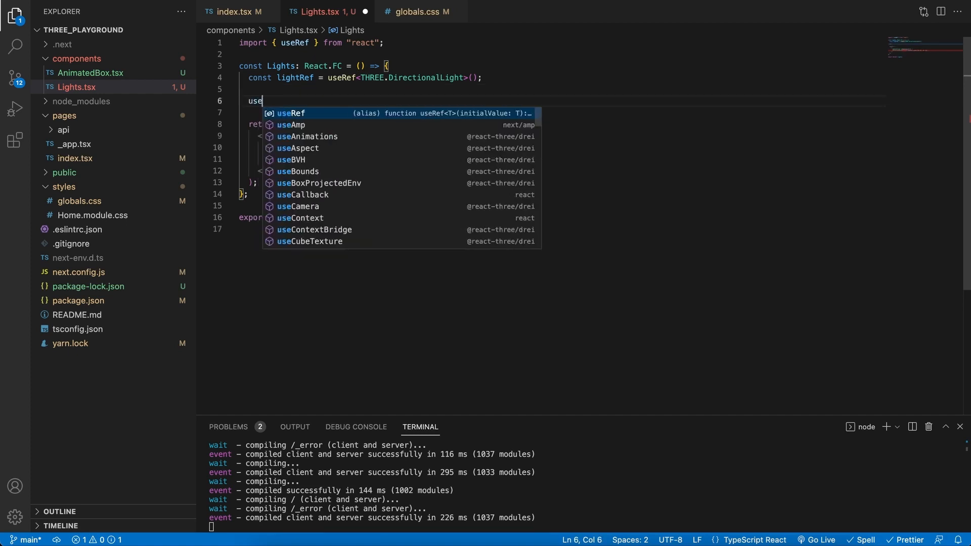
type("hel")
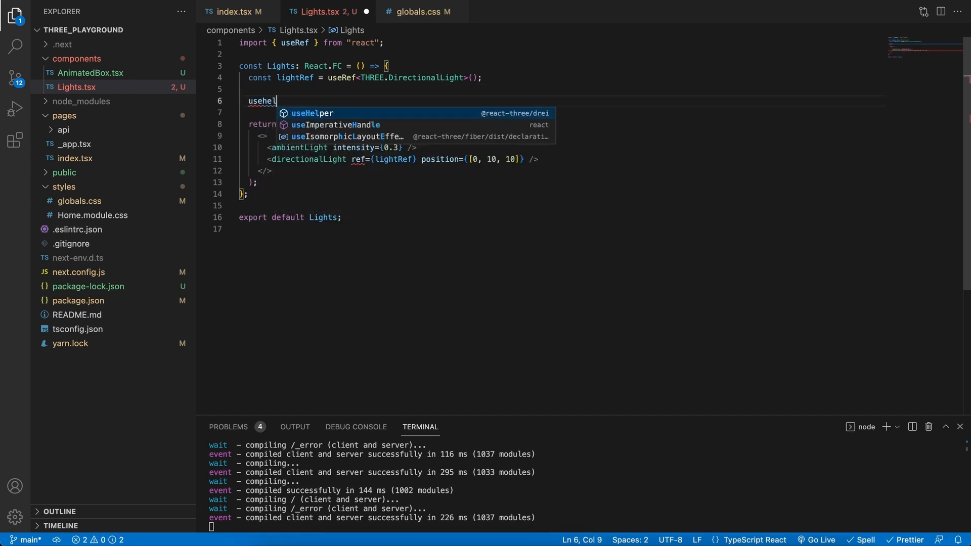
left_click(309, 113)
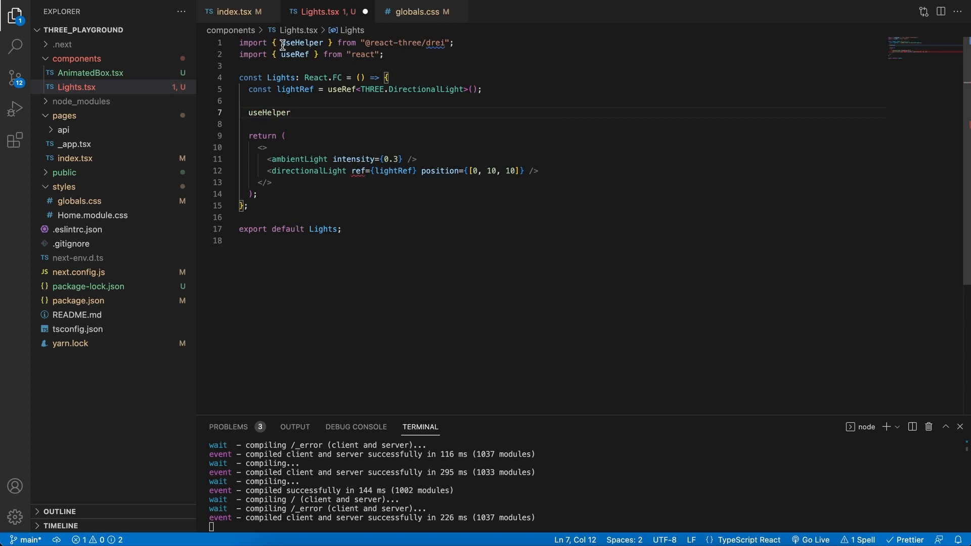
mouse_move(323, 119)
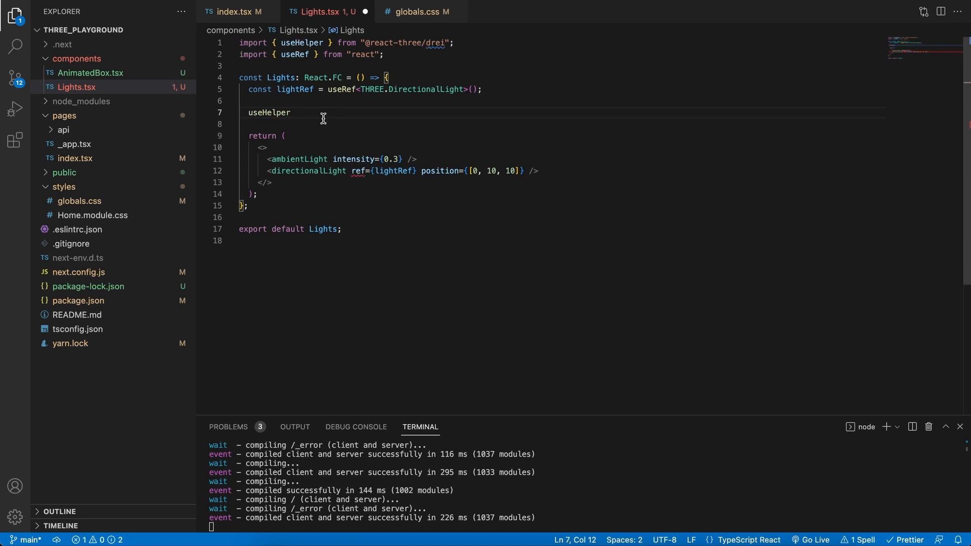
type("()")
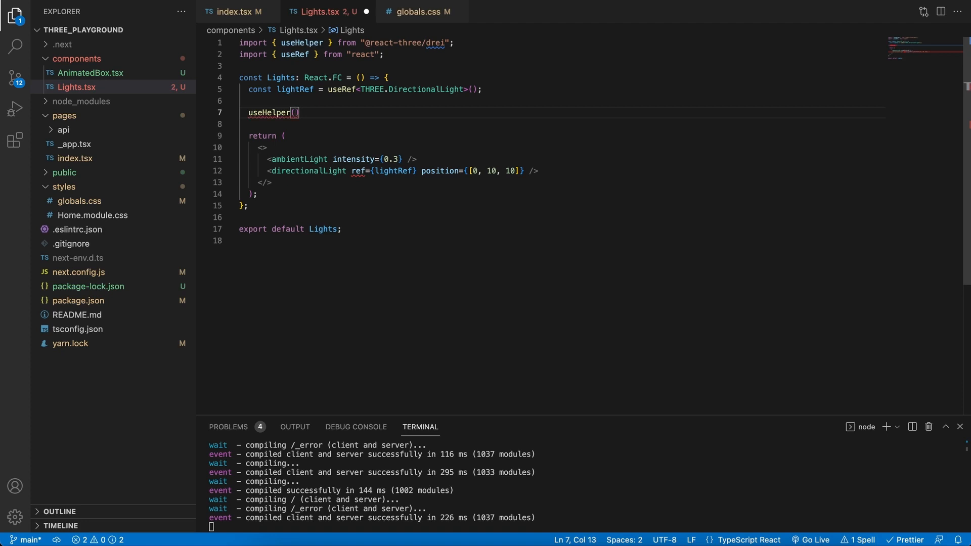
type("lightRef,")
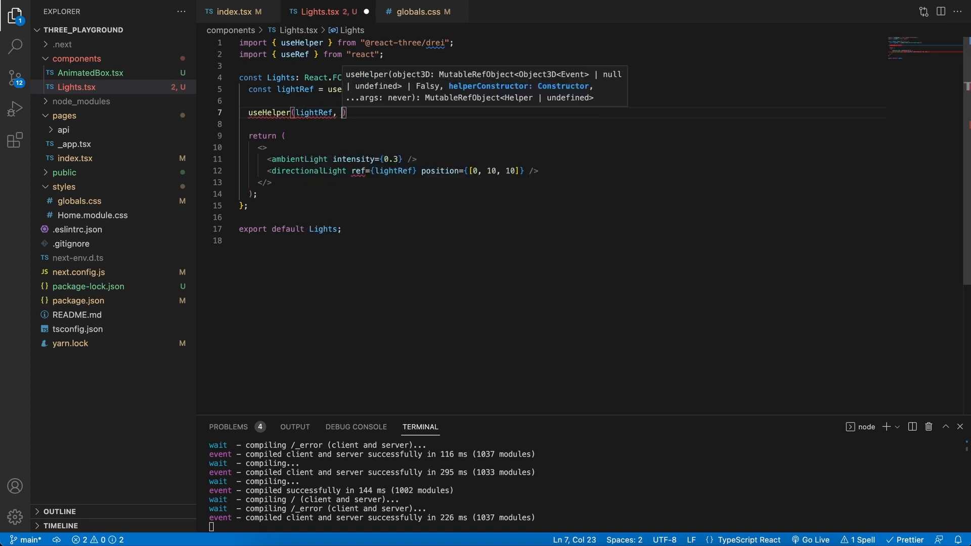
type("Di")
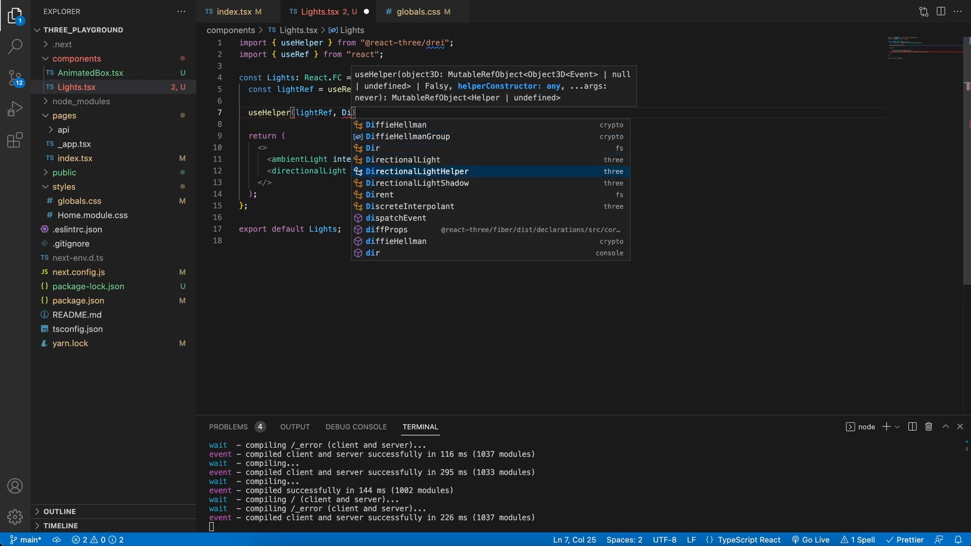
left_click(414, 171)
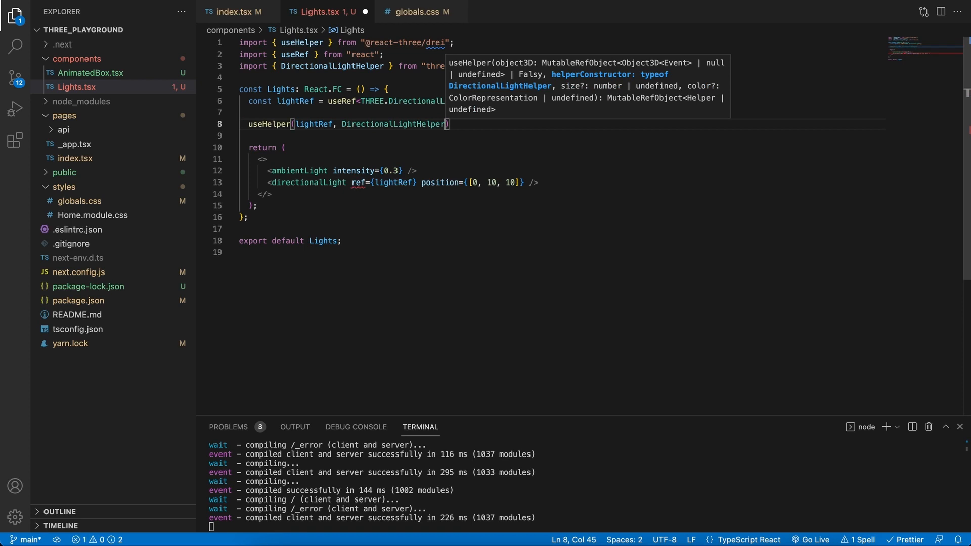
type(", 5,")
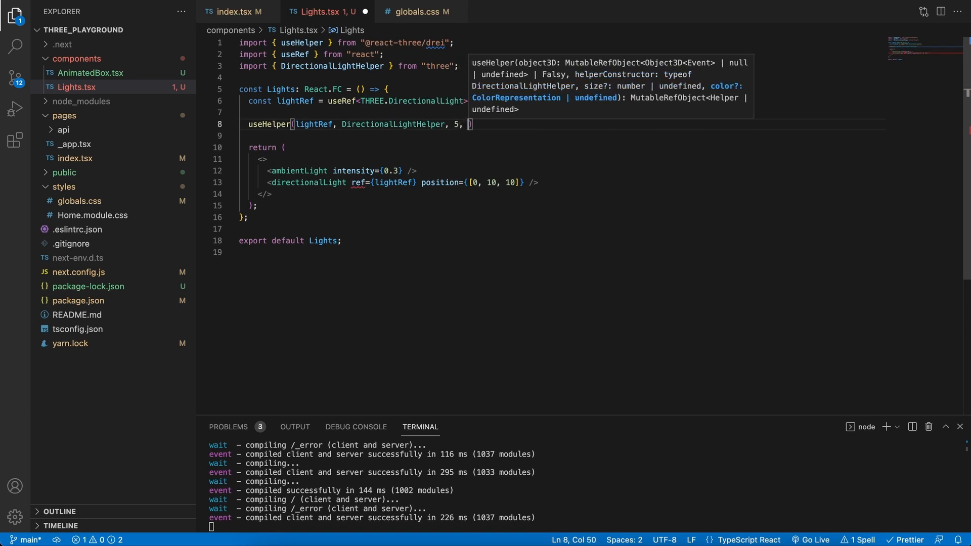
type("\"red\"")
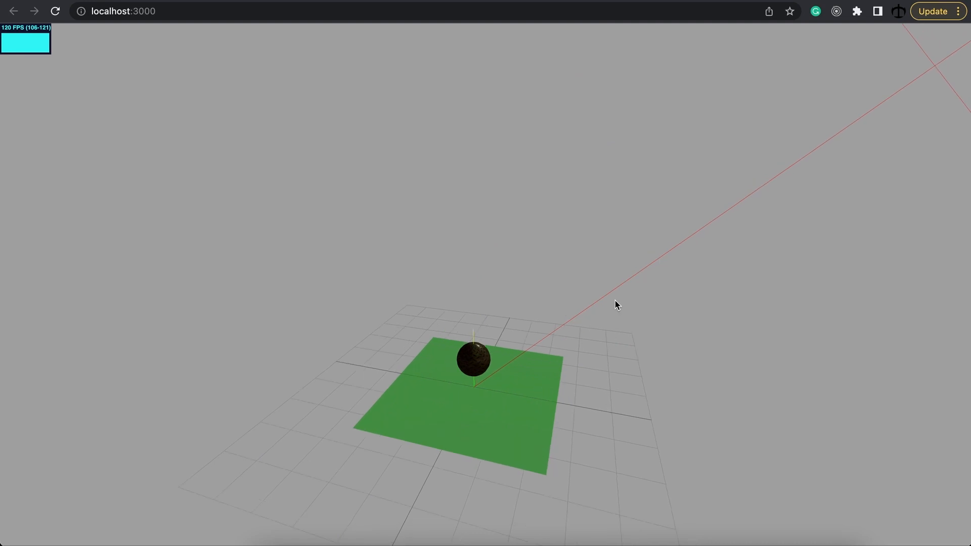
- Orbit and pull back the scene to reveal the red light helper's outline above the sphere
left_click_drag(617, 305, 605, 318)
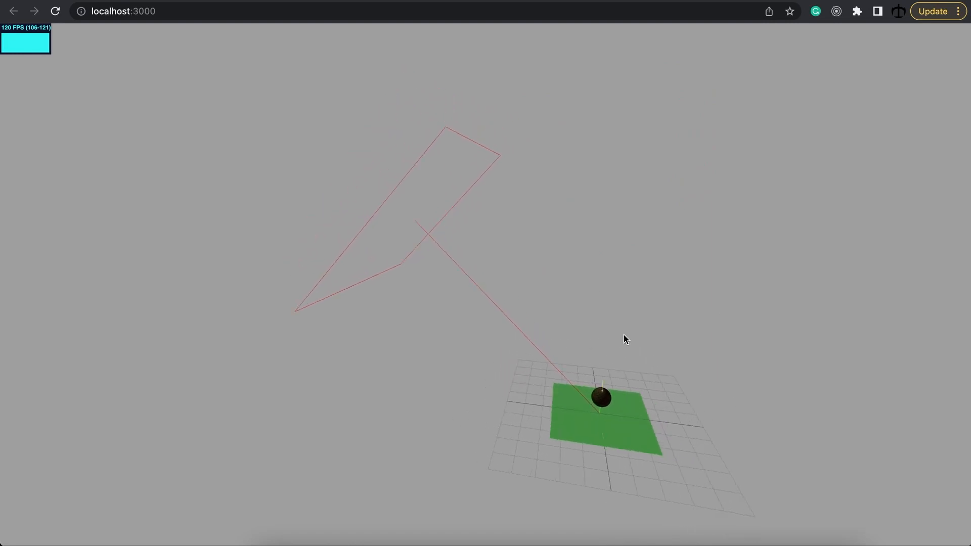
left_click_drag(625, 339, 414, 345)
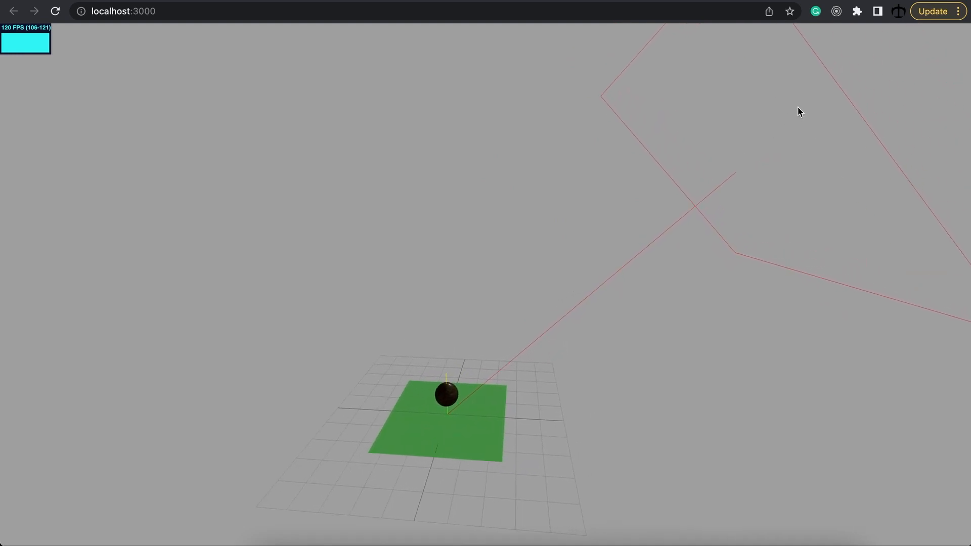
mouse_move(671, 241)
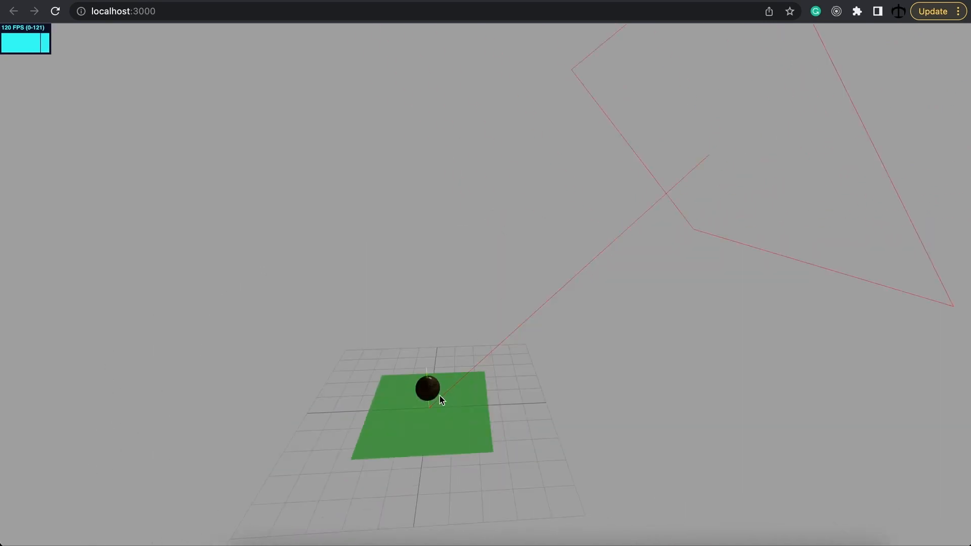
mouse_move(424, 419)
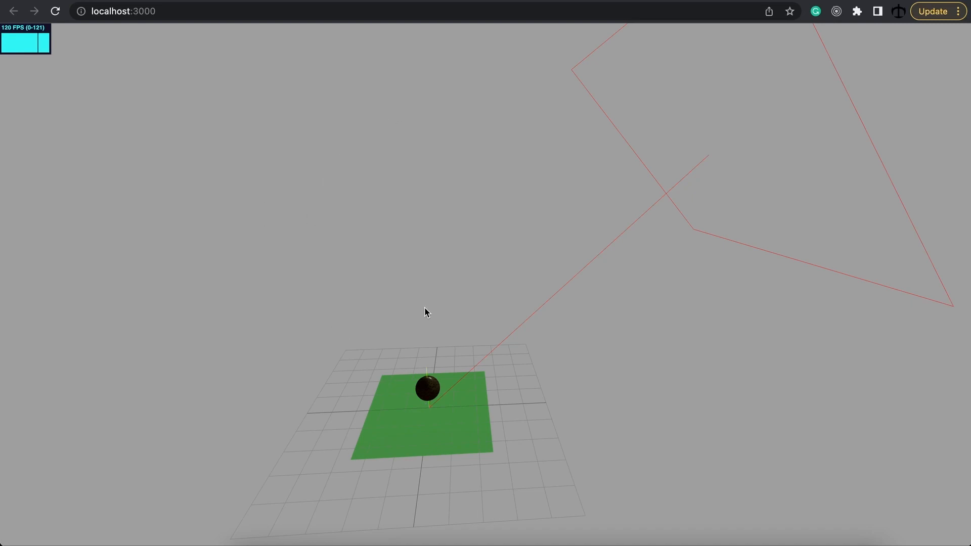
mouse_move(696, 171)
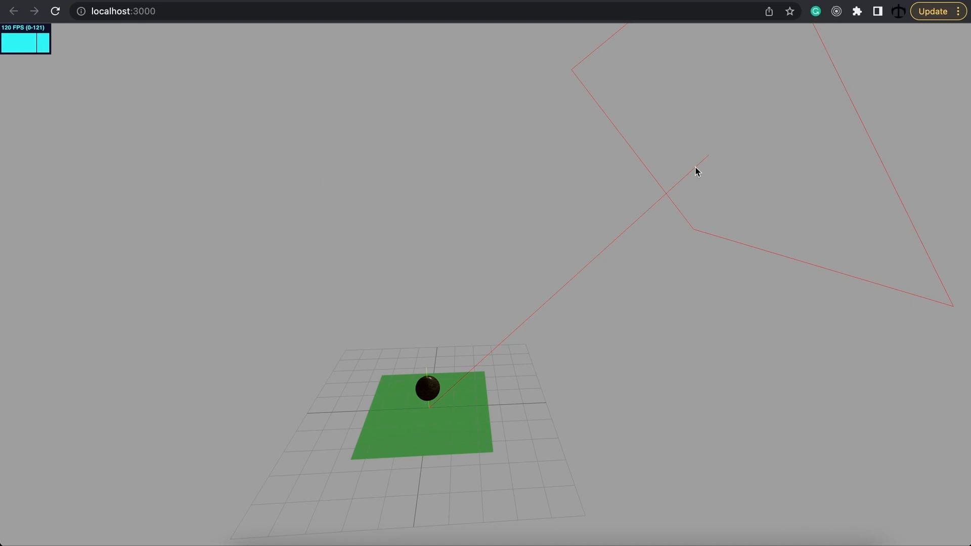
mouse_move(592, 278)
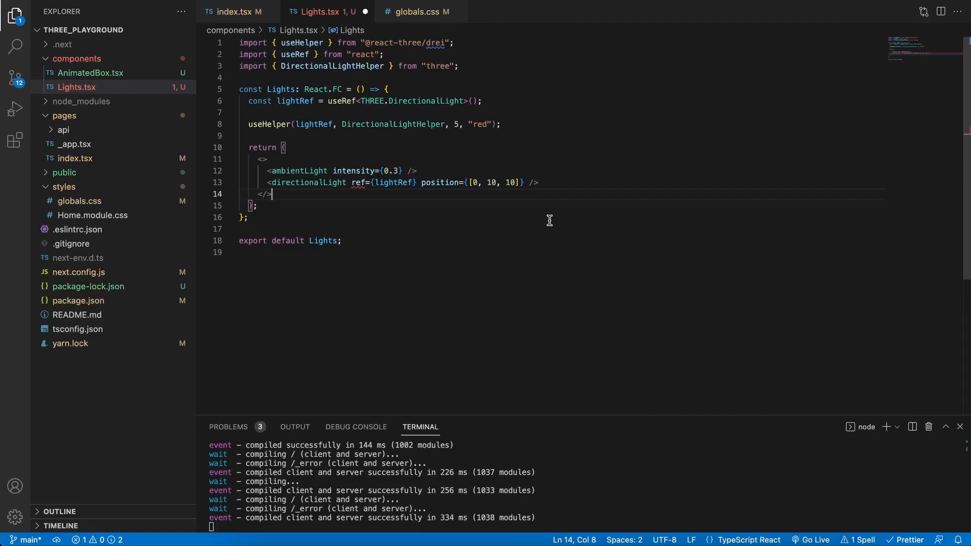
mouse_move(538, 182)
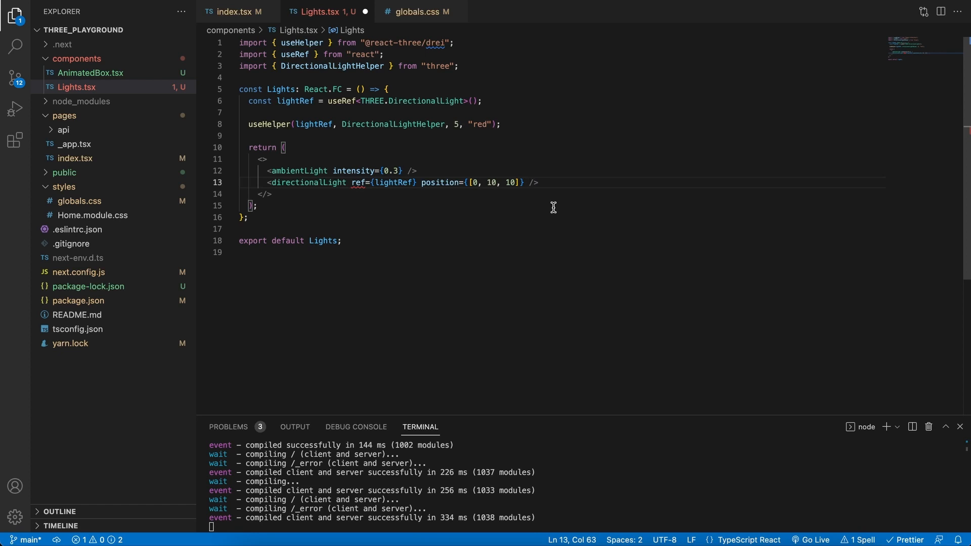
- Add castShadow to the directionalLight and shadows to the Canvas in index.tsx
type("castShadow")
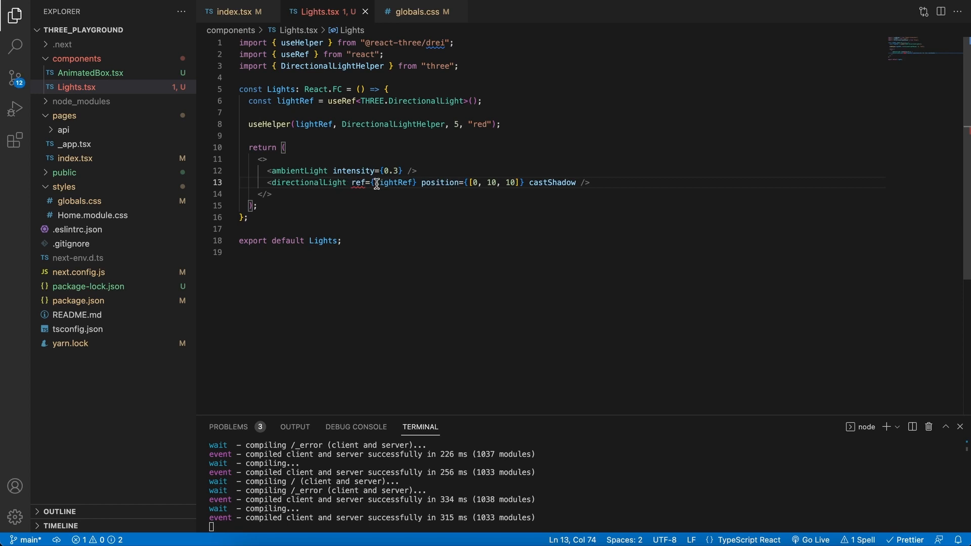
left_click(235, 12)
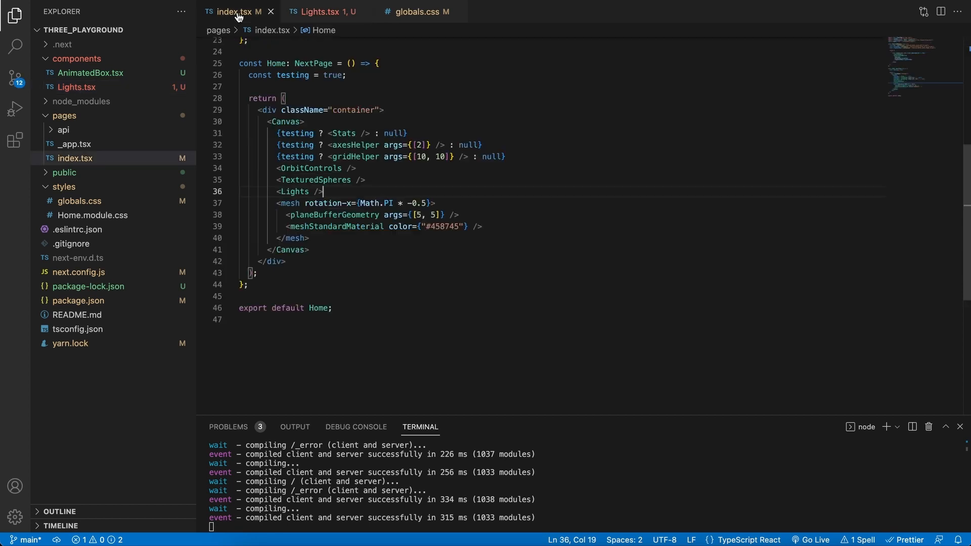
left_click(301, 121)
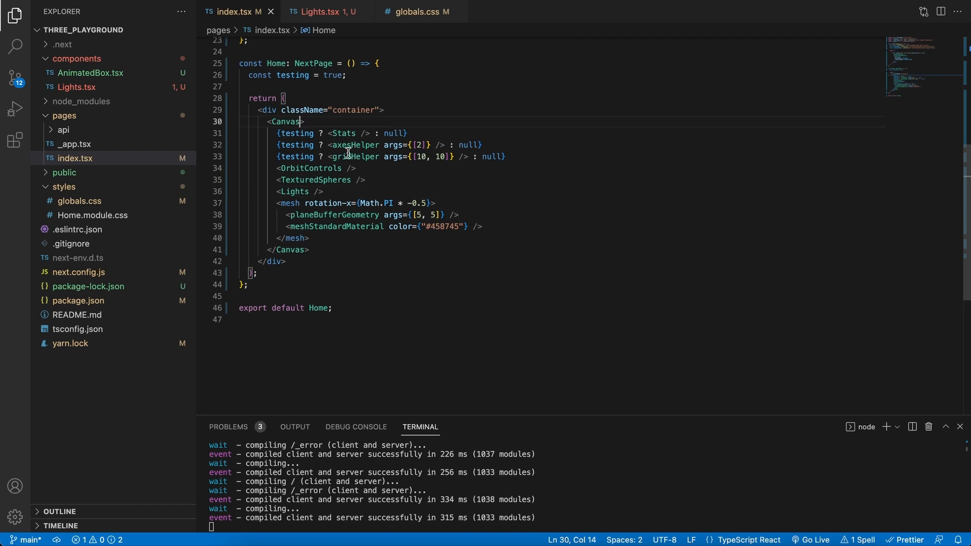
type("shadows")
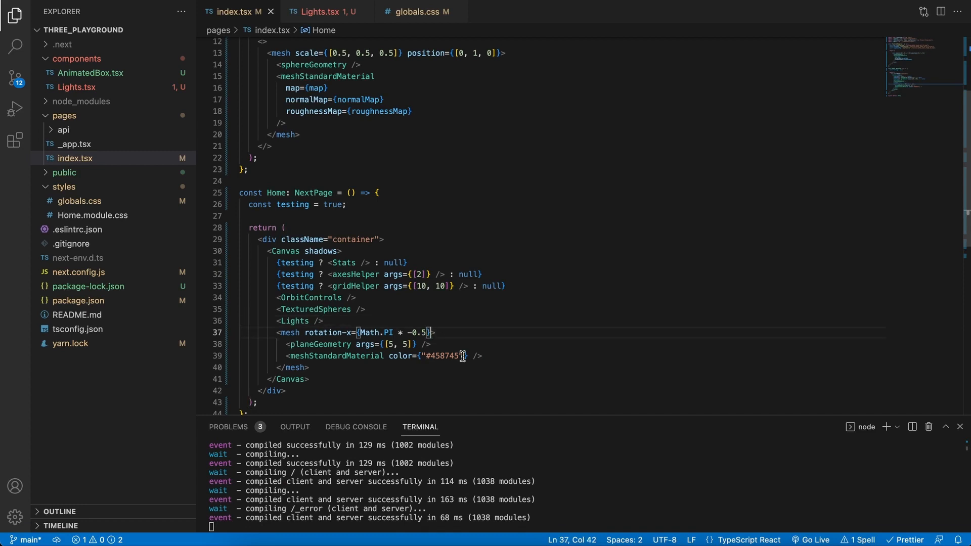
- Add receiveShadow to the ground mesh and castShadow to the sphere mesh
type("receiveShadow")
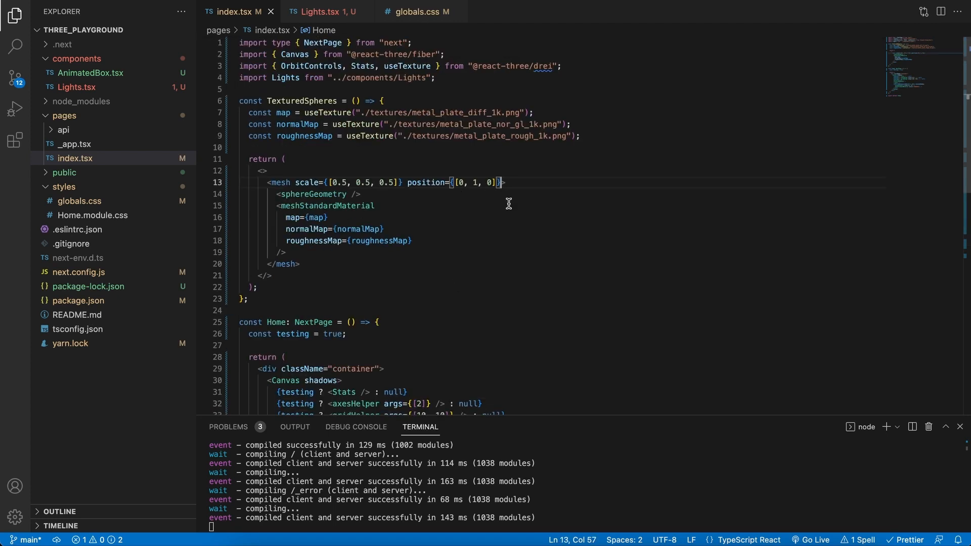
type("castShadow")
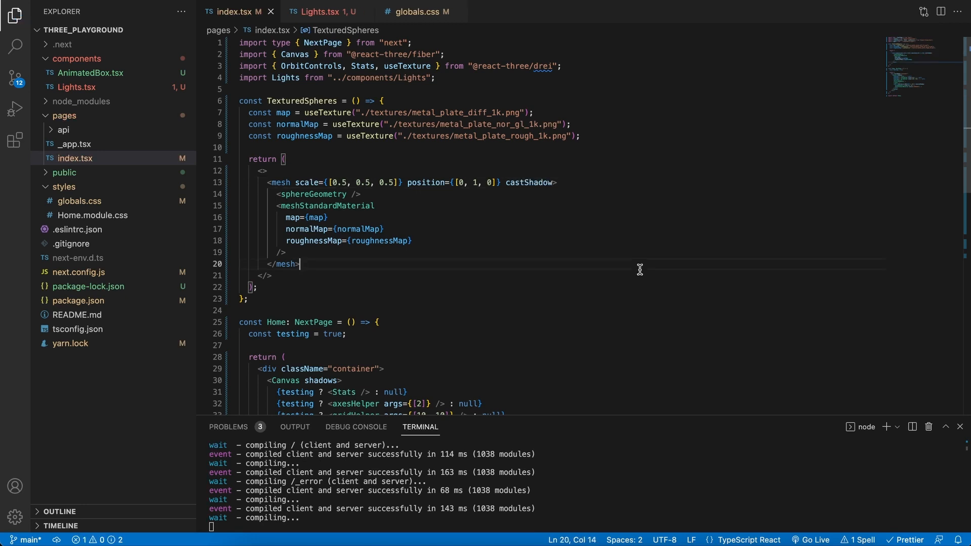
scroll("down", 3)
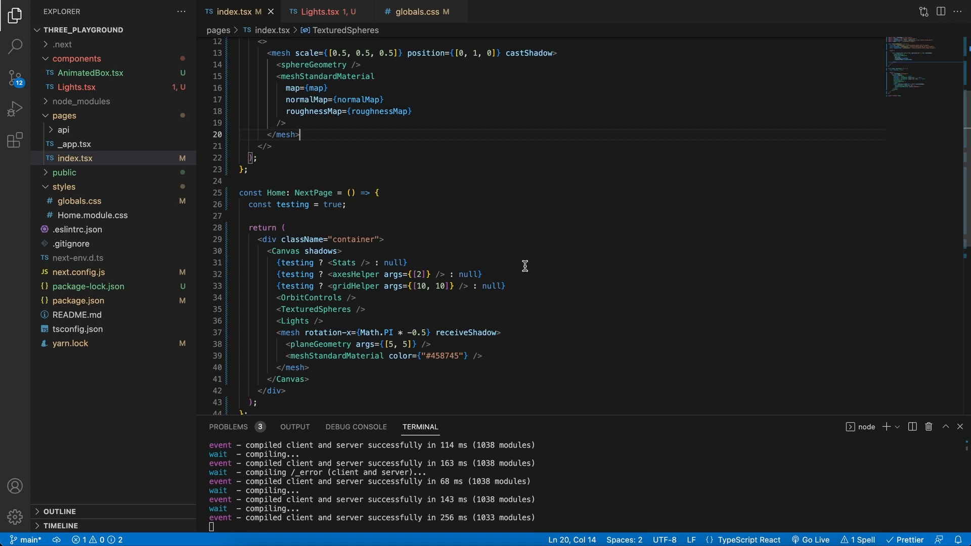
mouse_move(537, 288)
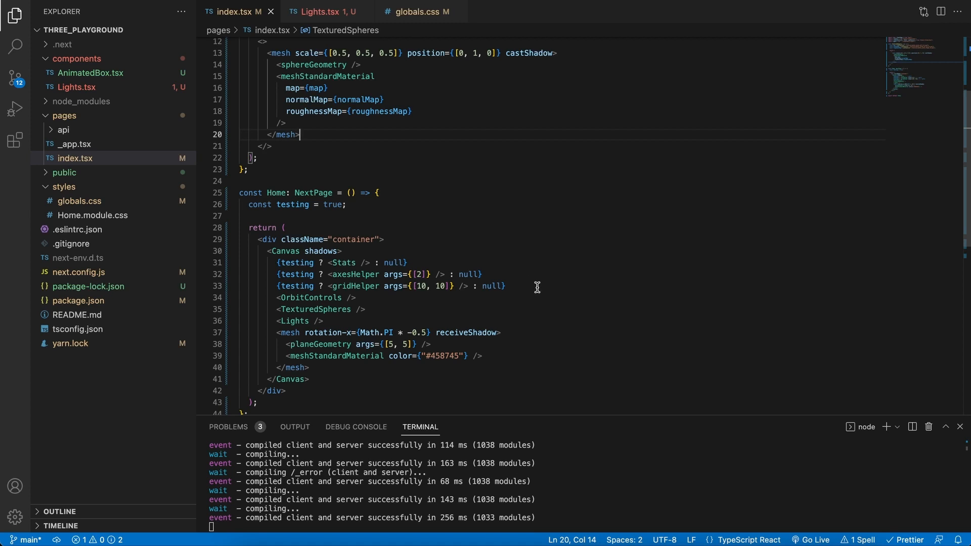
mouse_move(384, 533)
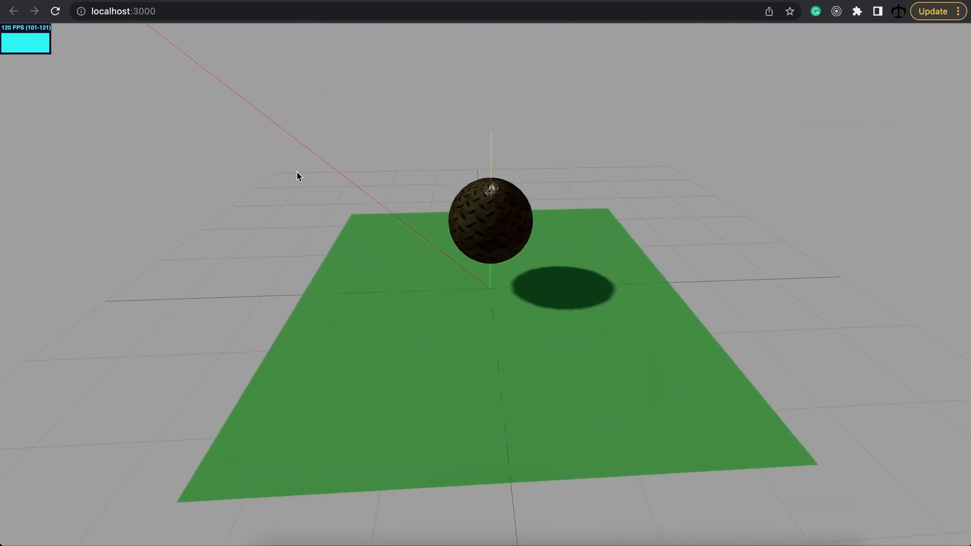
- Orbit and zoom the localhost:3000 scene to inspect the sphere's shadow on the green ground
left_click_drag(298, 175, 472, 219)
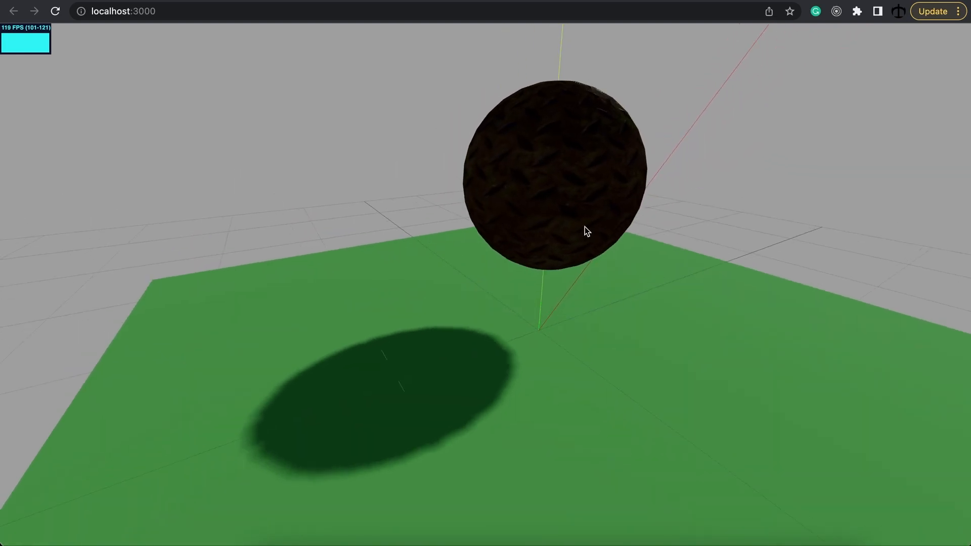
left_click_drag(587, 231, 548, 240)
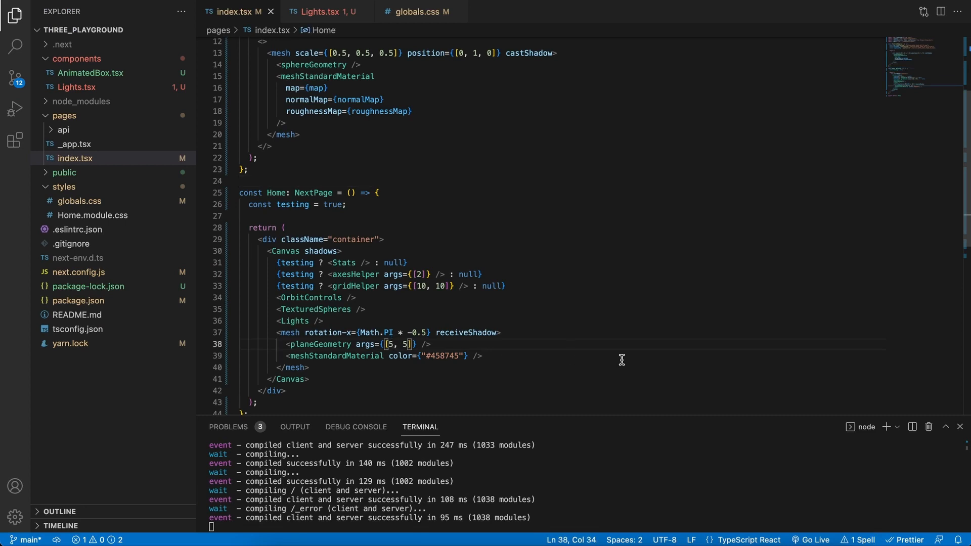
- Enlarge the ground planeGeometry args to 1000 in index.tsx
type("1000")
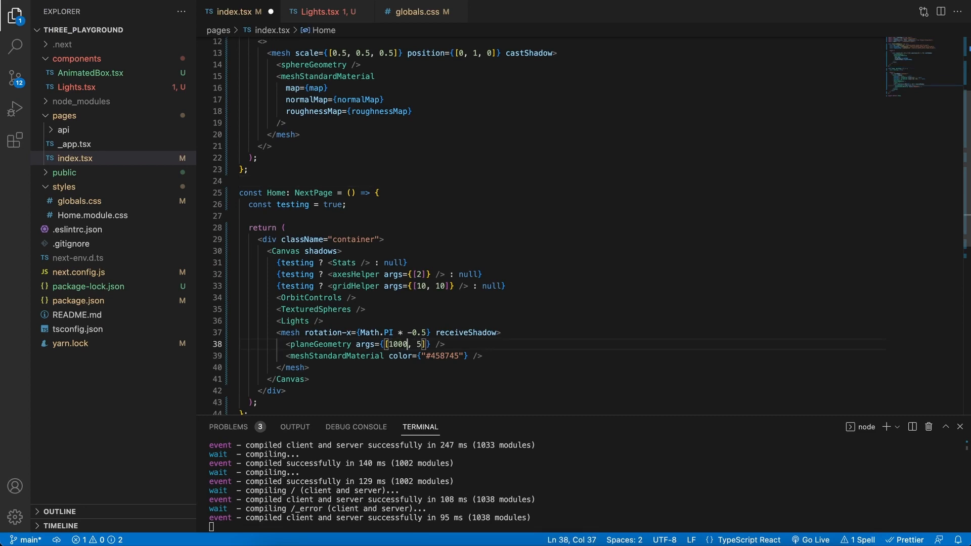
type("0")
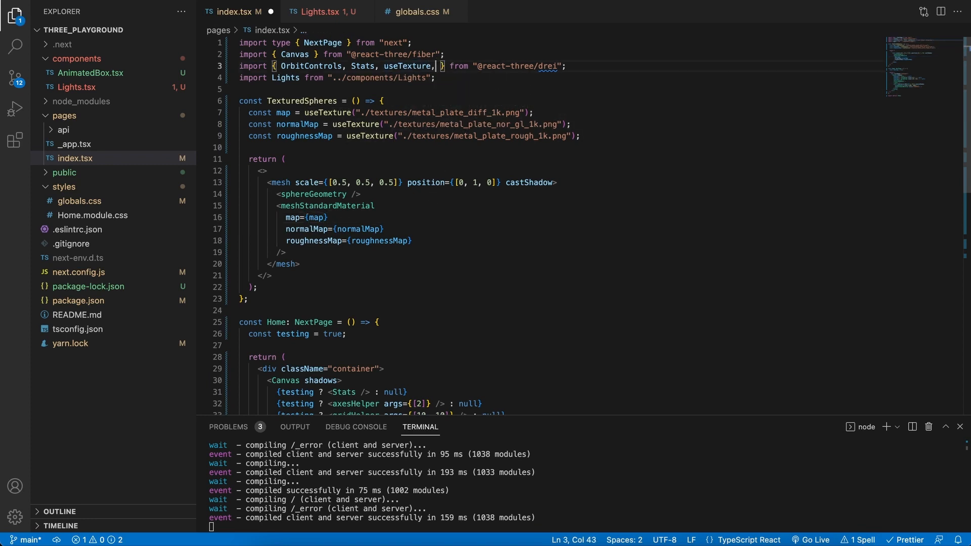
- Import TransformControls from drei via autocomplete and wrap the sphere mesh in <TransformControls>
type("Tra")
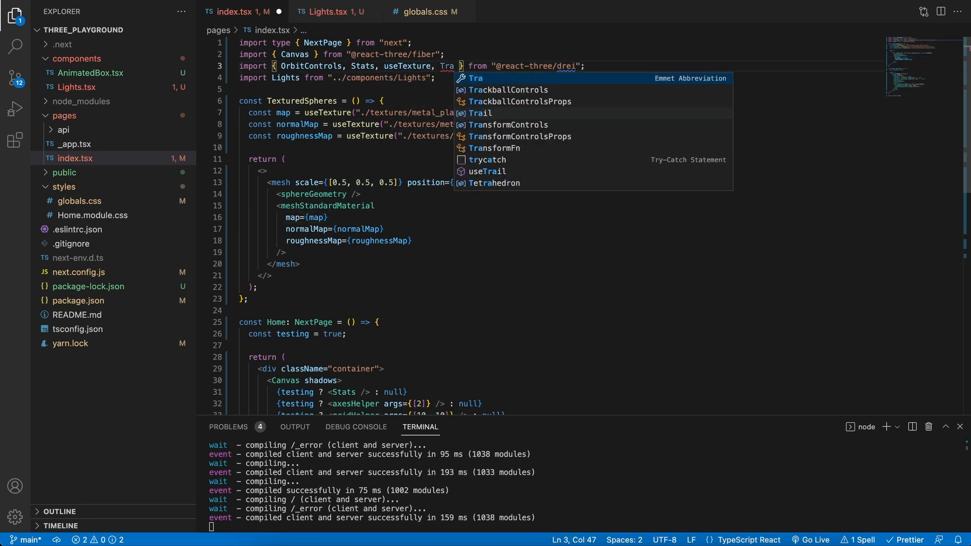
mouse_move(507, 125)
type("nsformControls")
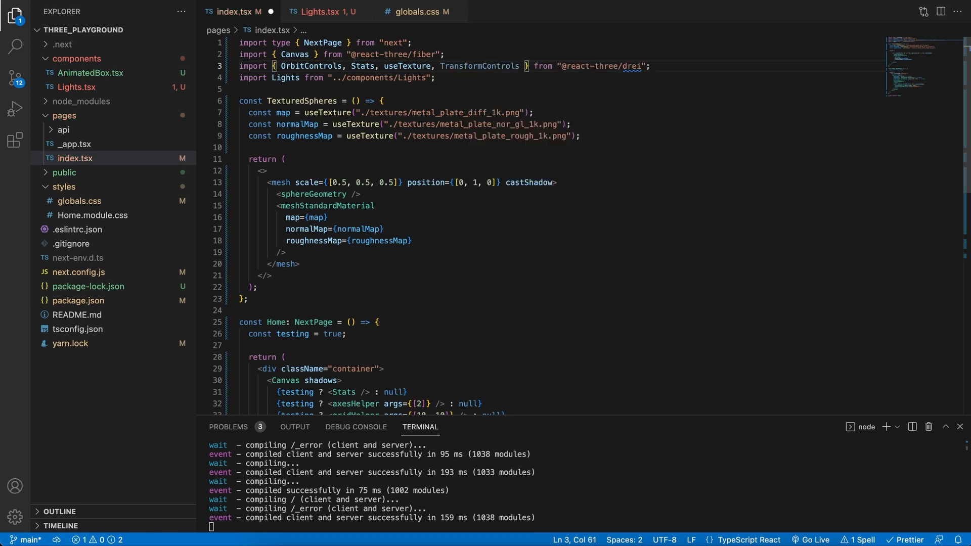
key("Enter")
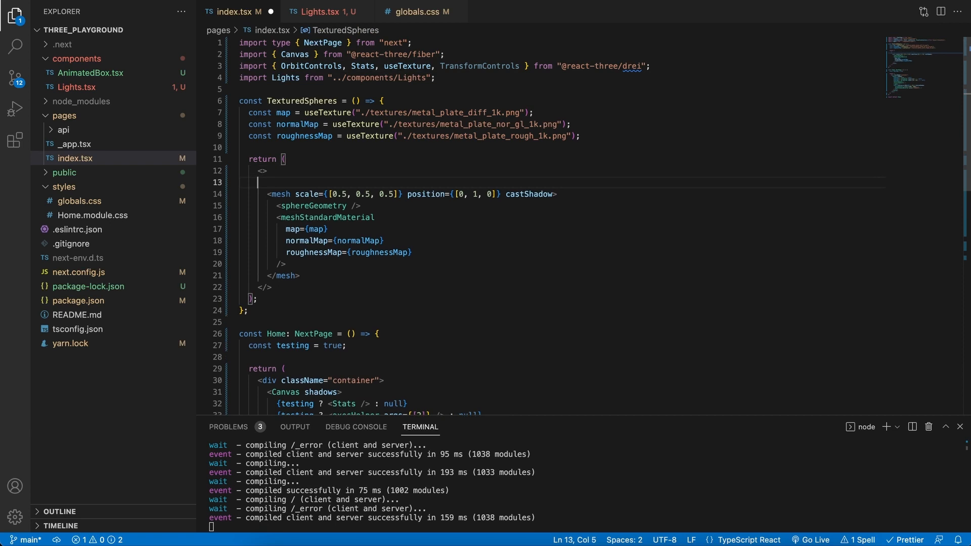
type("<TransformControls>")
type("</TransformControls>")
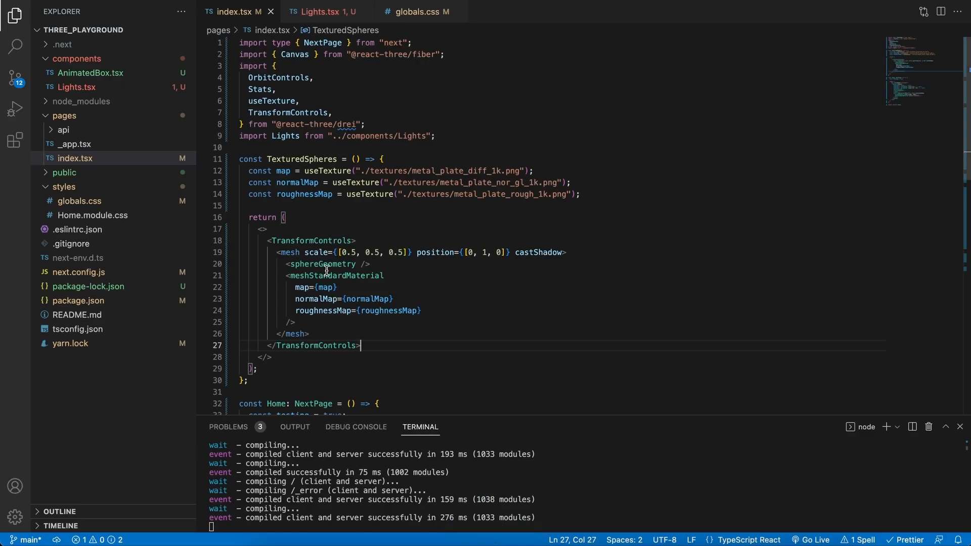
scroll("down", 3)
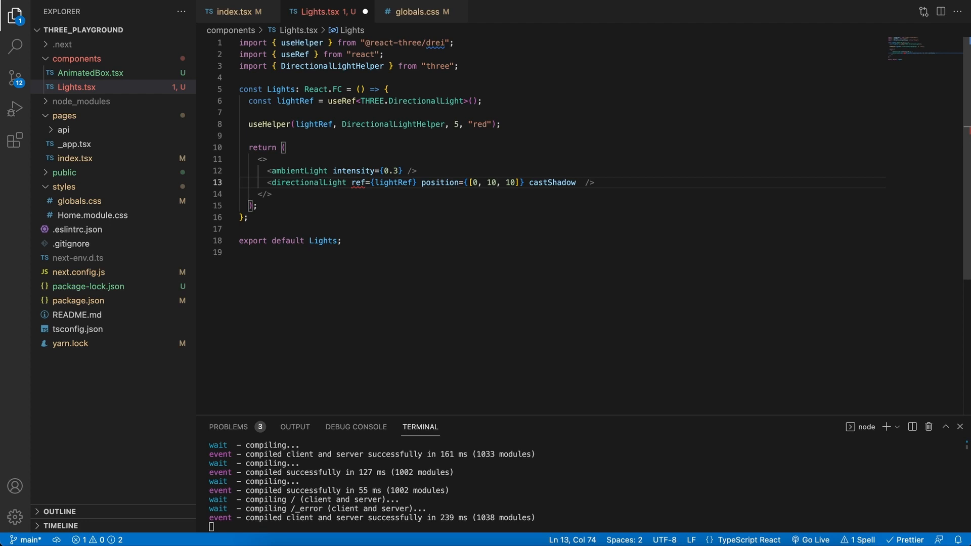
- Give directionalLight shadow-mapSize width/height 1000 and ±20 shadow-camera bounds in Lights.tsx
type("shadow-mapSize-height={1000}")
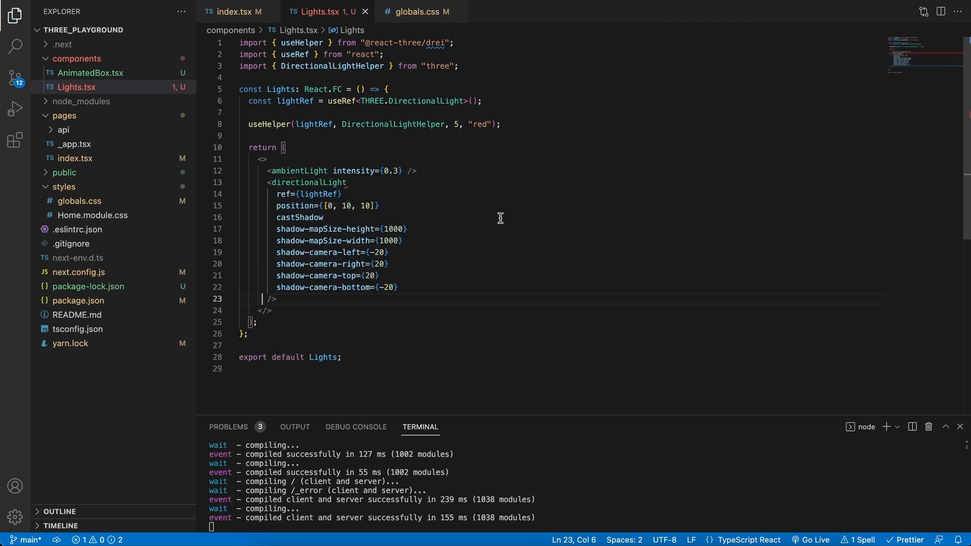
mouse_move(406, 287)
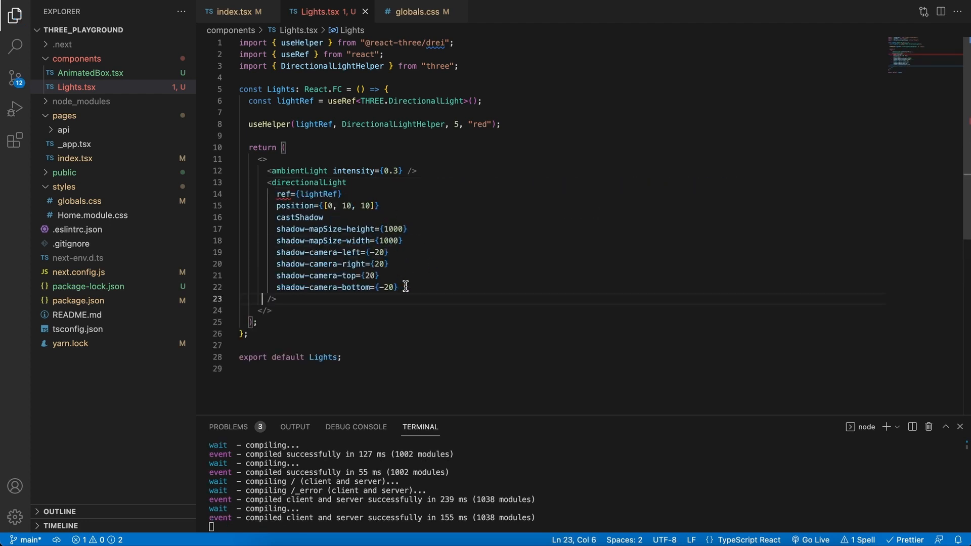
left_click_drag(278, 252, 399, 286)
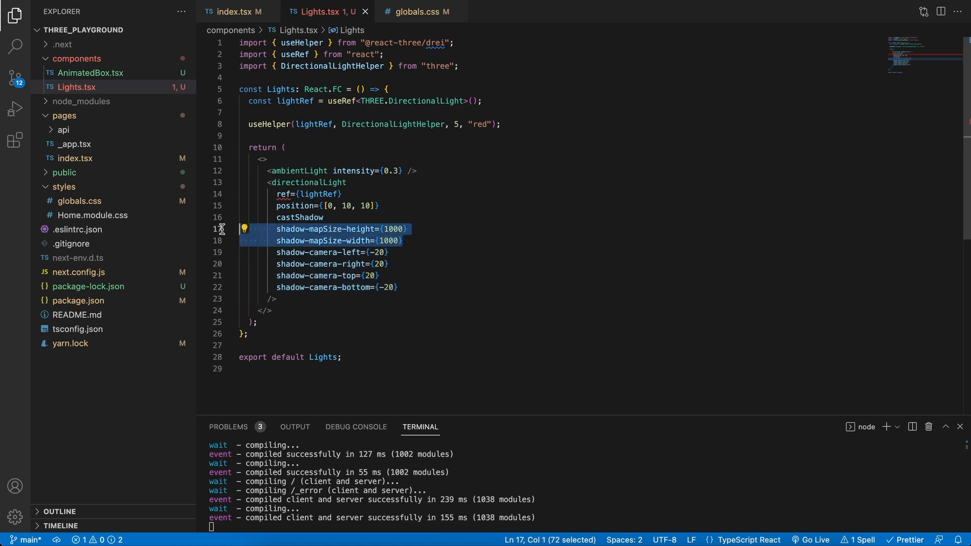
mouse_move(422, 243)
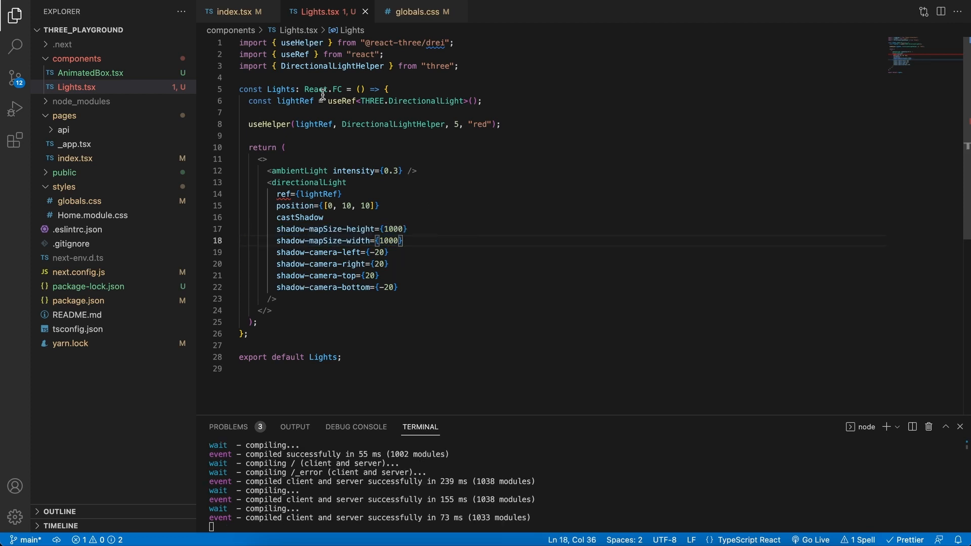
- Add camera={{ position: [0, 10, 0] }} to the Canvas in index.tsx
left_click(235, 12)
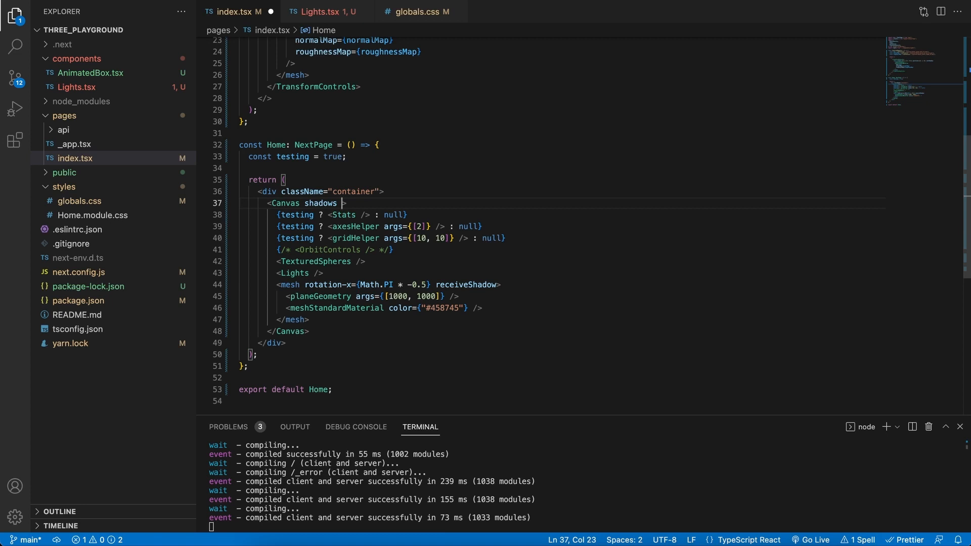
type("camera={{ position: [0, 10, 0] }}")
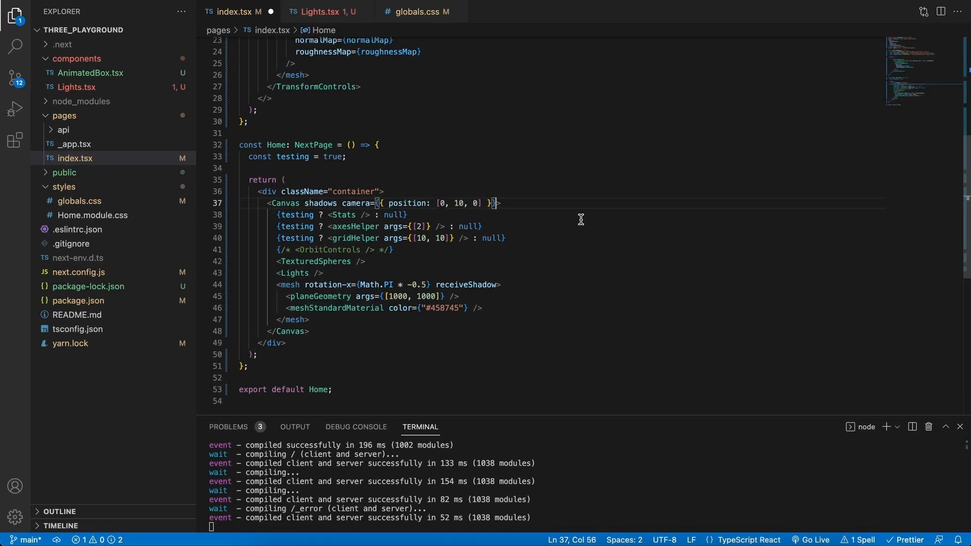
mouse_move(459, 210)
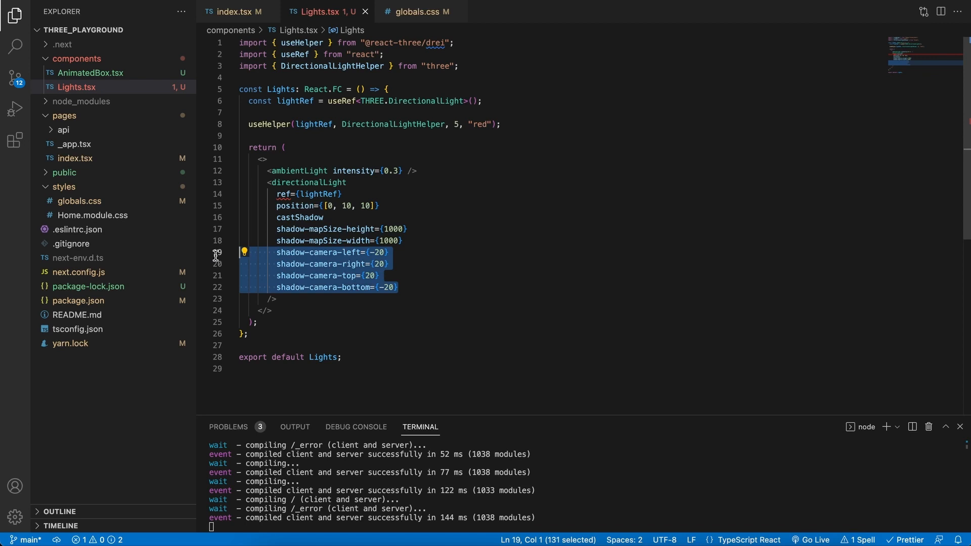
mouse_move(417, 241)
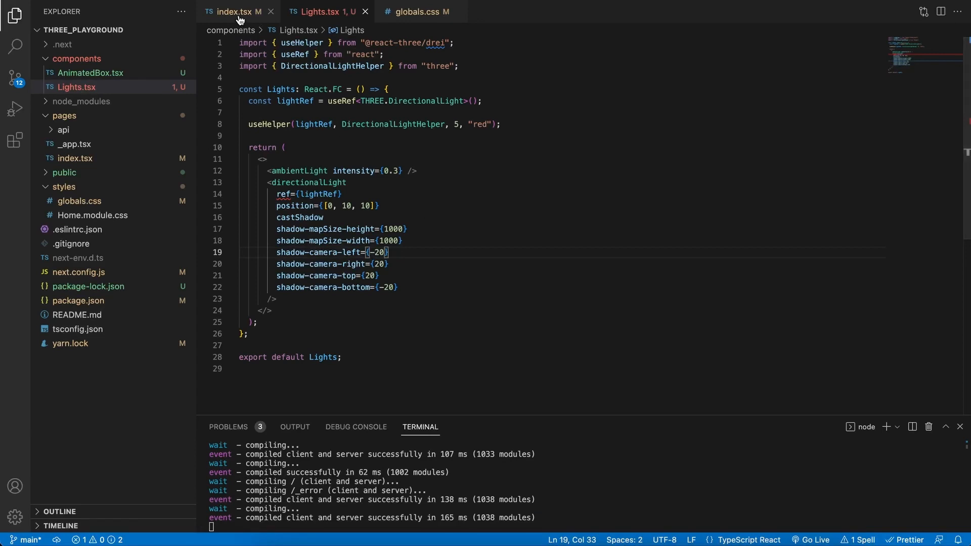
- Delete the Canvas camera prop and revert the TransformControls wrapper and import in index.tsx
left_click(235, 11)
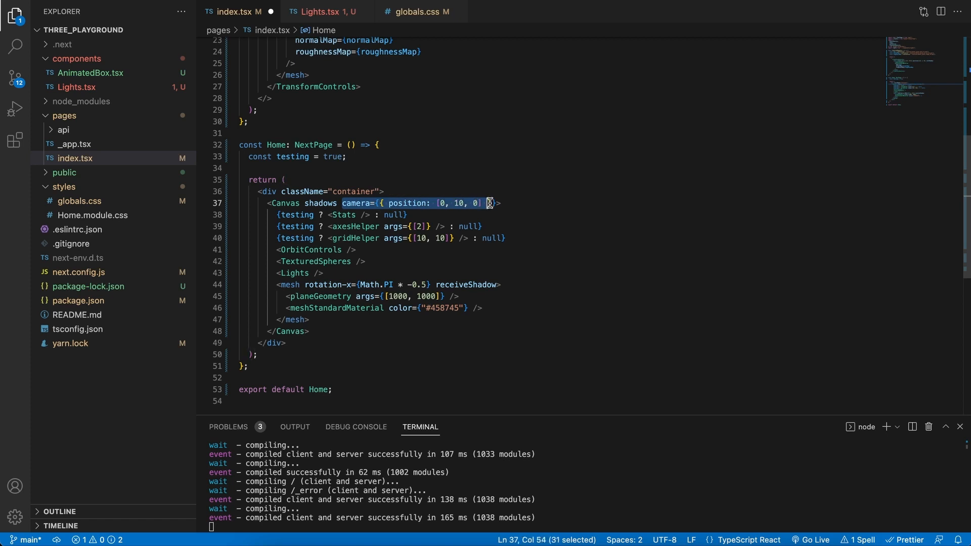
key("Delete")
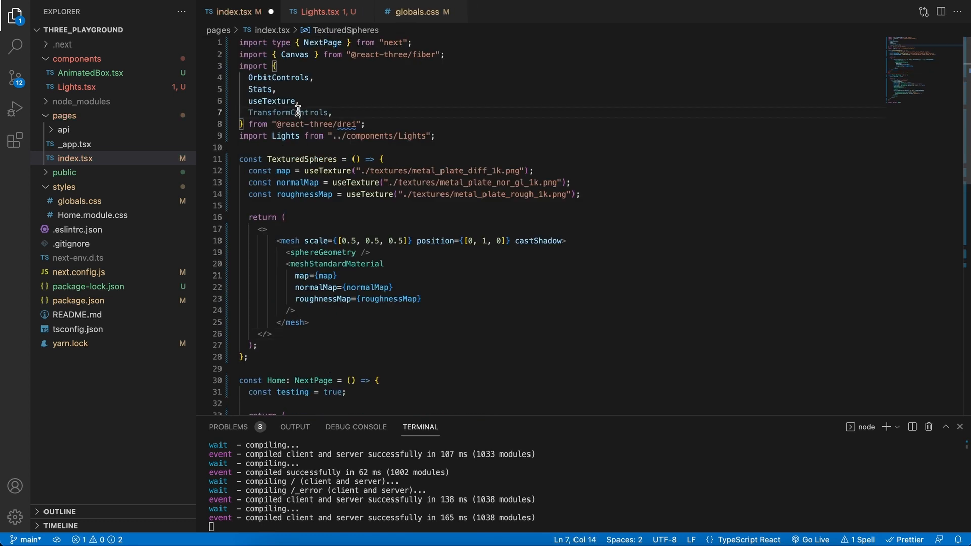
key("Ctrl+S")
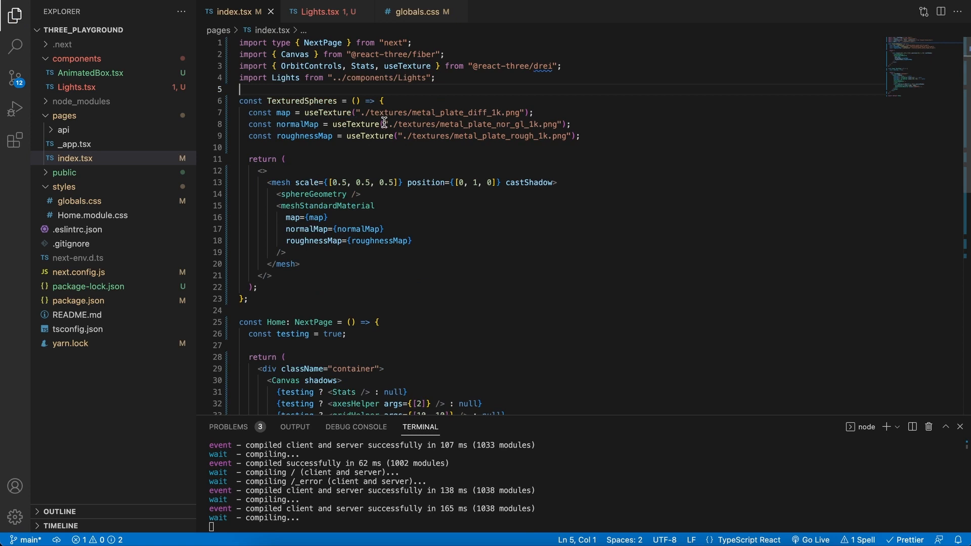
scroll("down", 3)
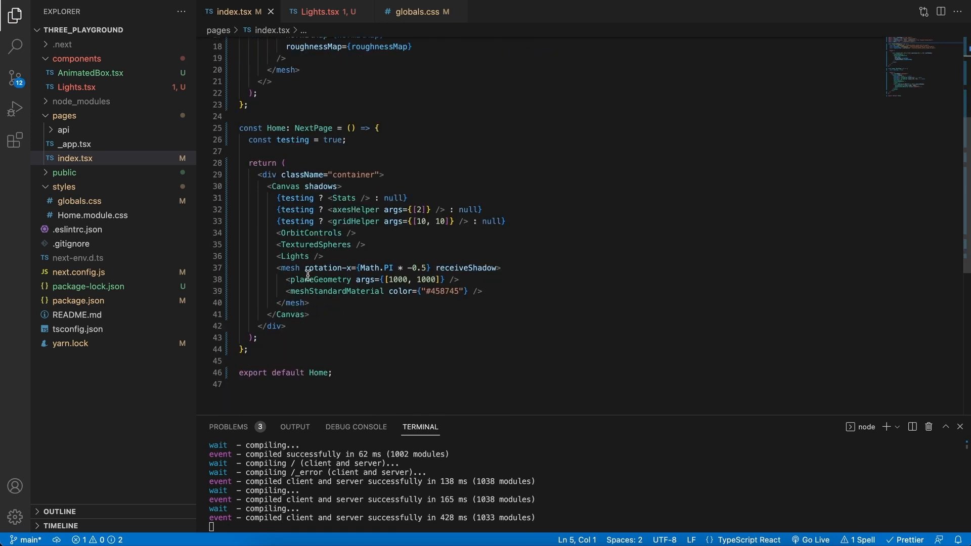
mouse_move(329, 303)
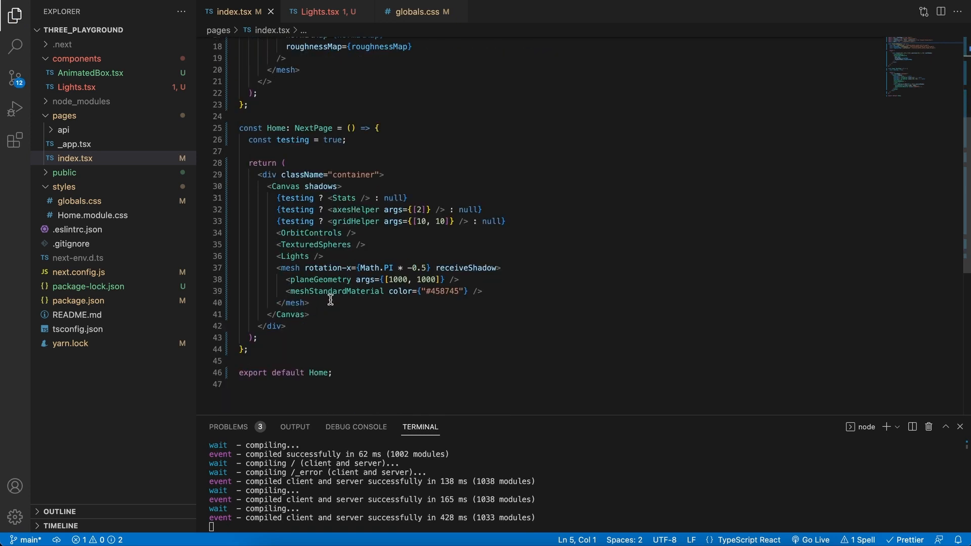
mouse_move(339, 311)
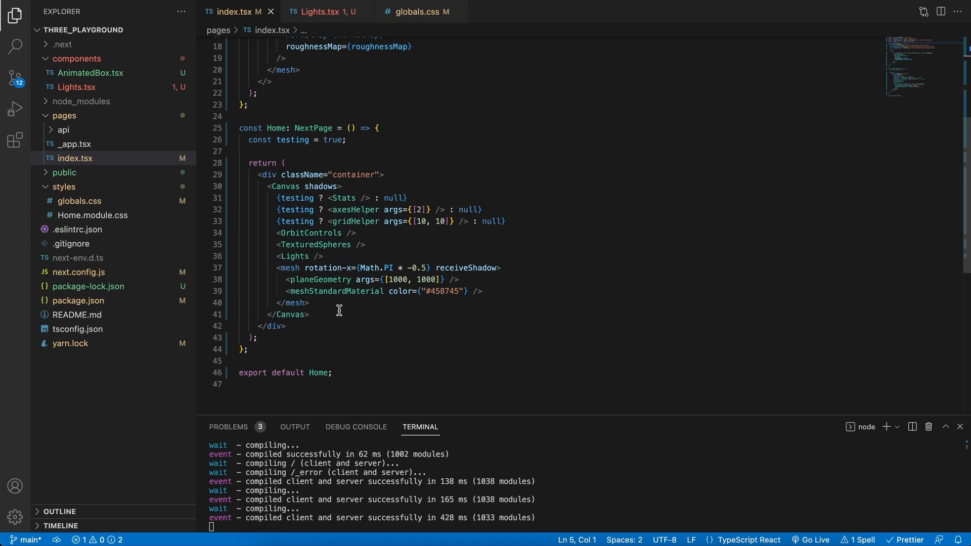
- Create components/Ground.tsx holding the ground plane mesh cut from index.tsx, without unused imports
left_click_drag(278, 267, 308, 302)
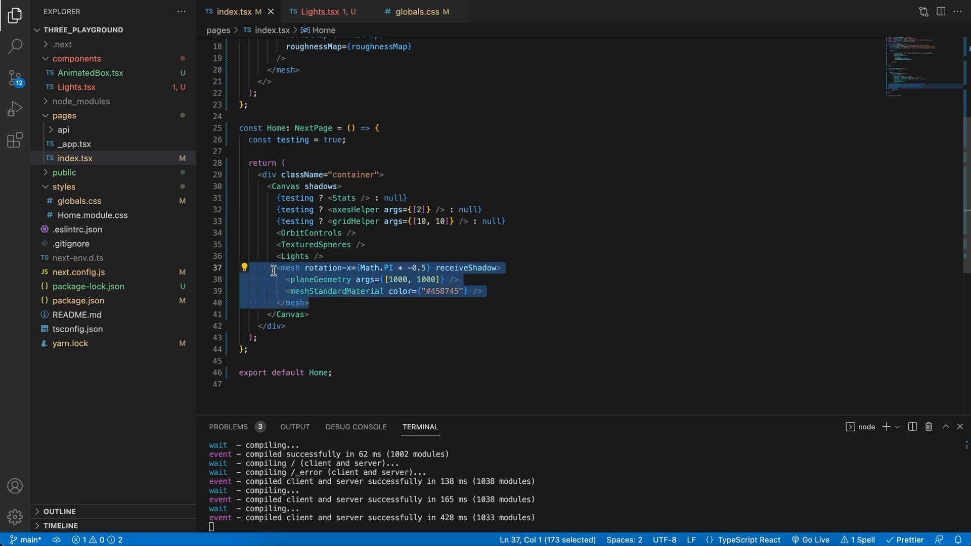
mouse_move(365, 306)
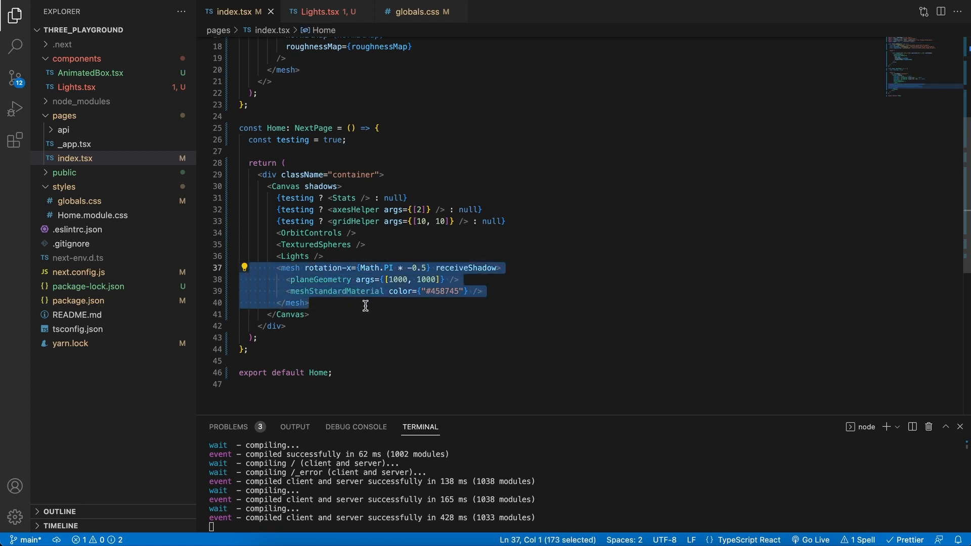
left_click(77, 87)
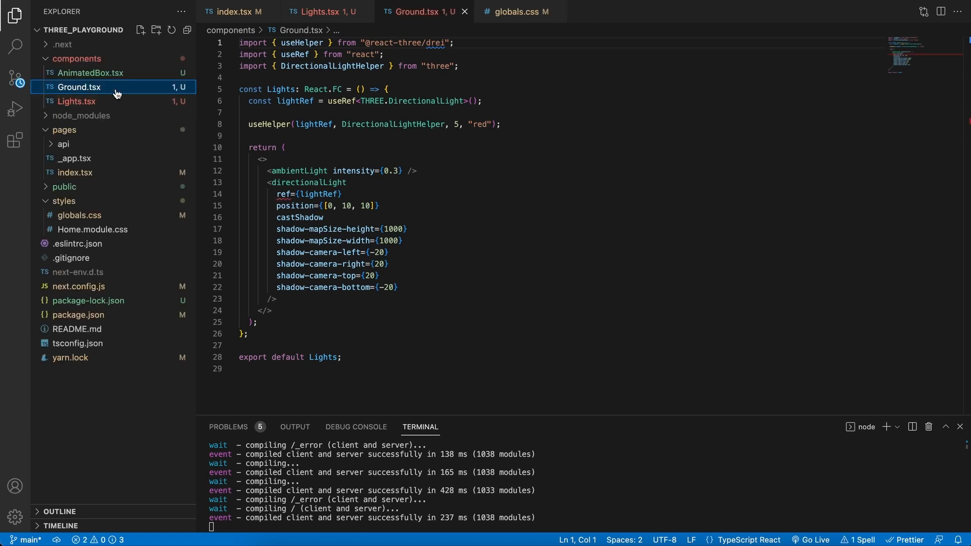
type("Ground")
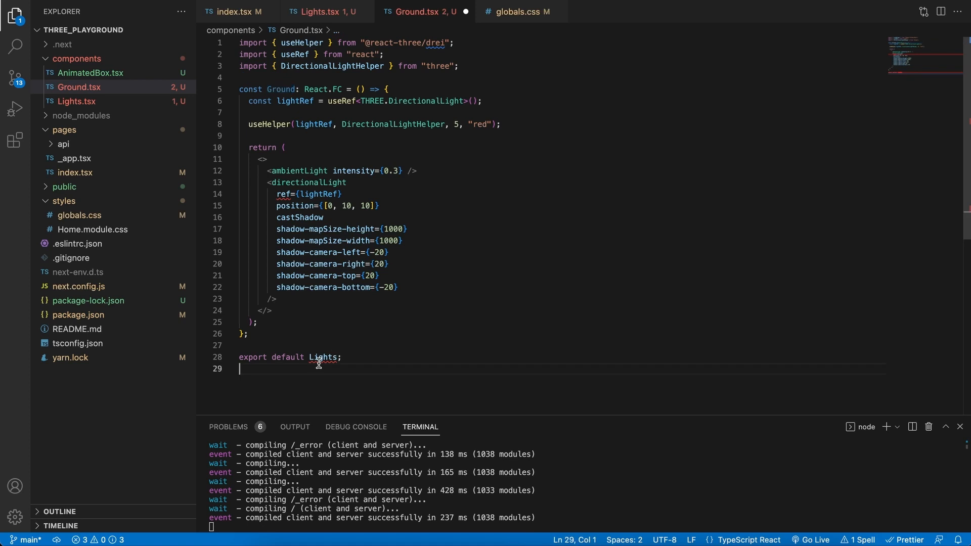
type("Ground")
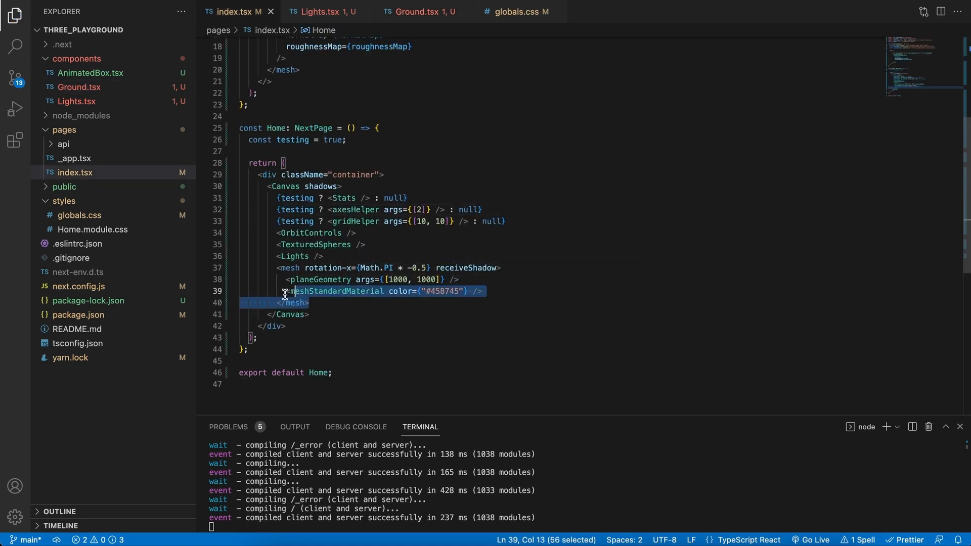
key("Delete")
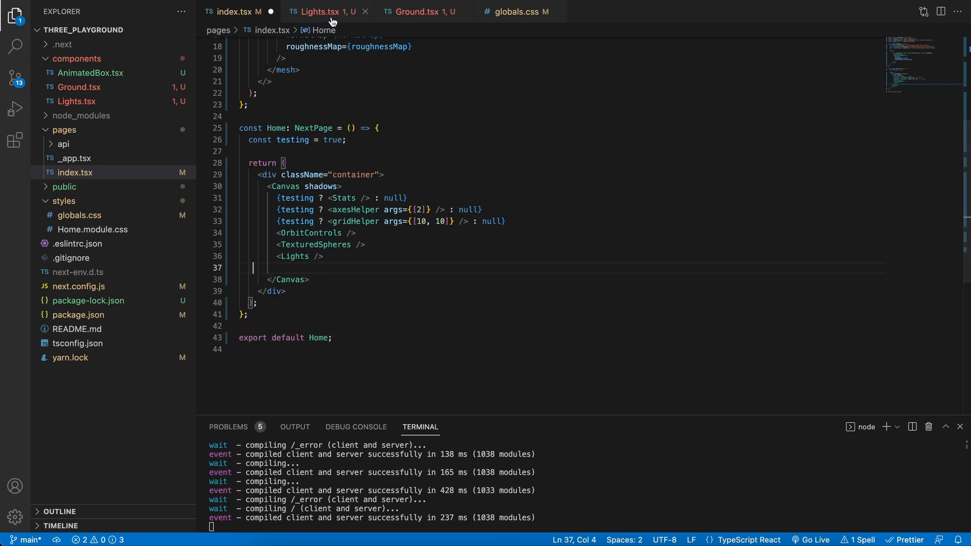
left_click(423, 11)
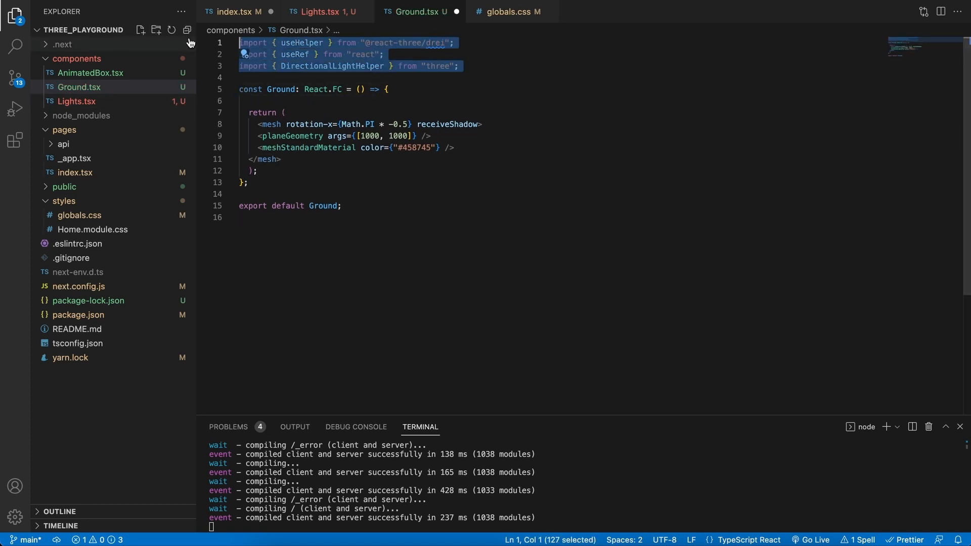
key("Delete")
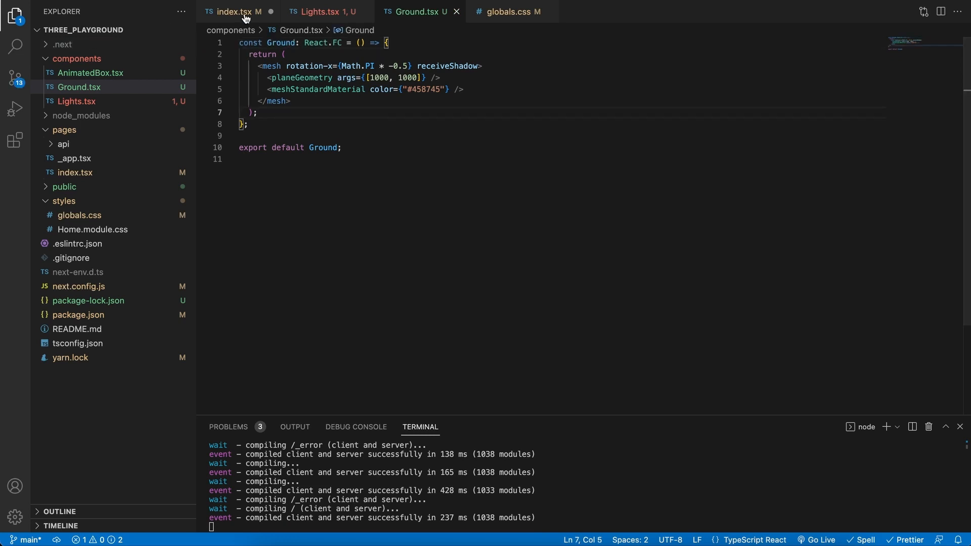
- Import Ground from "../components/Ground" in index.tsx and render <Ground/> after <Lights />
left_click(238, 12)
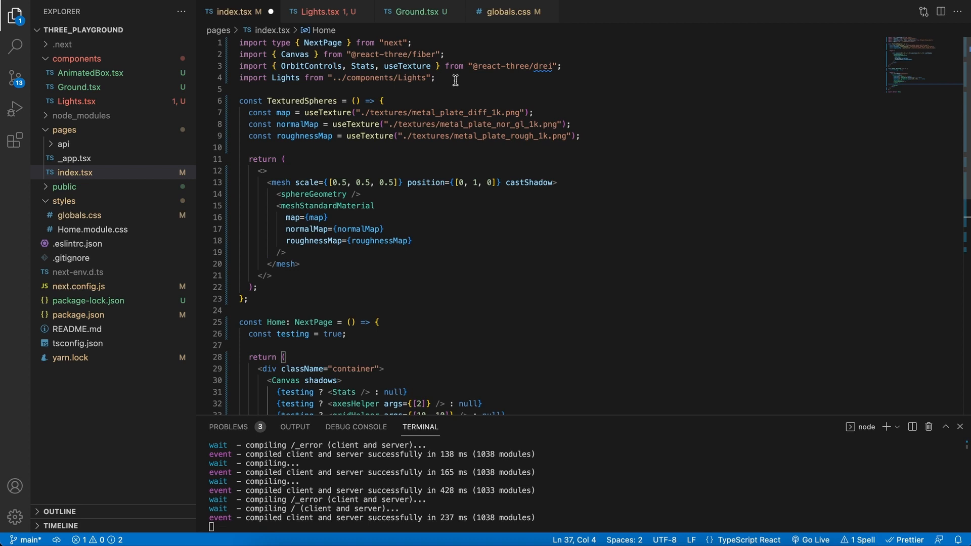
type("impo")
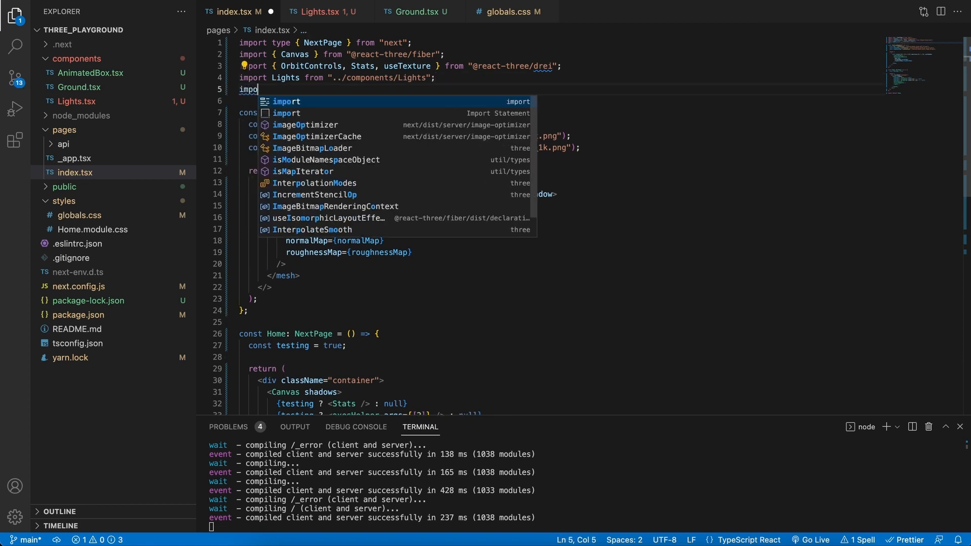
type("Ground from \"../components/Ground\";")
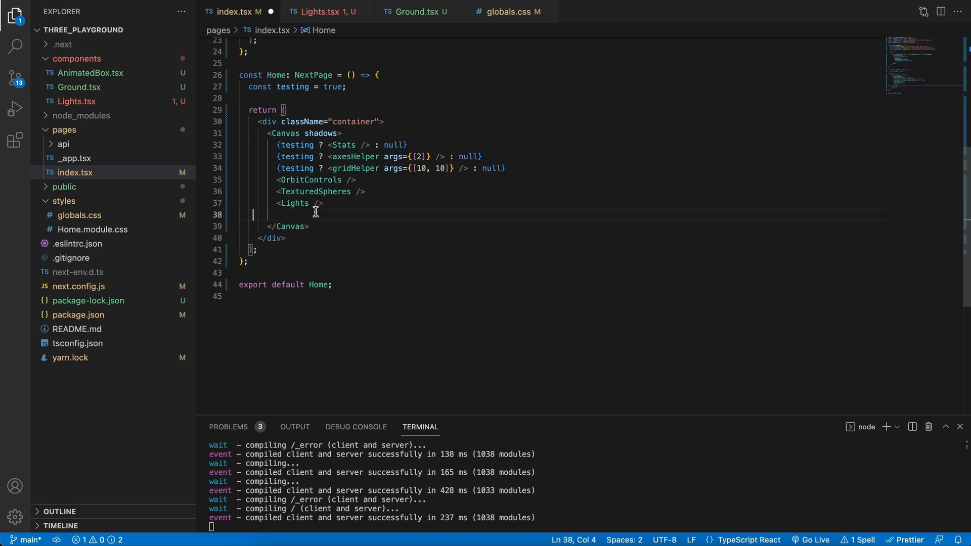
type("<")
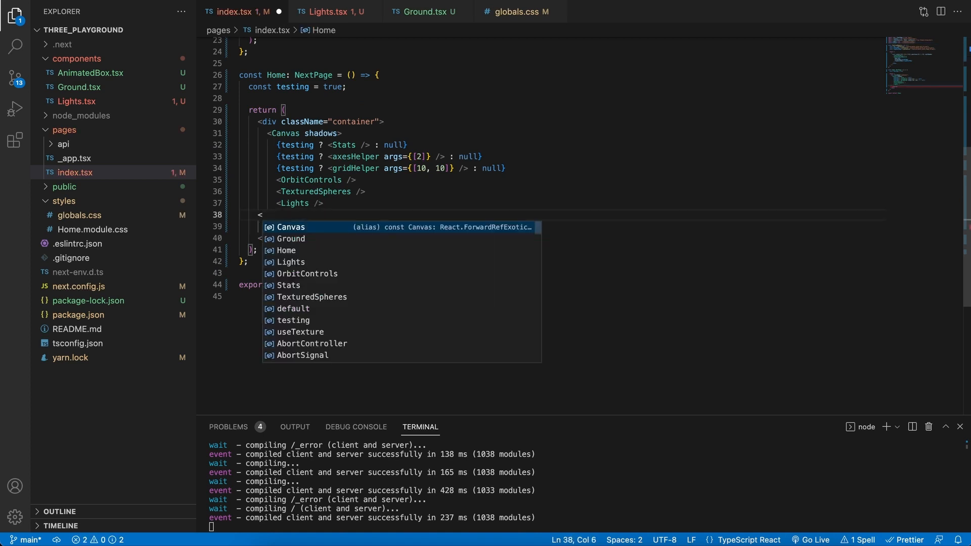
type("Ground/")
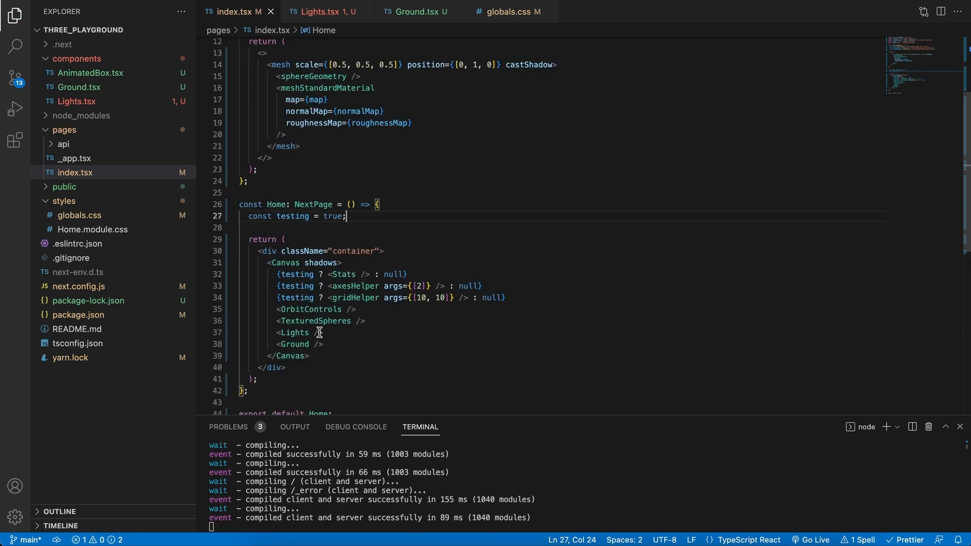
mouse_move(395, 355)
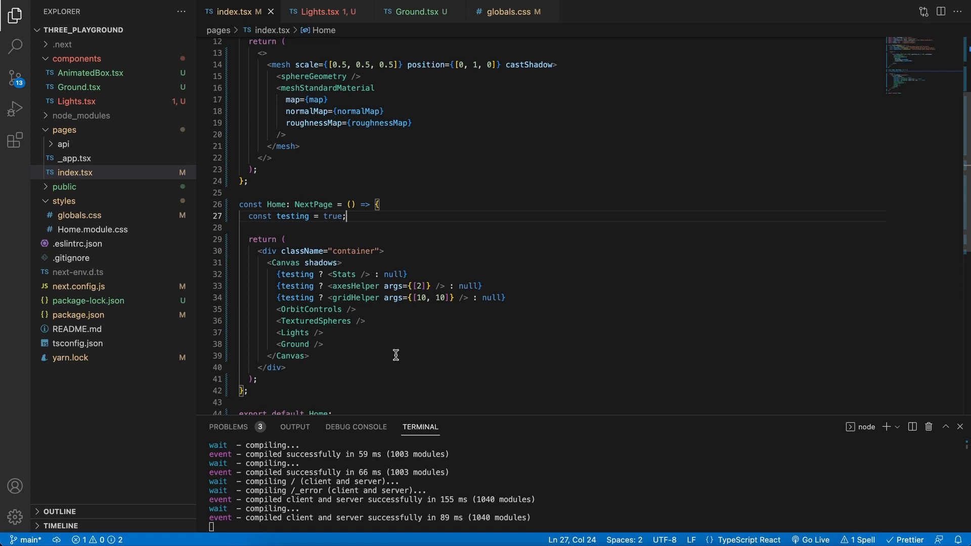
mouse_move(398, 348)
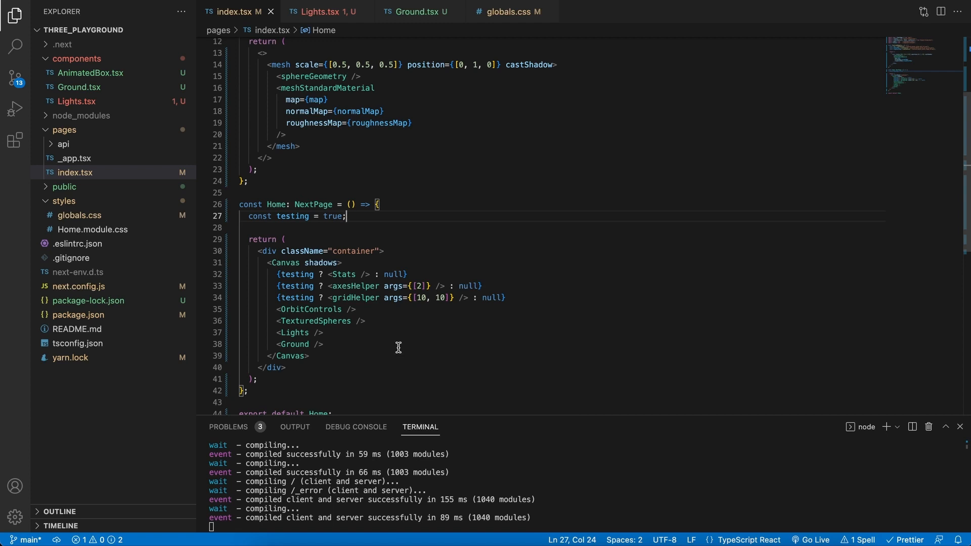
mouse_move(329, 310)
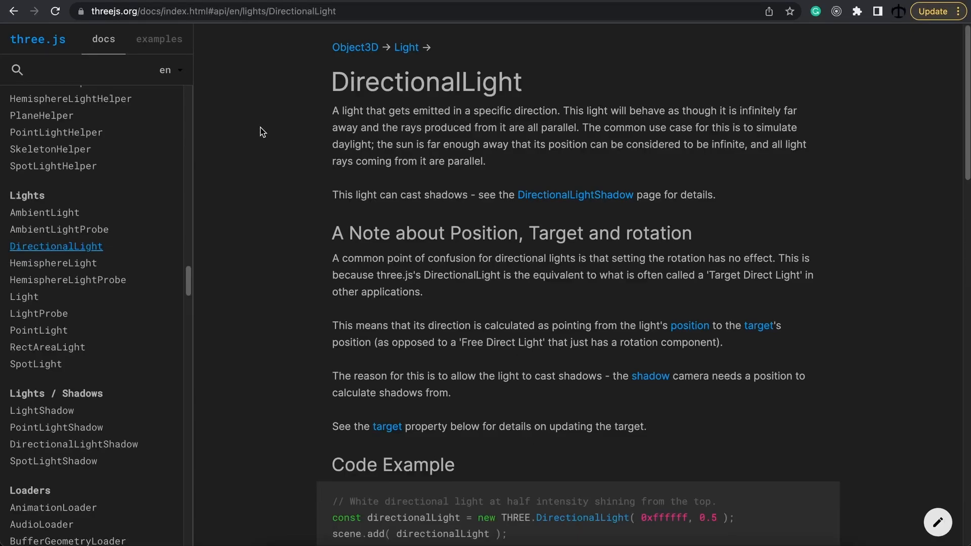
- Load the HemisphereLight page from the three.js docs Lights sidebar section
left_click(52, 263)
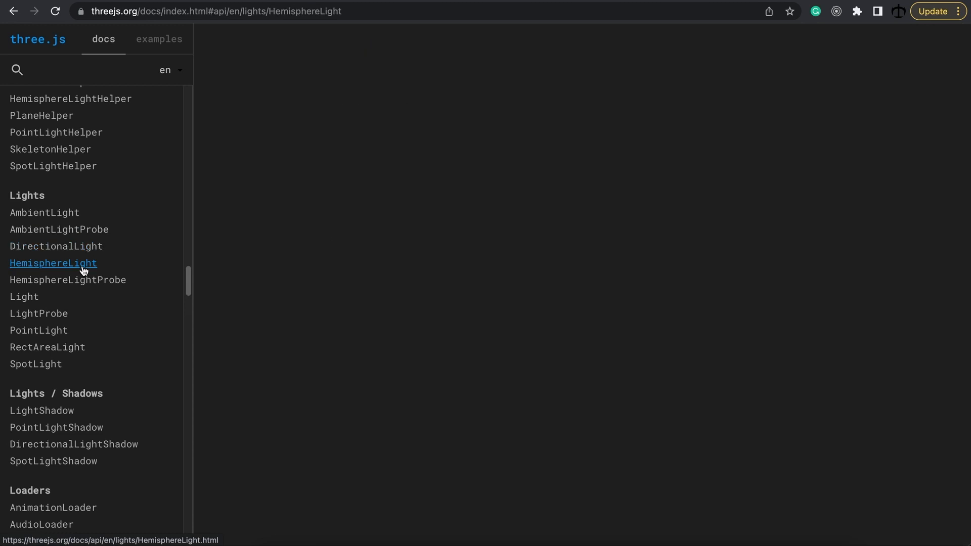
left_click(52, 263)
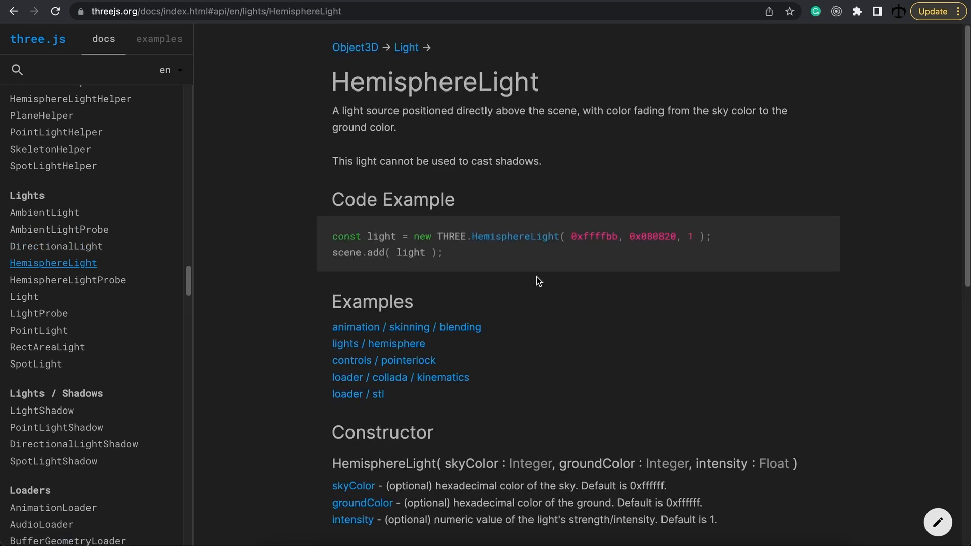
mouse_move(697, 338)
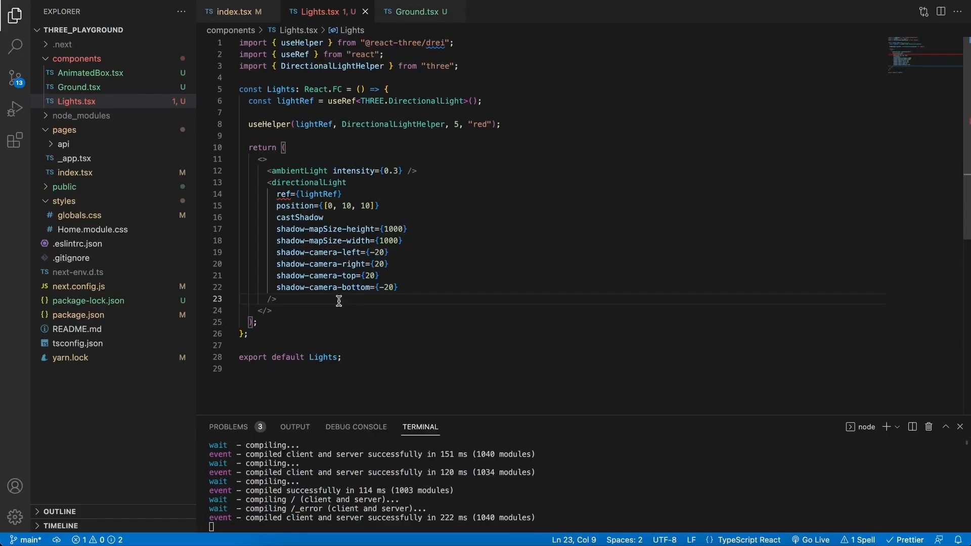
- Add <hemisphereLight args={["#c257ff", "#fff23b", 10]} /> below the directionalLight in Lights.tsx
type("<hemisphereLight args={[\"#c257ff\", \"#fff23b\", 10]} />")
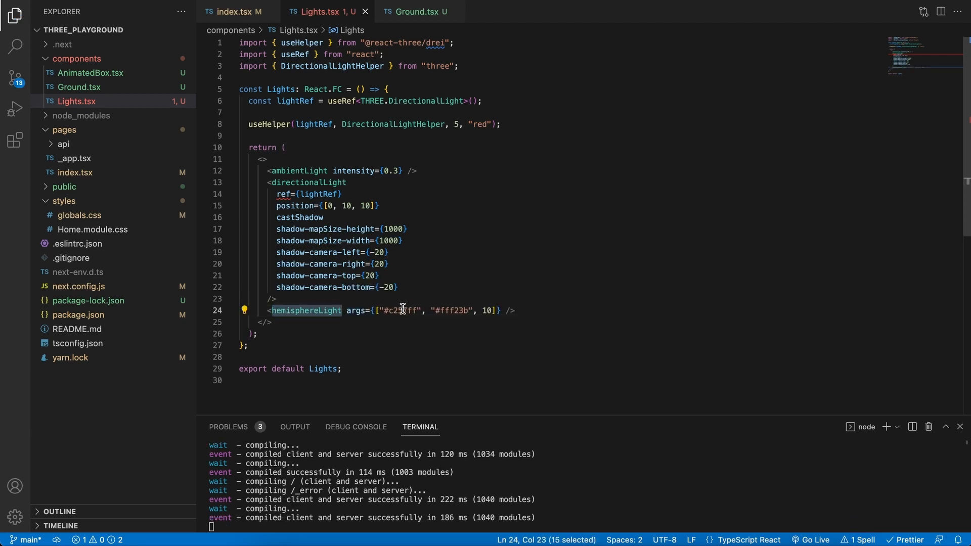
mouse_move(409, 312)
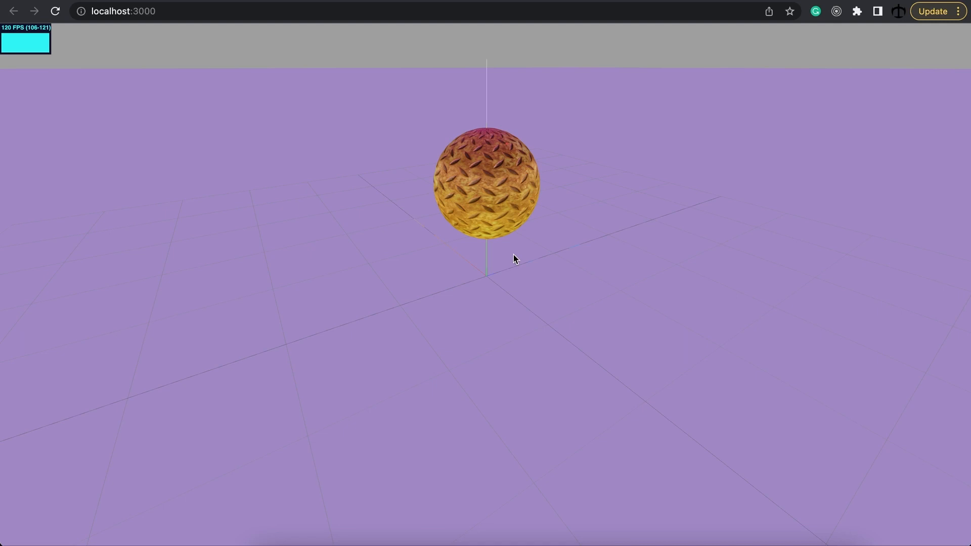
- Orbit the localhost:3000 scene to view the sphere tinted purple by the hemisphere light
left_click_drag(513, 258, 492, 292)
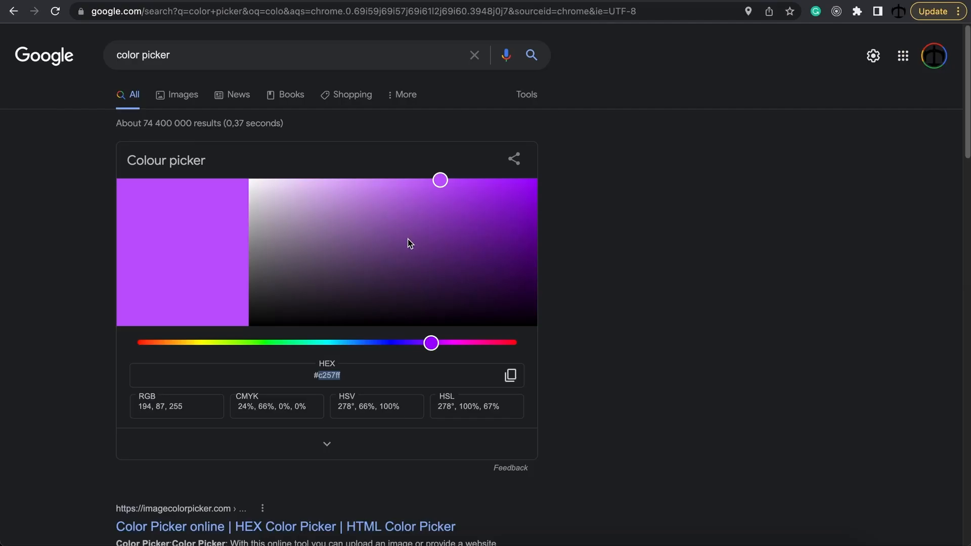
- Drag the Google colour picker hue from purple to the light cyan #7cdbe6 for the sky colour
left_click_drag(430, 343, 332, 343)
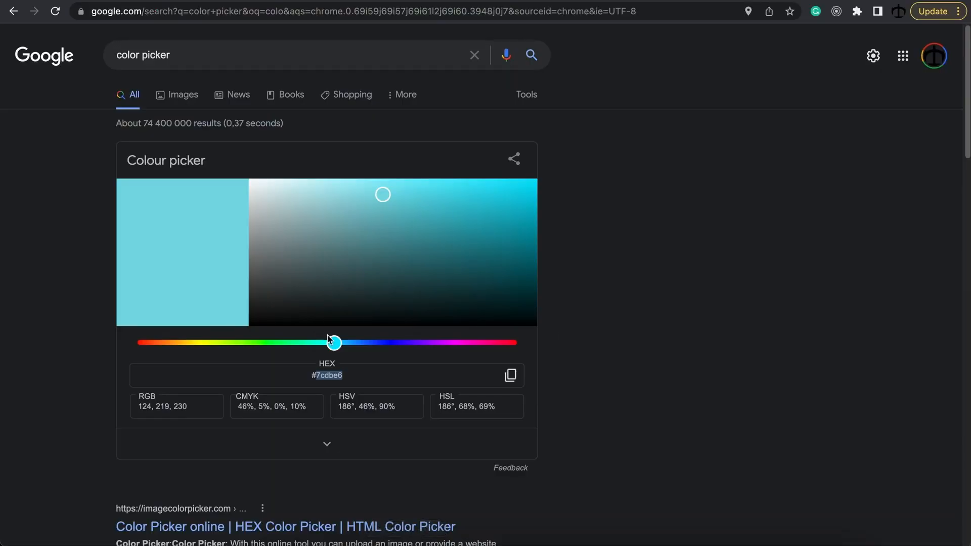
left_click_drag(332, 341, 249, 342)
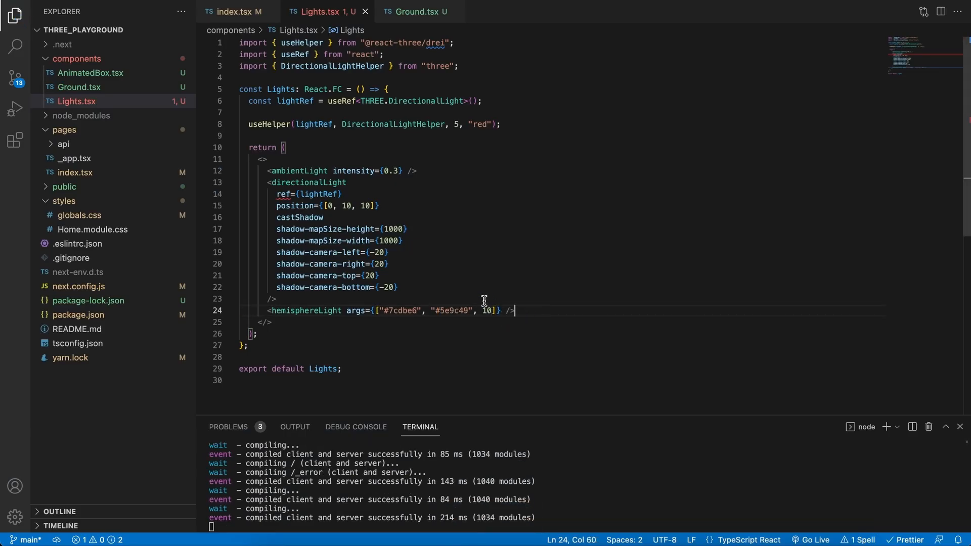
- Change the hemisphereLight intensity from 10 to 0.4 and save Lights.tsx
double_click(485, 311)
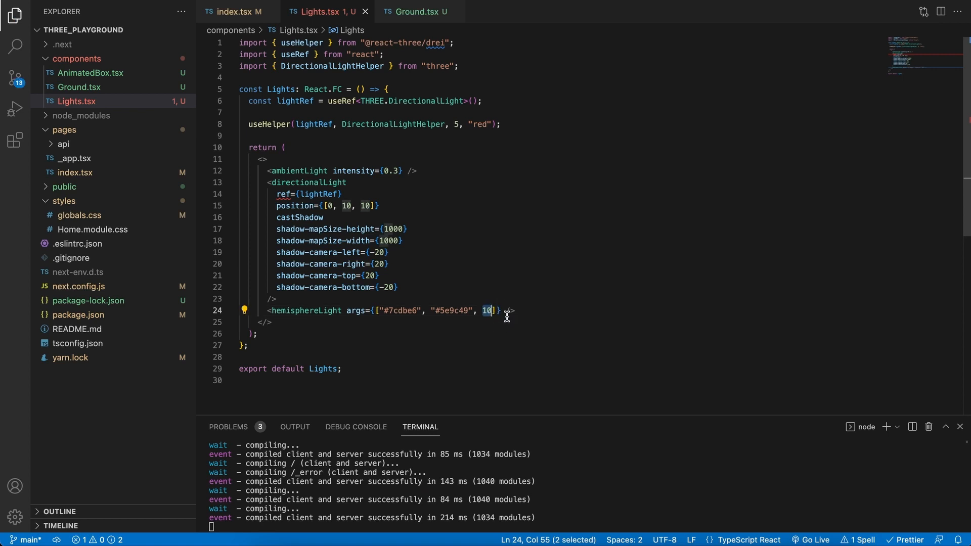
type("0.4")
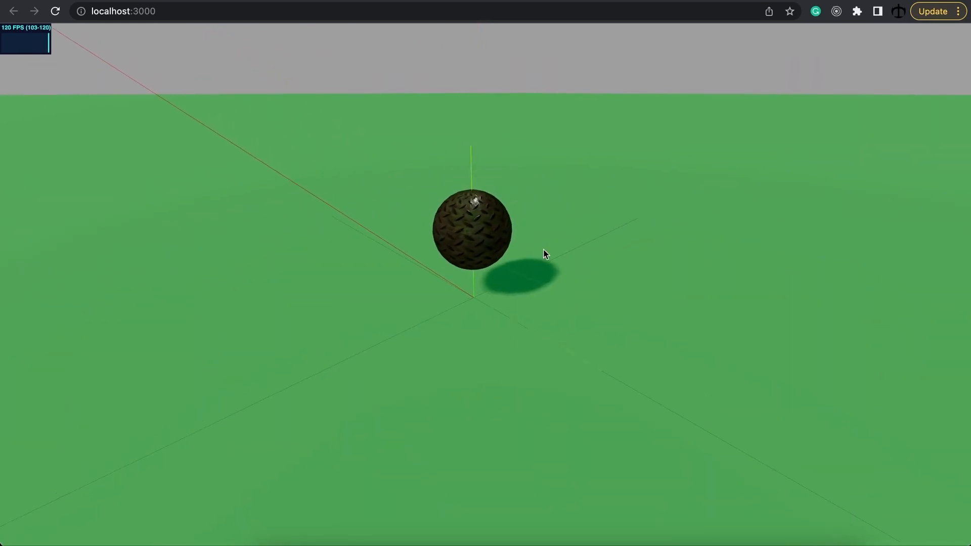
- Orbit around the green-lit sphere to view its shadow on the ground from several angles
left_click_drag(544, 253, 642, 265)
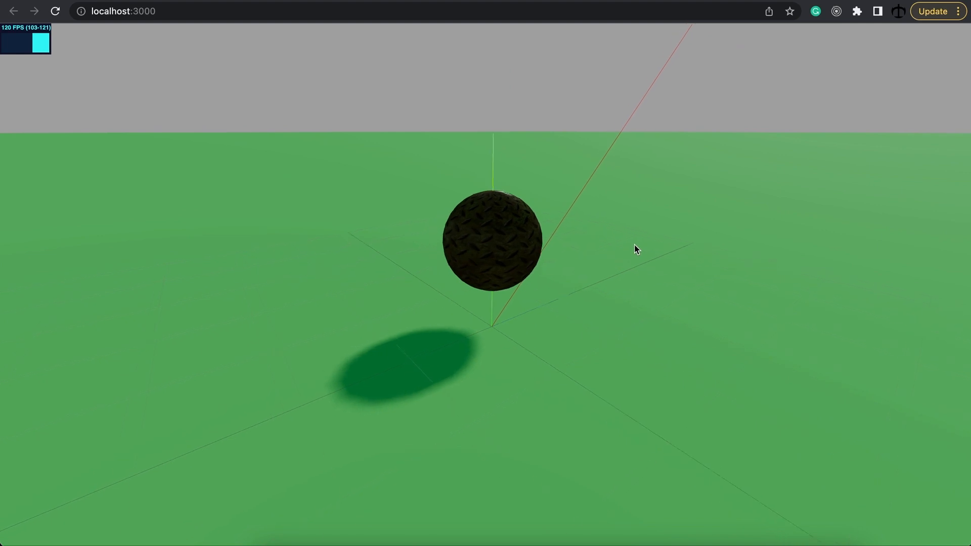
left_click_drag(635, 249, 390, 253)
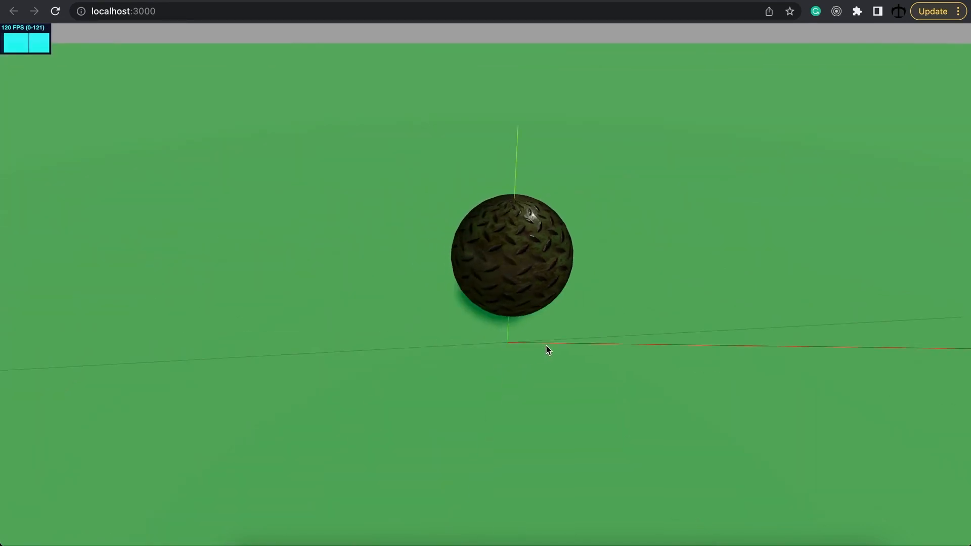
left_click_drag(547, 349, 449, 341)
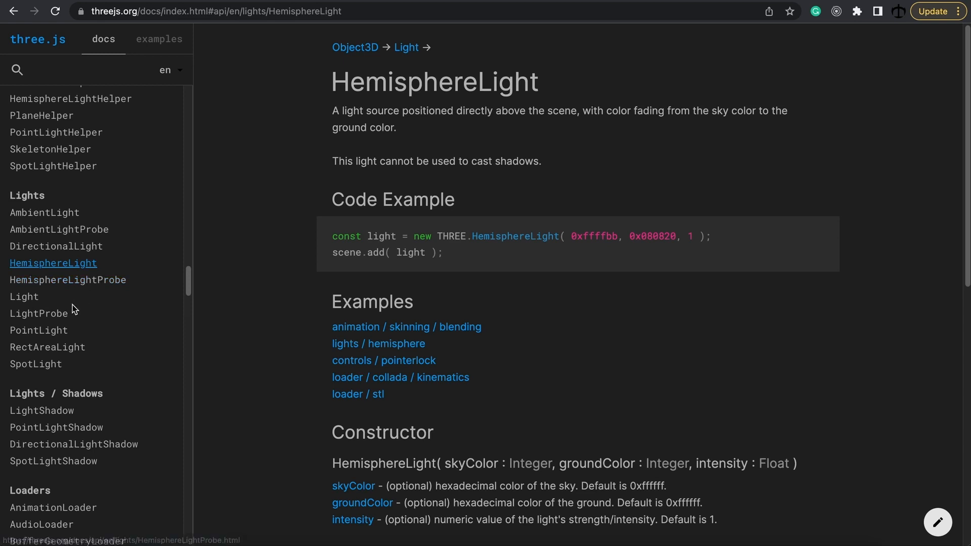
- Read the PointLight reference page, then move on to the SpotLight reference page
left_click(38, 330)
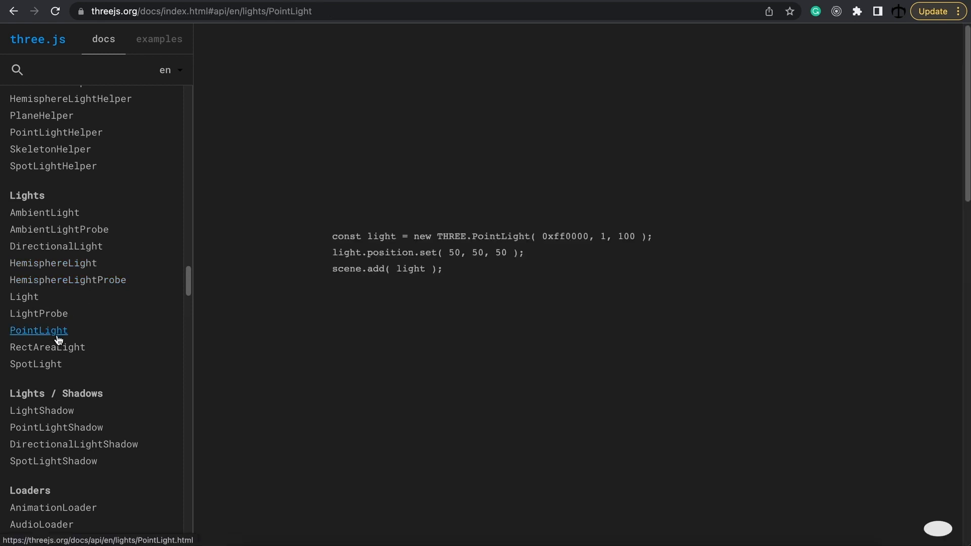
left_click(39, 330)
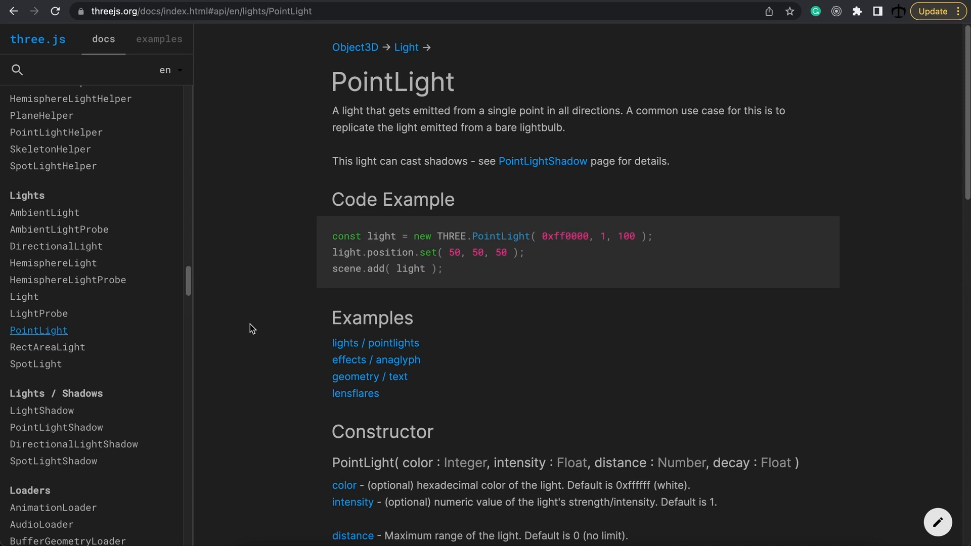
mouse_move(39, 368)
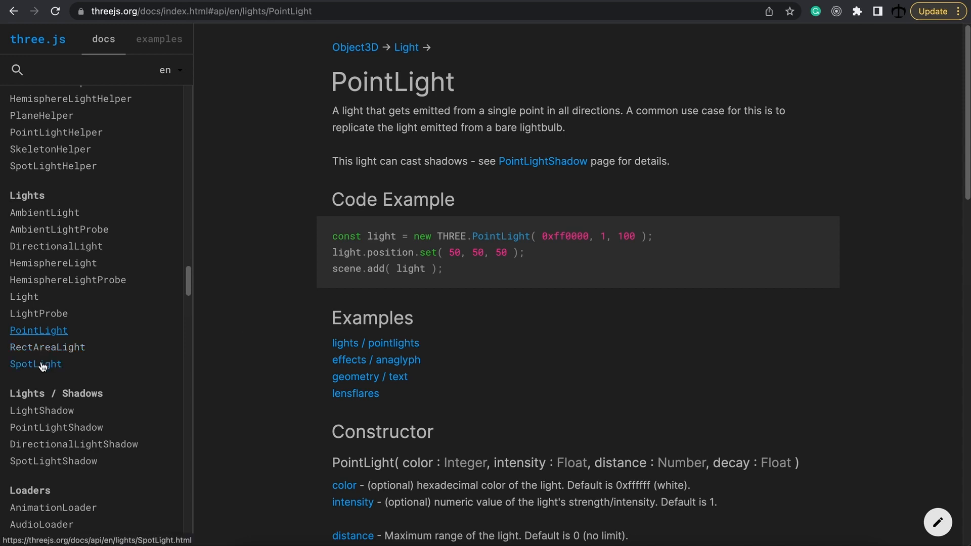
left_click(35, 364)
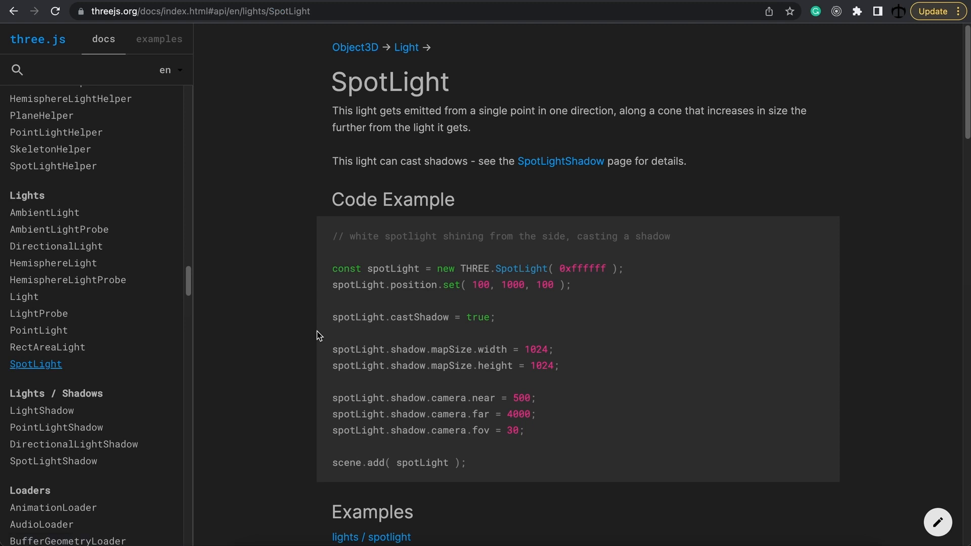